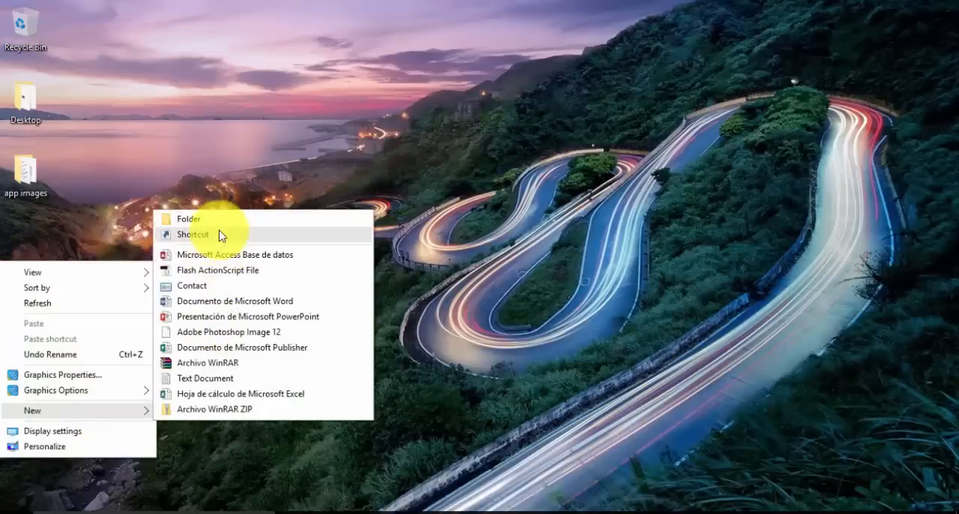
Create a new folder on the desktop and start typing its name, 'New Ap'.
click(187, 218)
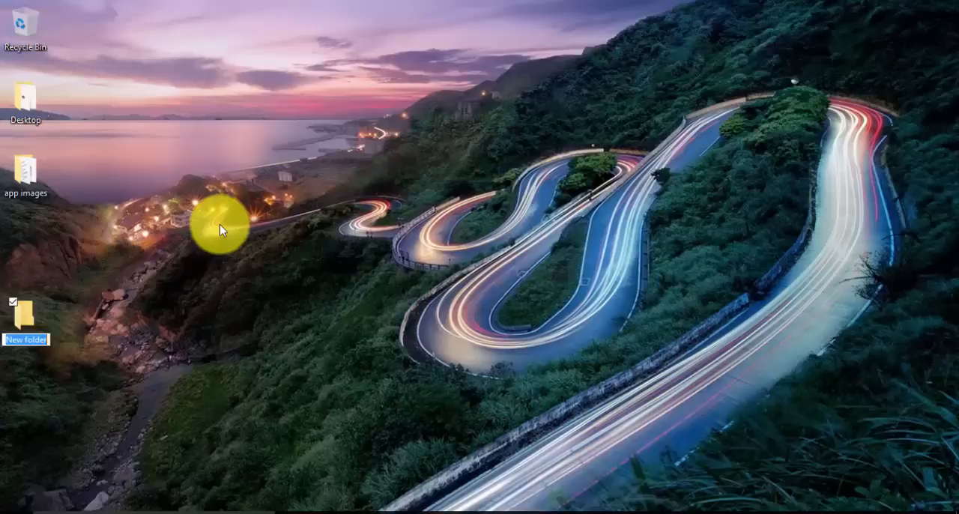
text(New Ap)
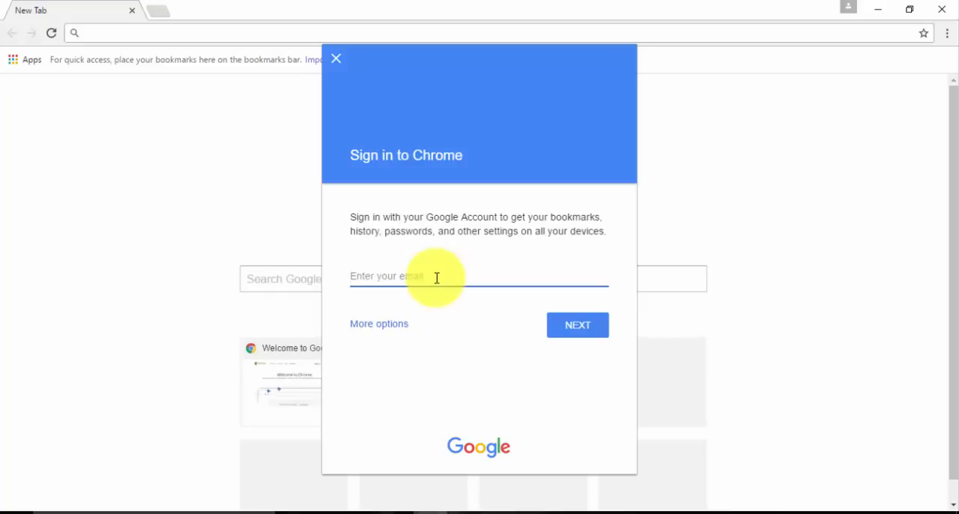
Sign in to Chrome with the managed account email and password, and link browser data.
click(479, 276)
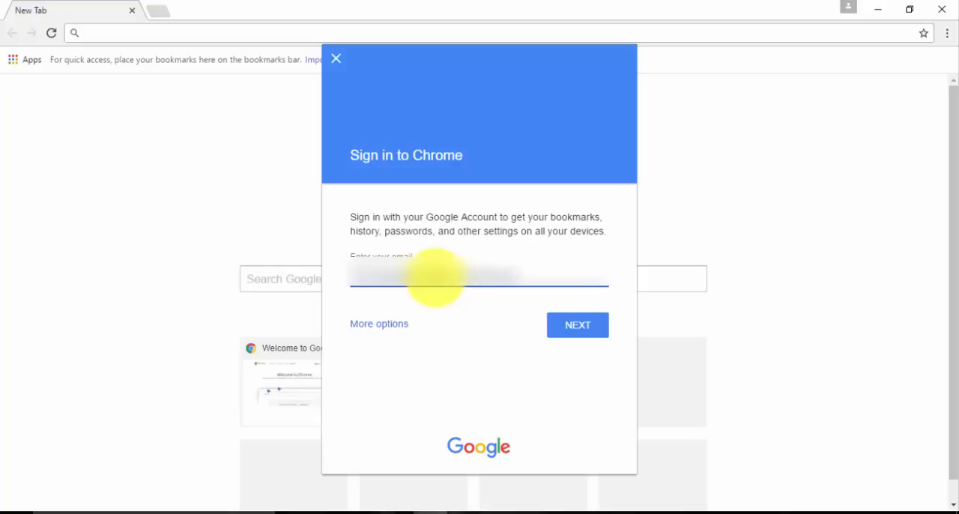
click(577, 324)
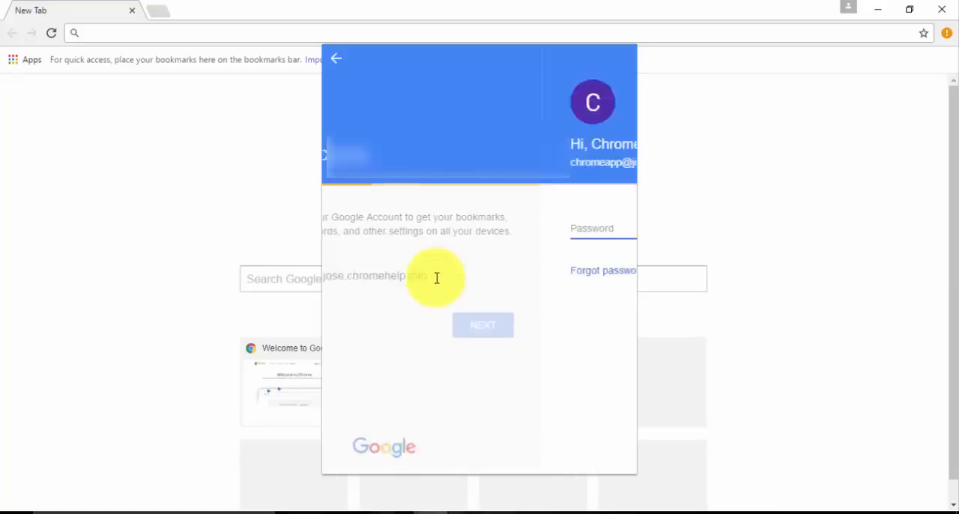
text(••)
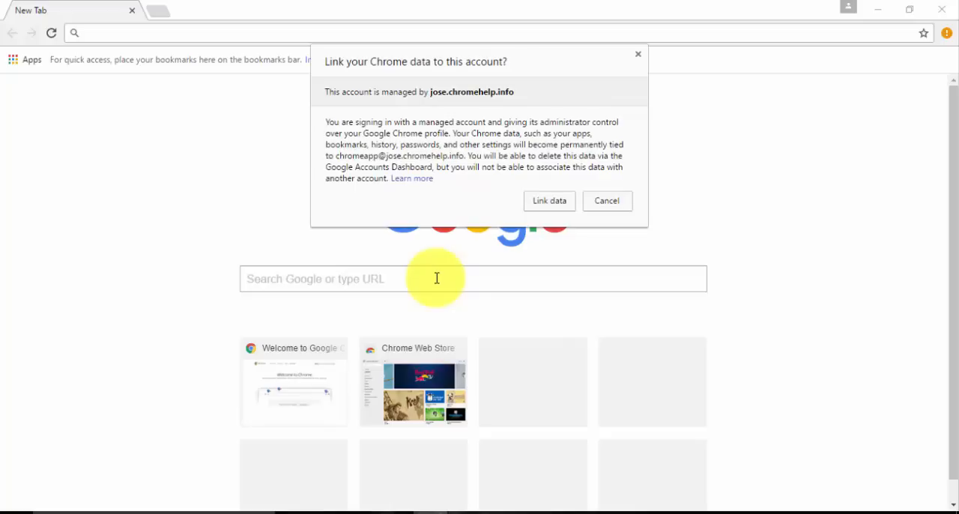
click(606, 201)
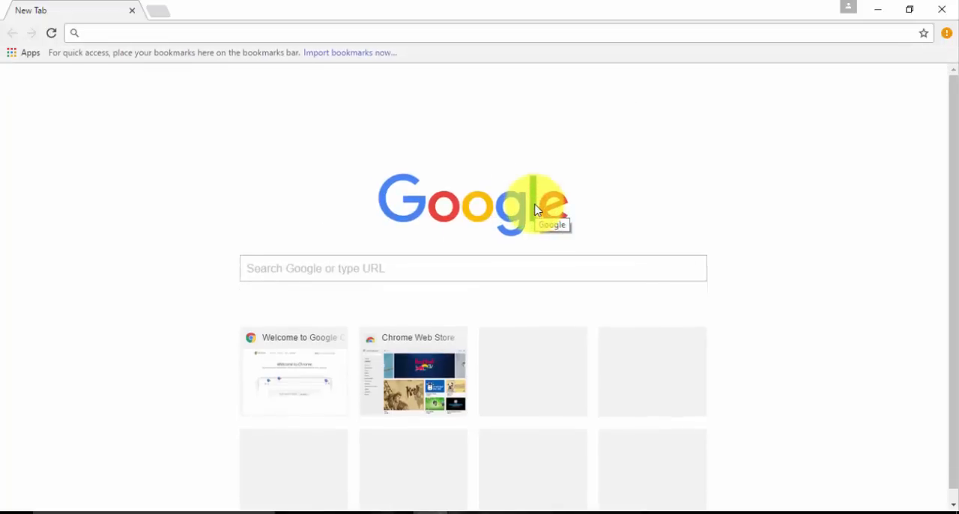
mouse_move(886, 98)
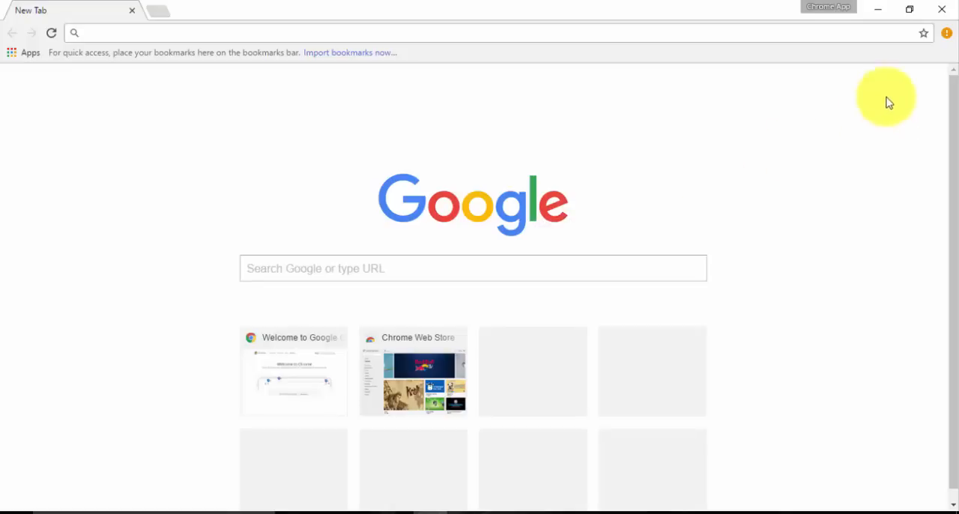
Dismiss the new extension notice and launch the Web Store from Chrome's Apps page.
click(947, 32)
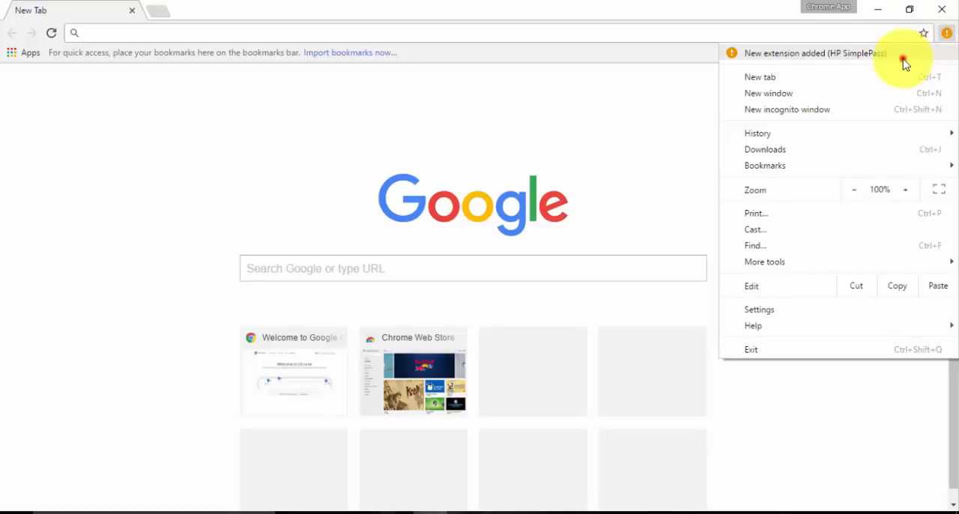
click(612, 229)
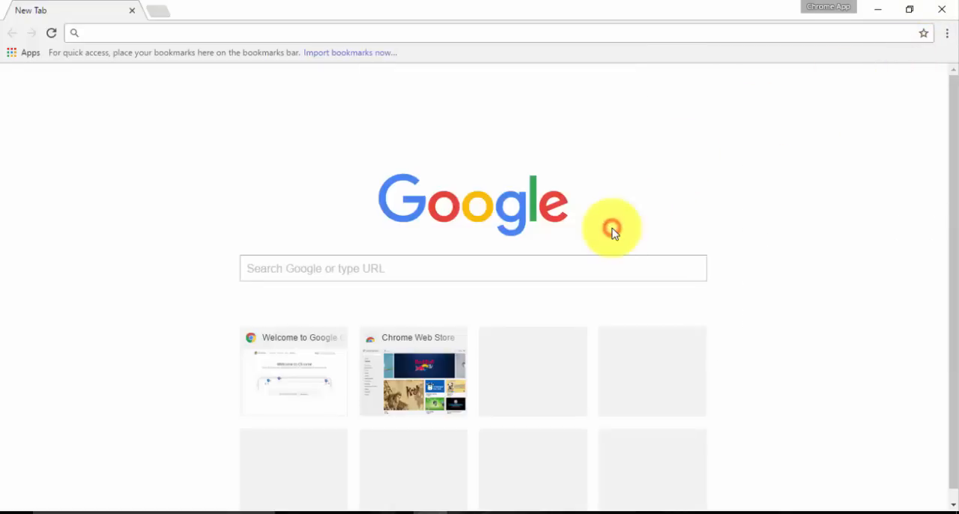
mouse_move(481, 167)
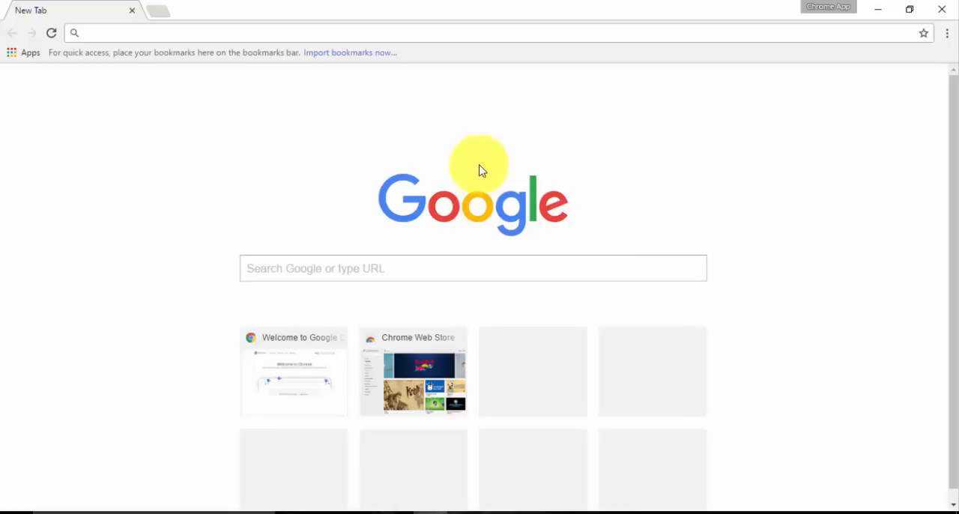
mouse_move(33, 54)
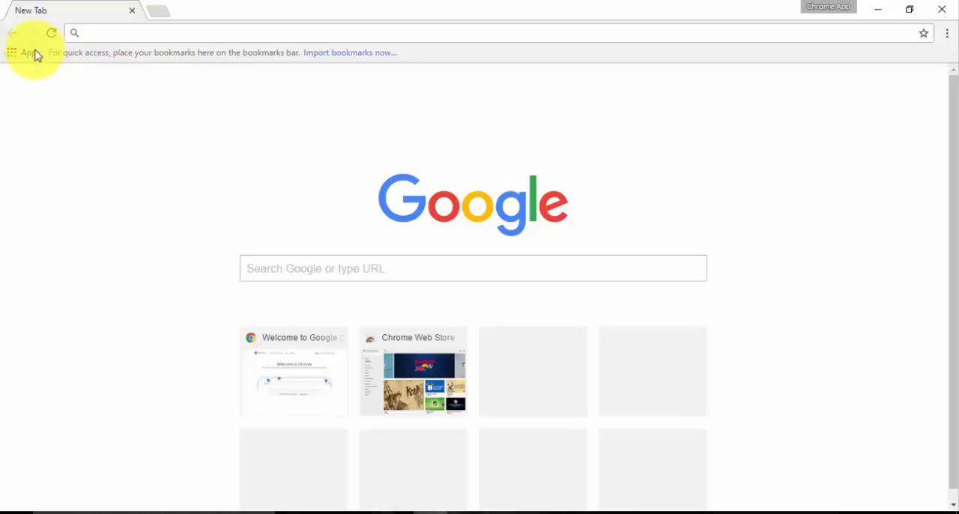
click(28, 53)
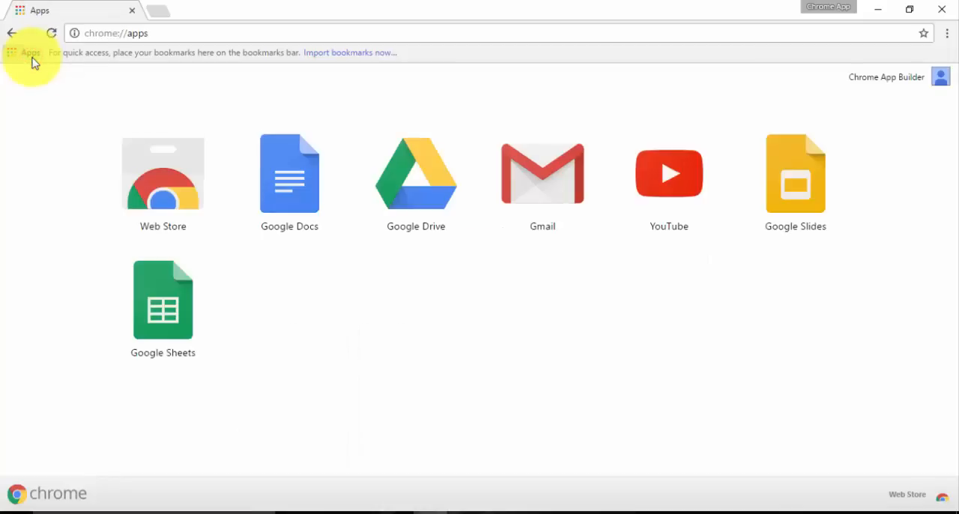
mouse_move(303, 291)
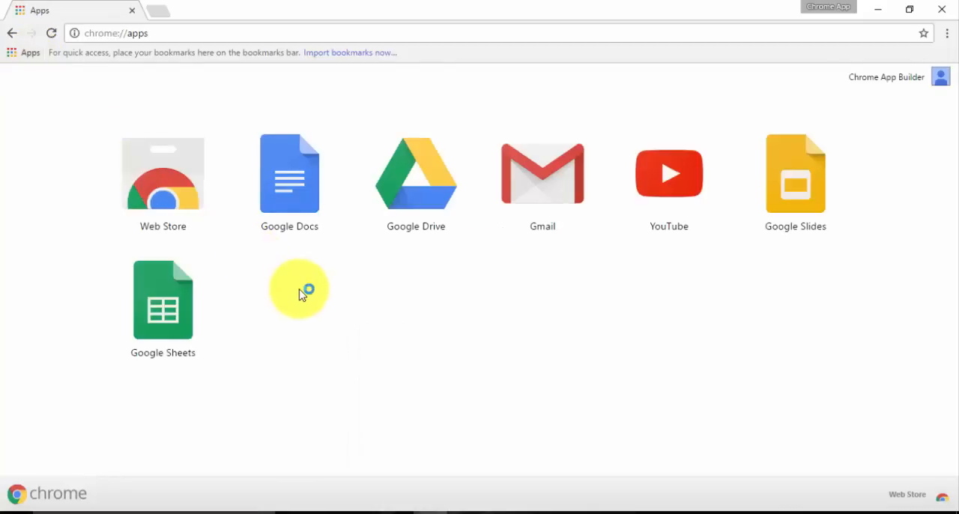
mouse_move(189, 217)
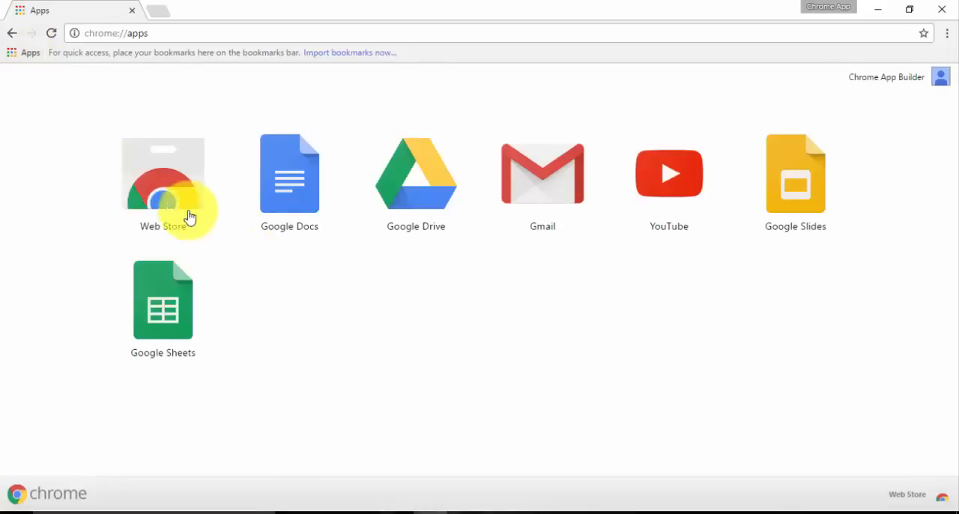
click(162, 173)
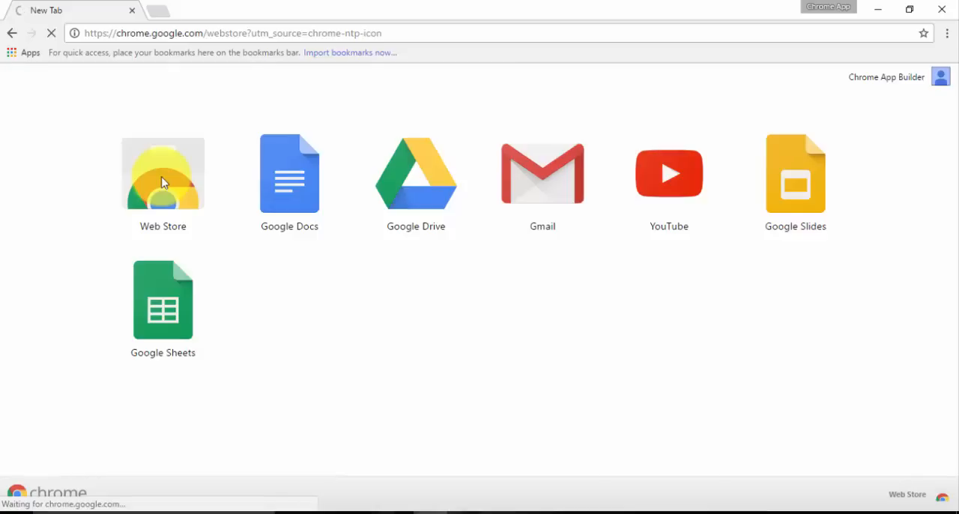
Dismiss the signed-in notice and search the store for chrome app builder.
click(162, 174)
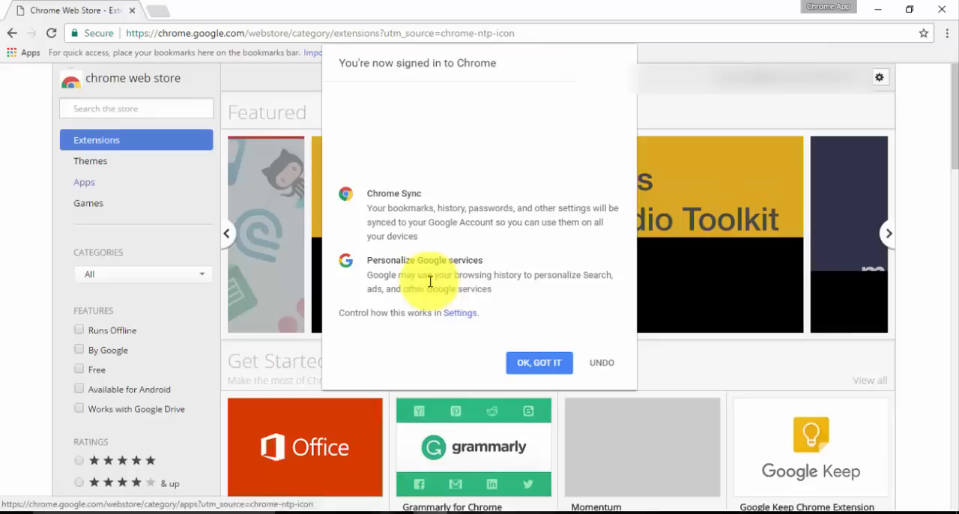
click(539, 362)
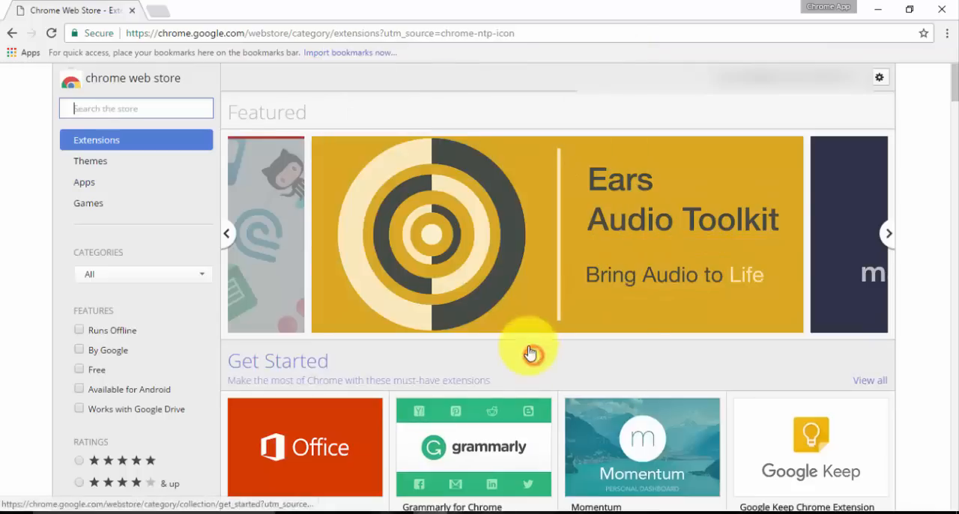
click(136, 108)
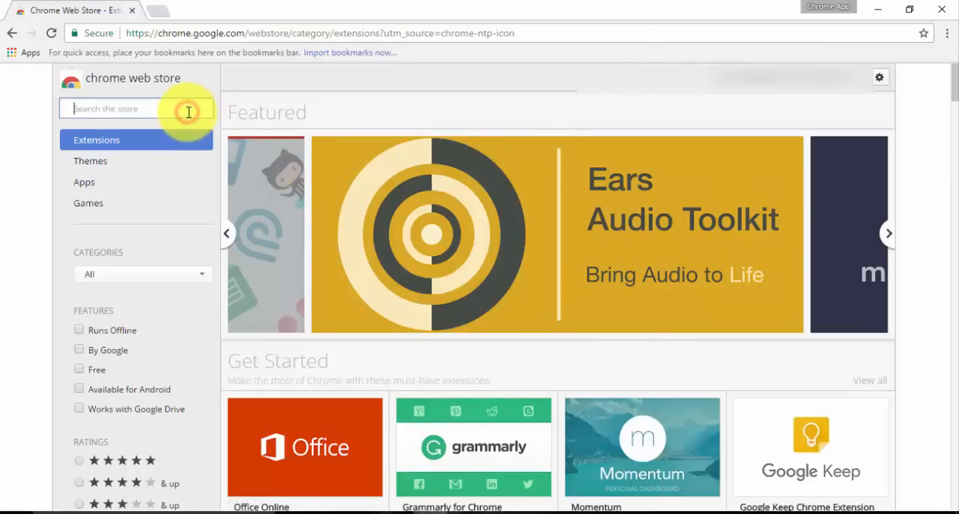
text(ch)
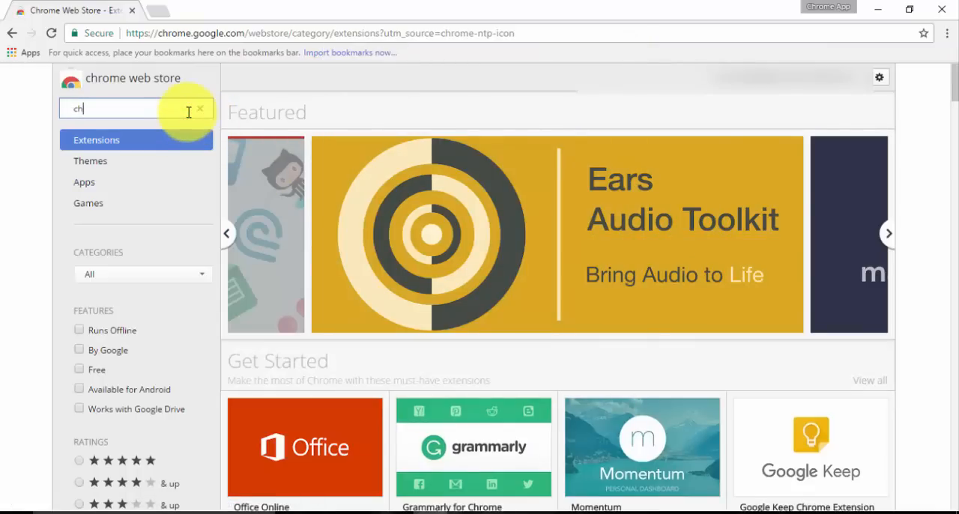
text(rome app builder)
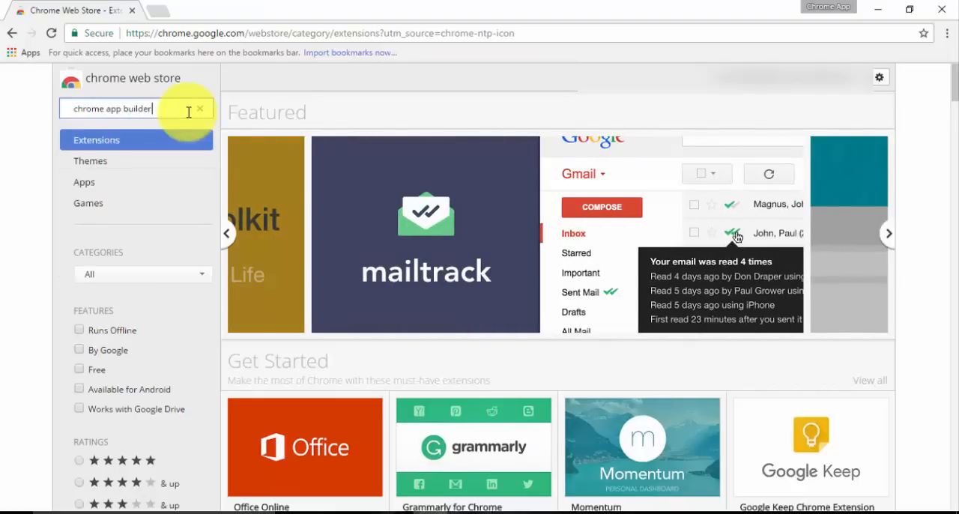
key(Return)
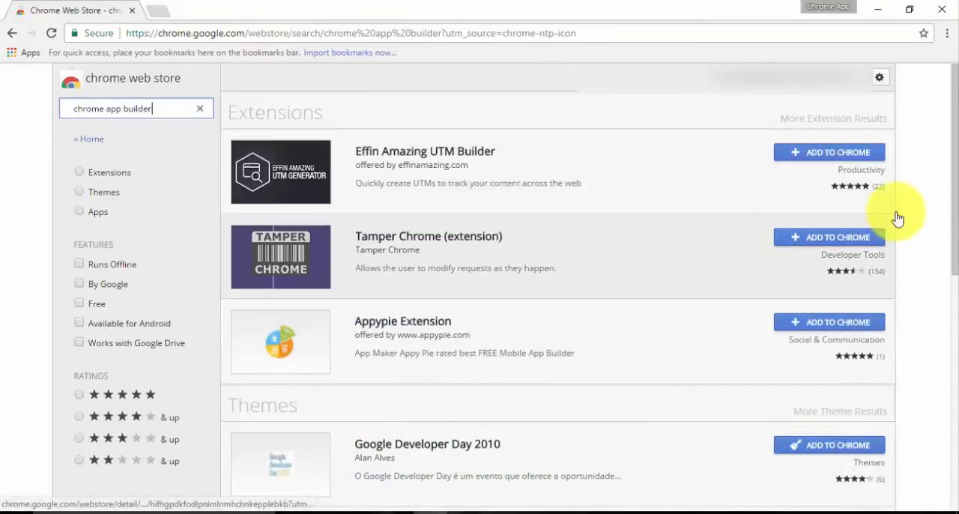
Add Chrome App Builder to Chrome and confirm Add app.
scroll(down, 3)
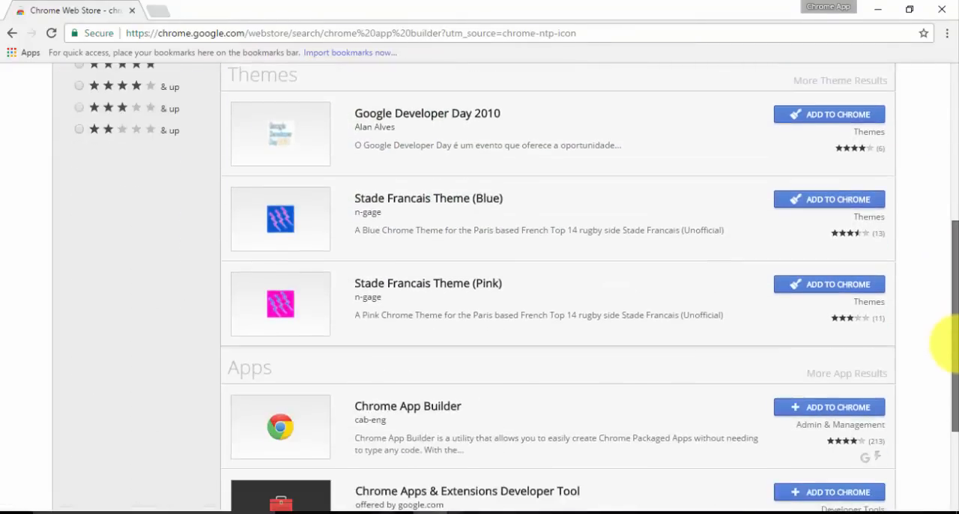
scroll(down, 3)
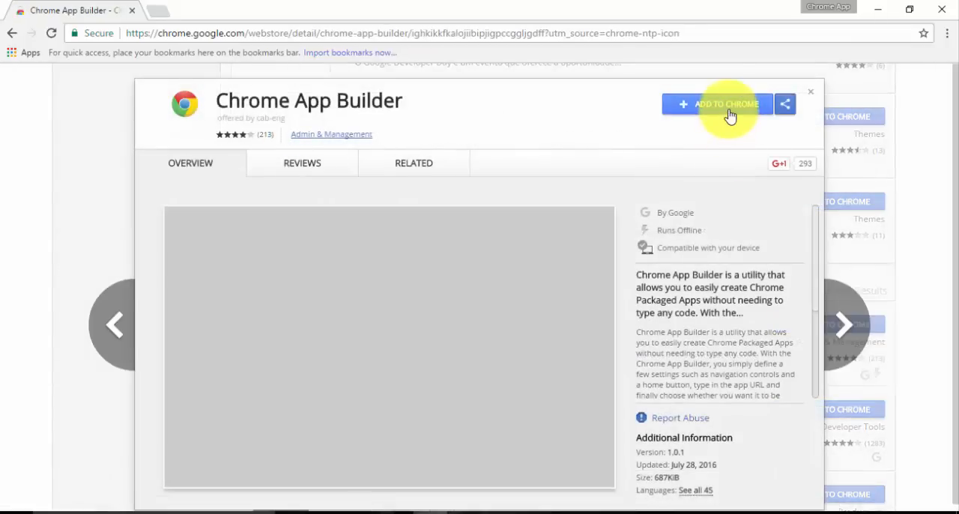
click(725, 103)
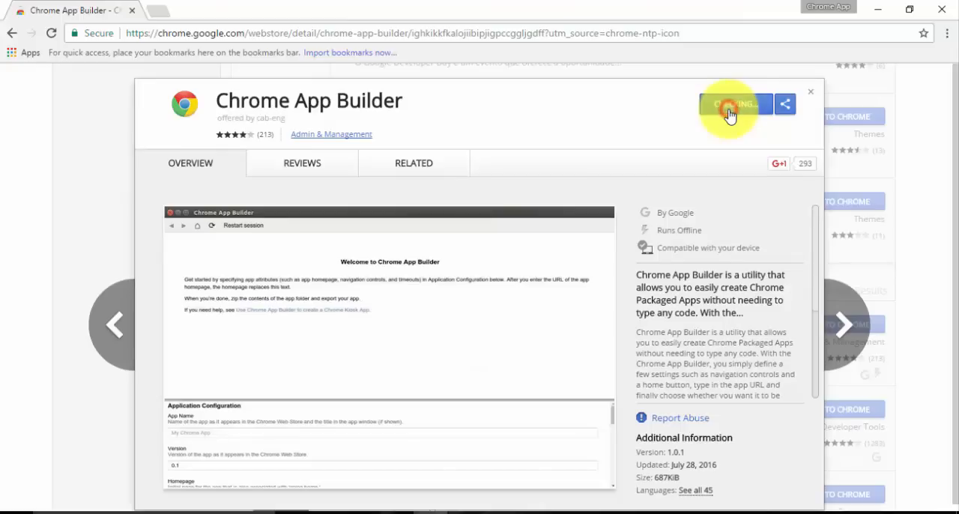
click(733, 104)
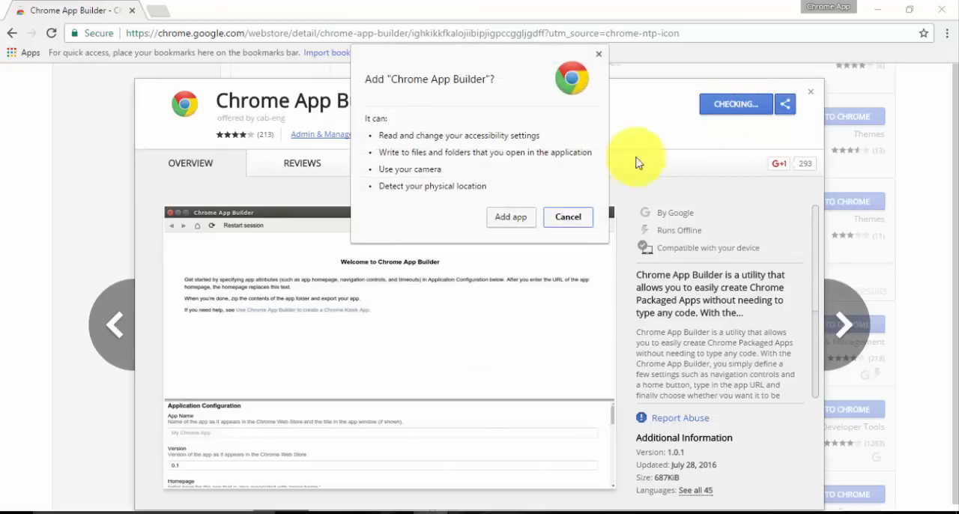
click(568, 216)
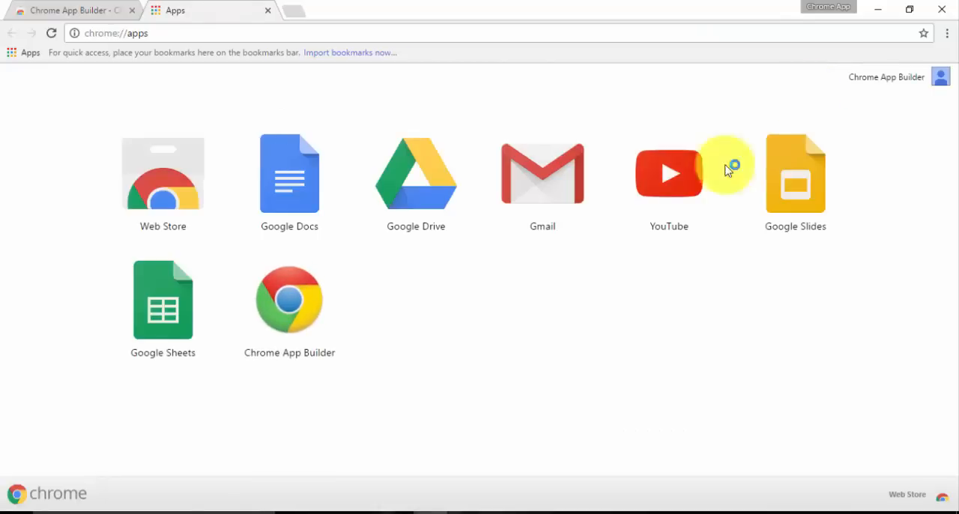
mouse_move(274, 150)
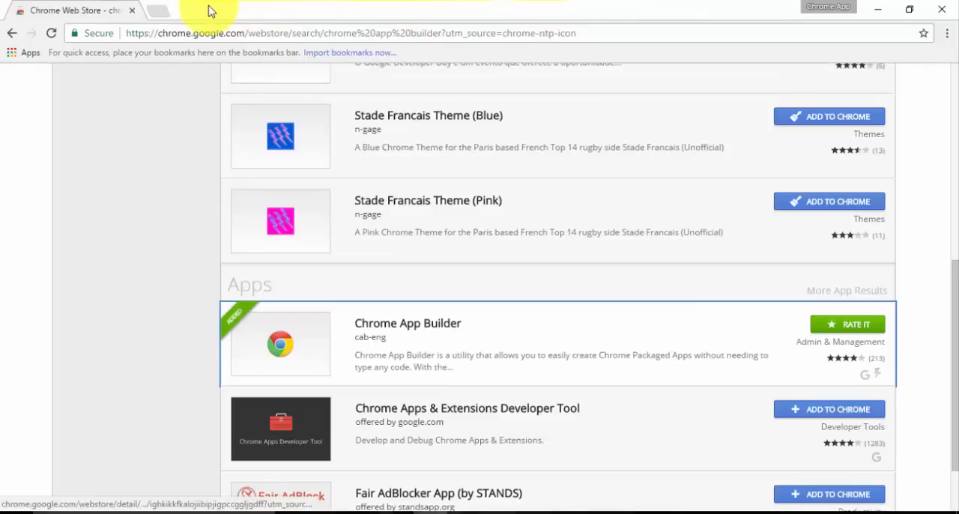
Return to the chrome://apps page and launch Chrome App Builder.
click(180, 10)
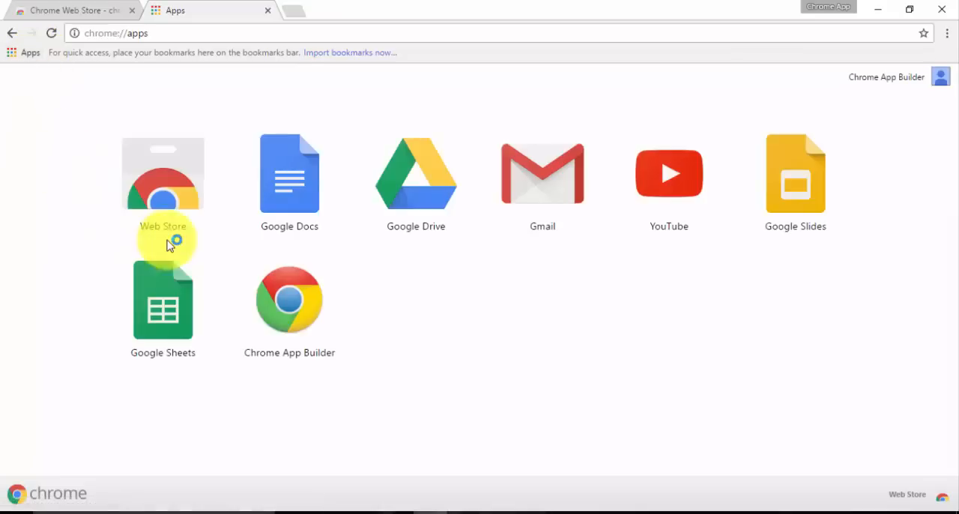
mouse_move(289, 298)
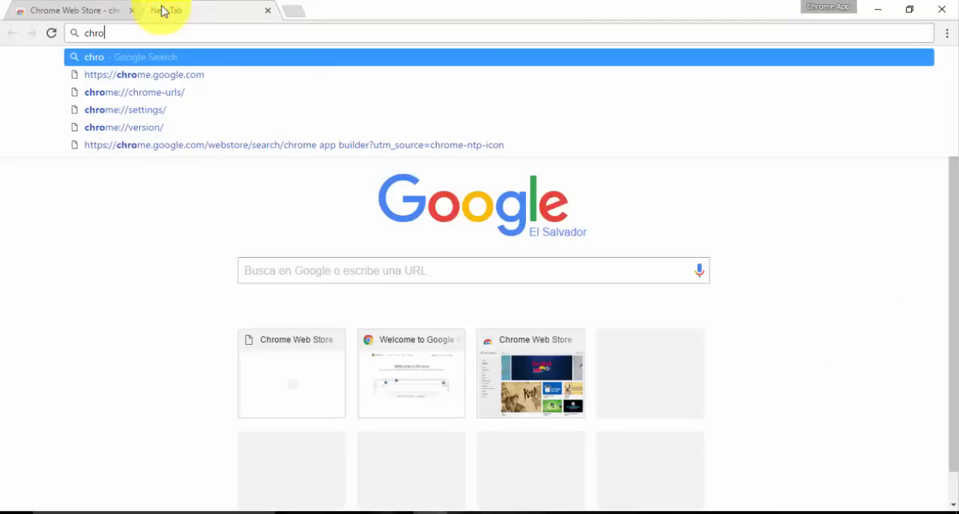
text(me://apps)
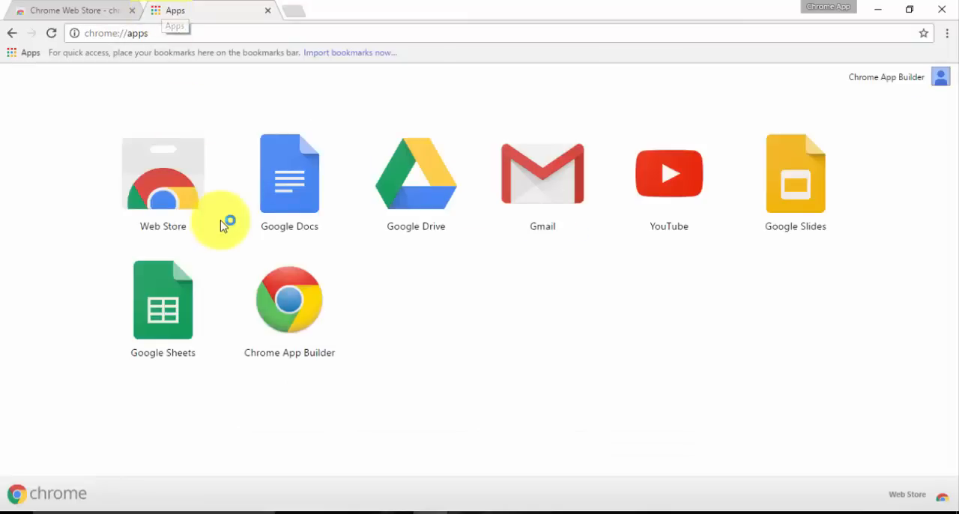
click(290, 299)
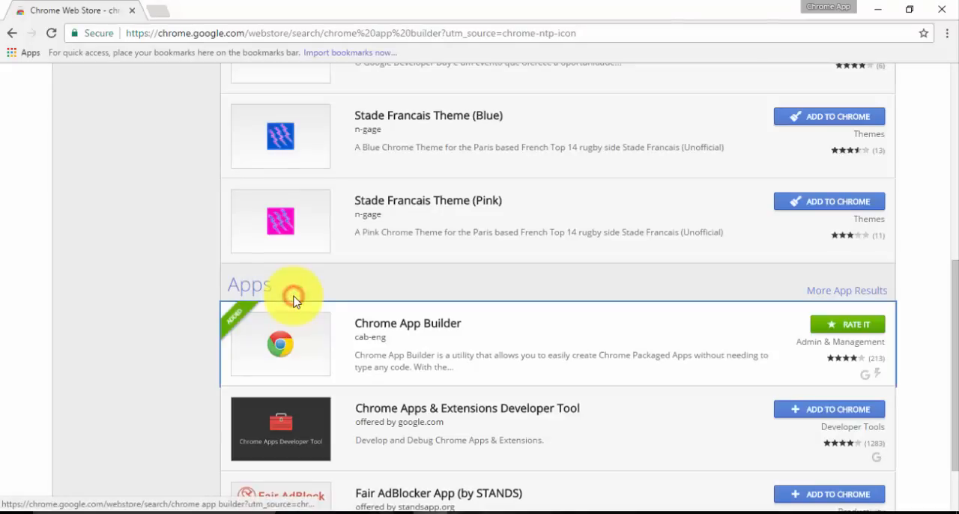
Enter 'Customer Feedback' as the App Name and replace version 0.1 with 1.00.
click(280, 344)
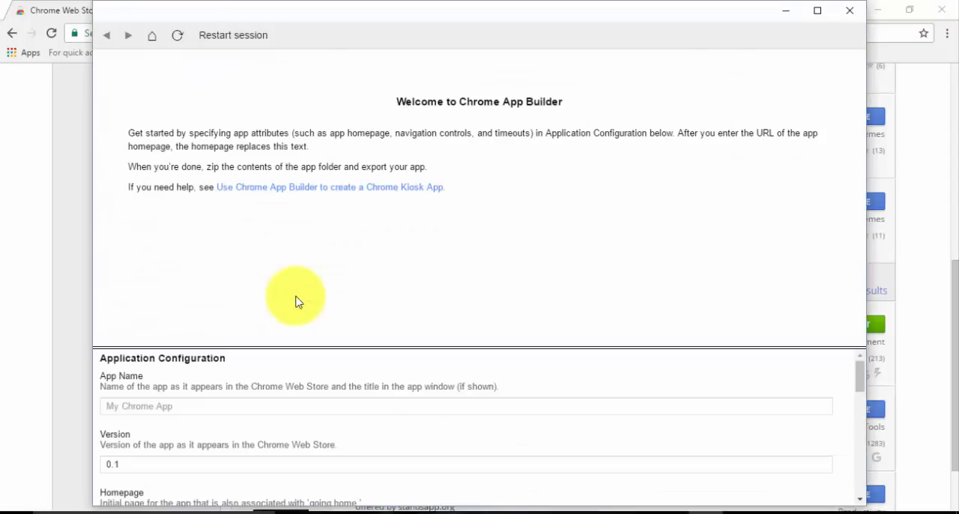
mouse_move(382, 129)
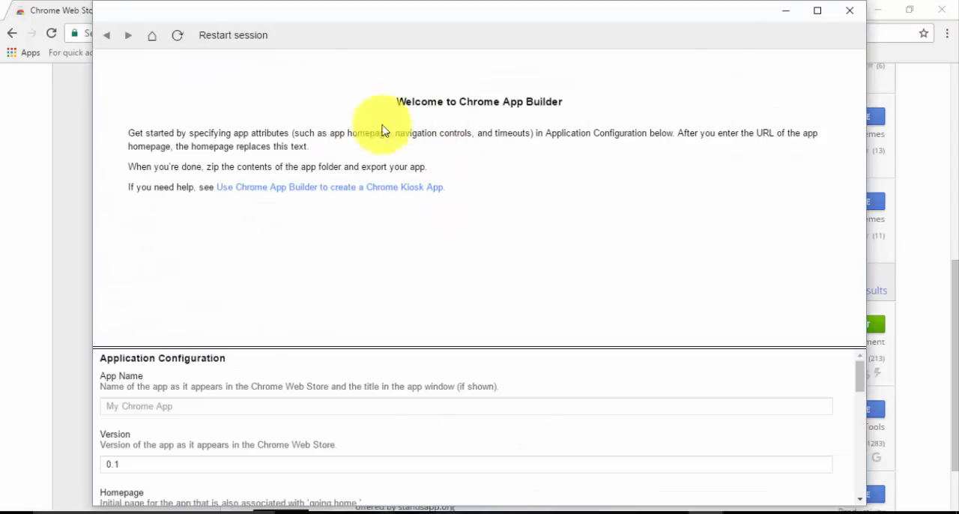
mouse_move(678, 288)
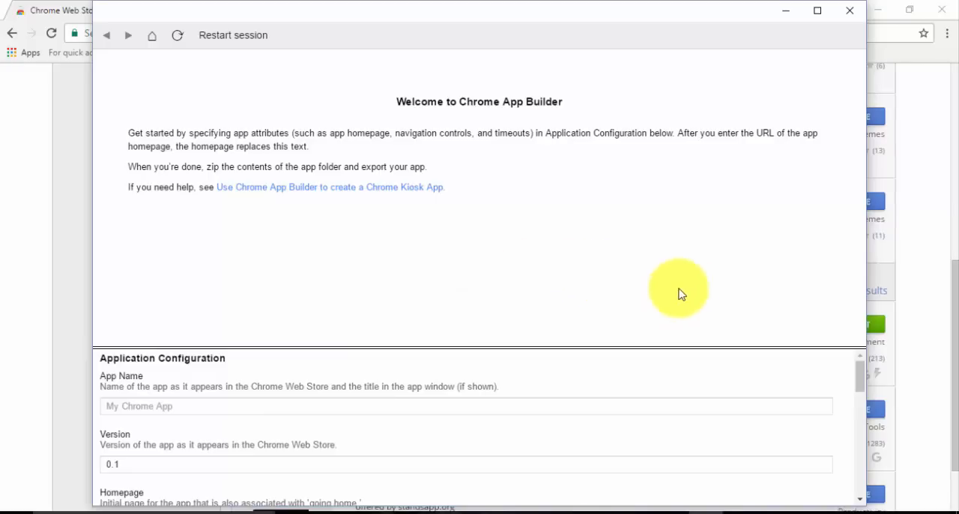
mouse_move(764, 417)
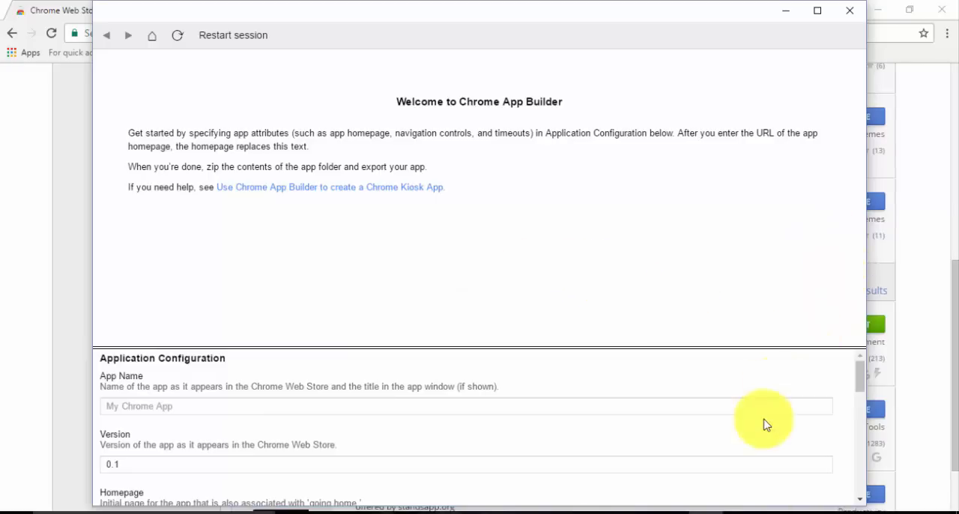
click(319, 406)
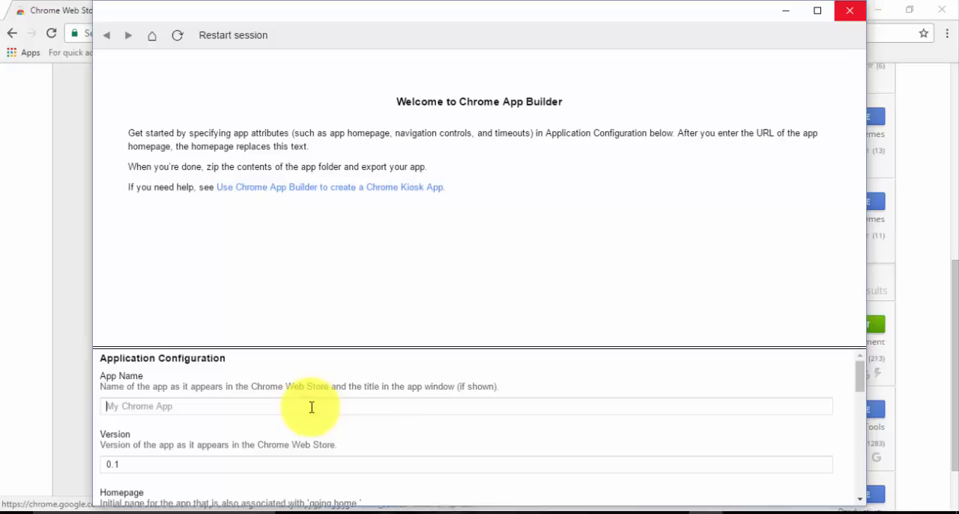
text(Cus)
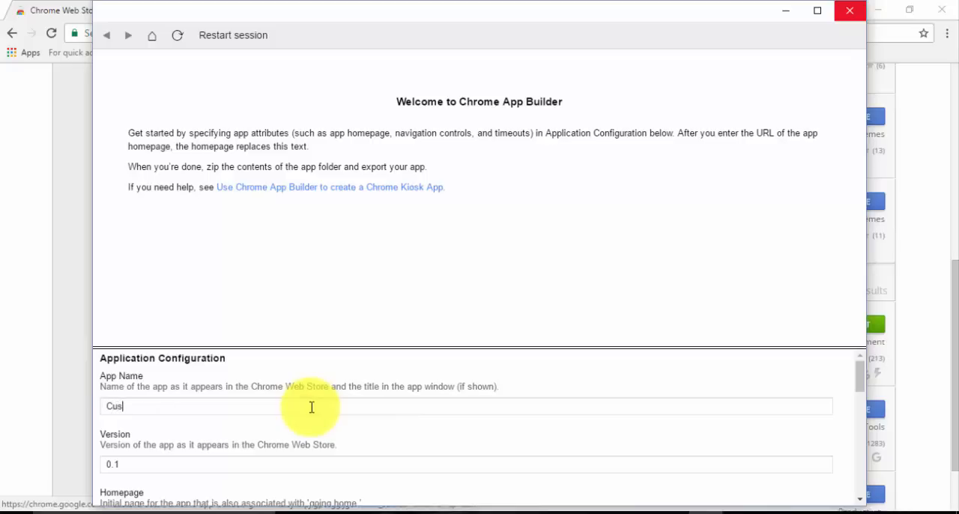
text(tomer F)
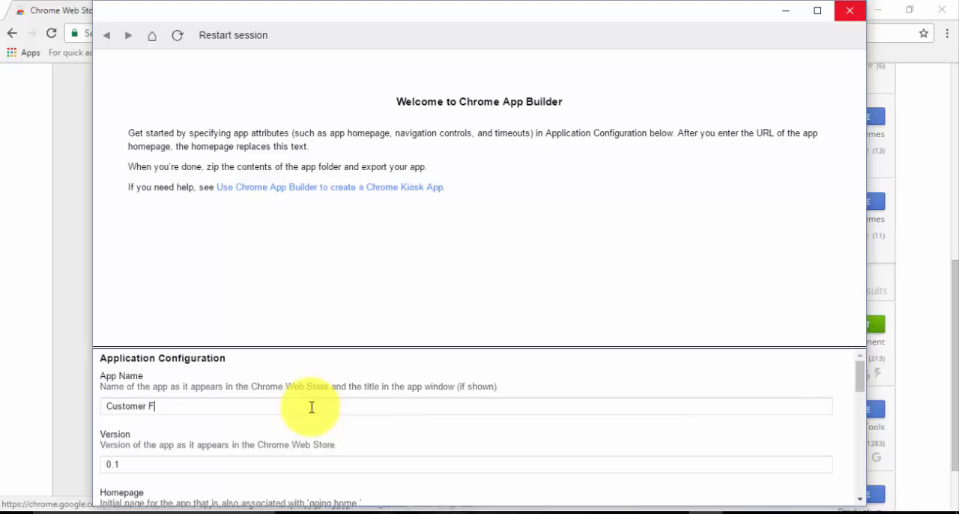
text(eedback)
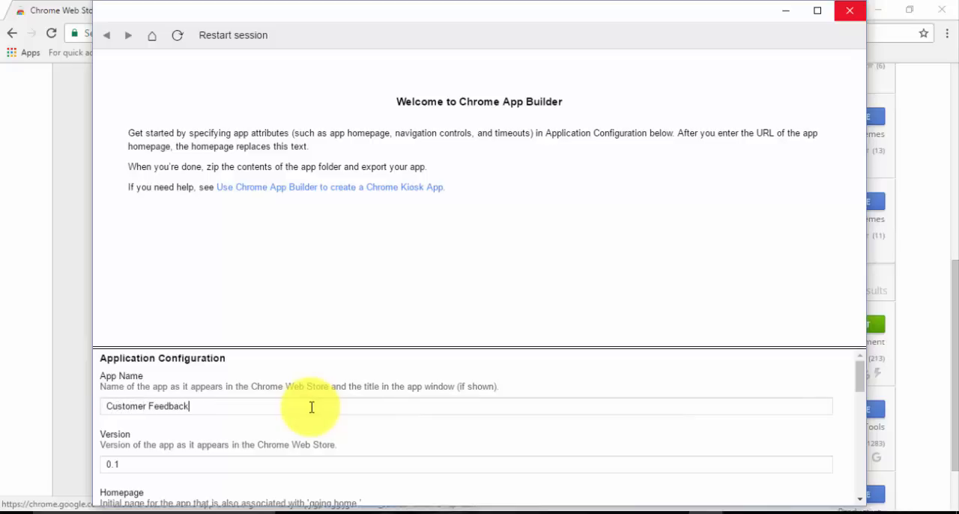
mouse_move(818, 392)
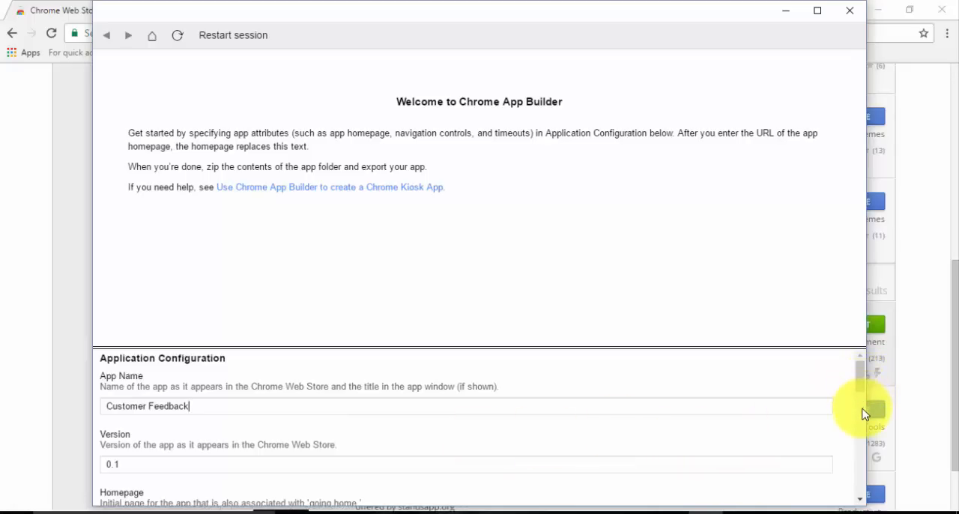
mouse_move(866, 389)
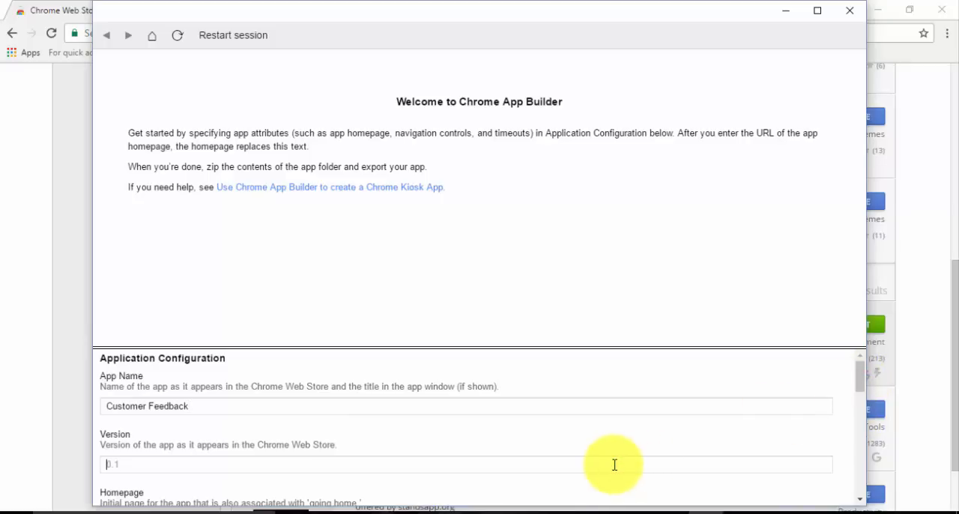
text(1.00)
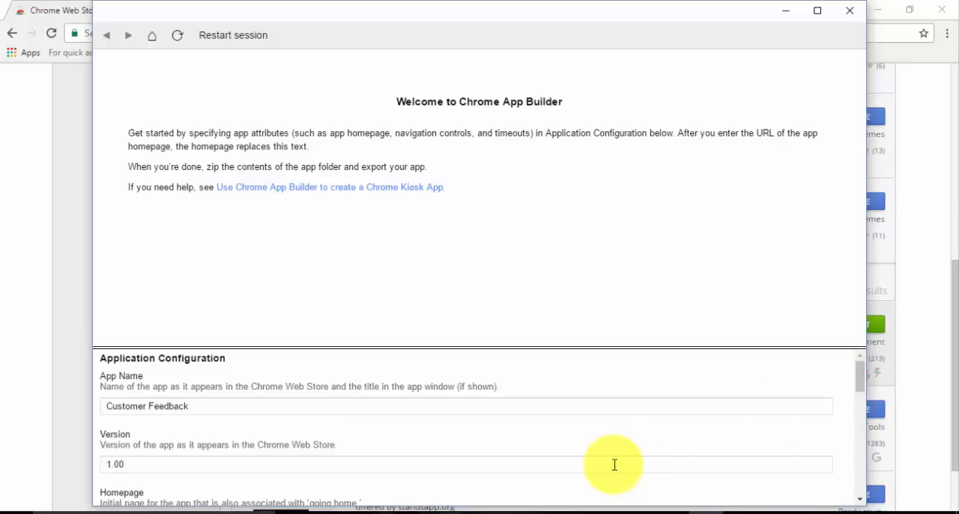
scroll(down, 3)
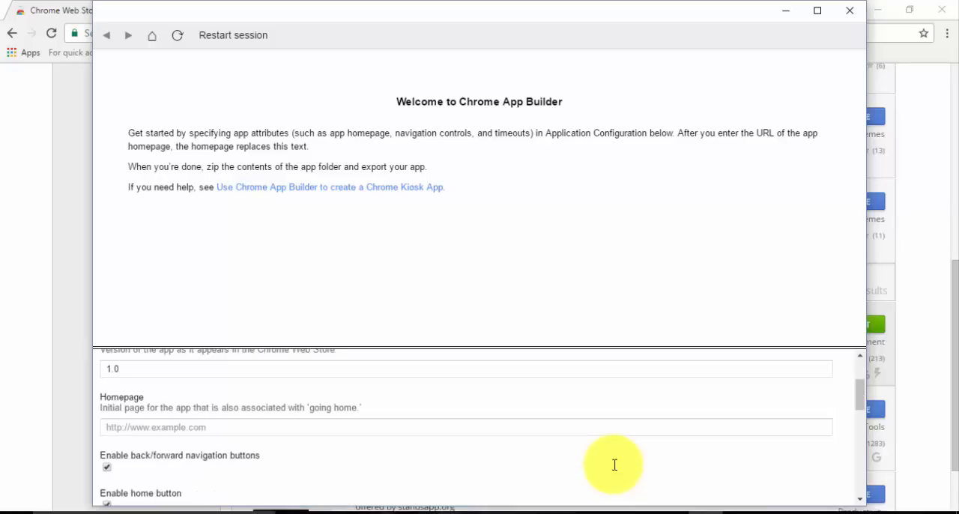
Enter the Customer Feedback Google Form viewform URL as the Homepage.
text(https://docs.google.com/a/jose.chromehelp.info/forms/d/e/1FAIpQLSf4HCuoL0vnIMIVZz9u3TVSKhyGDieFsy07B_ycPM6VWUUSIQ/viewform)
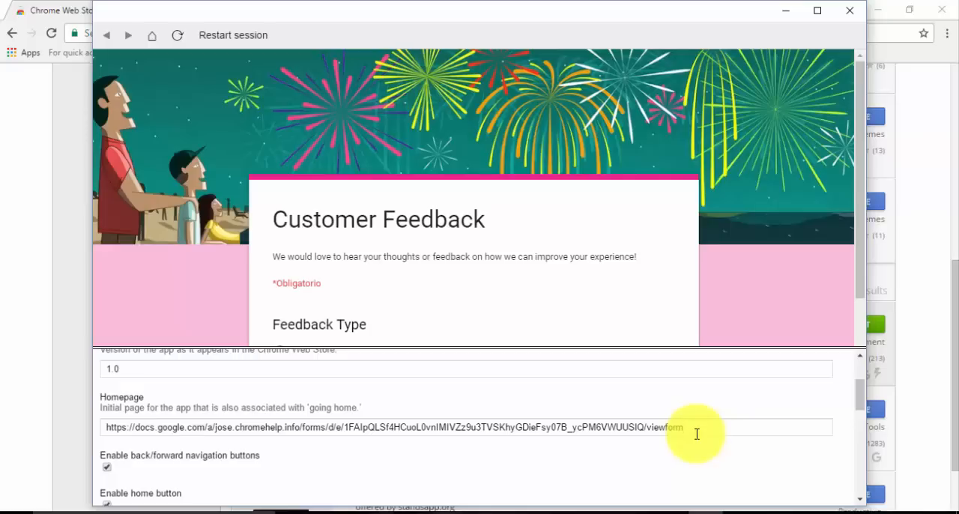
scroll(down, 3)
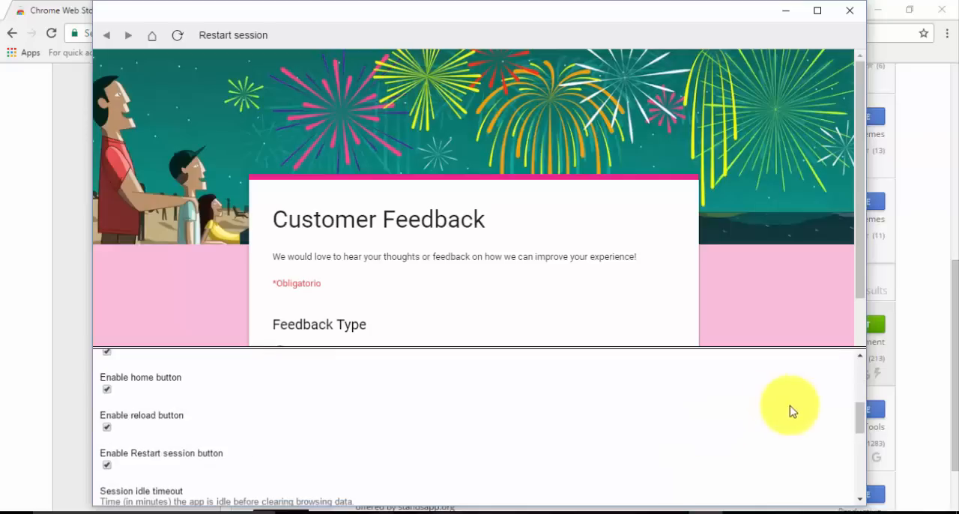
mouse_move(861, 416)
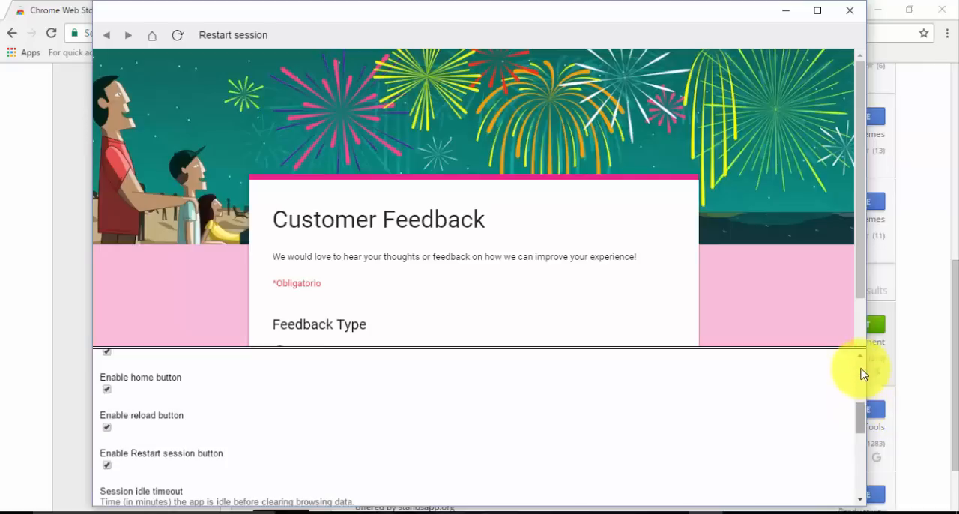
mouse_move(861, 359)
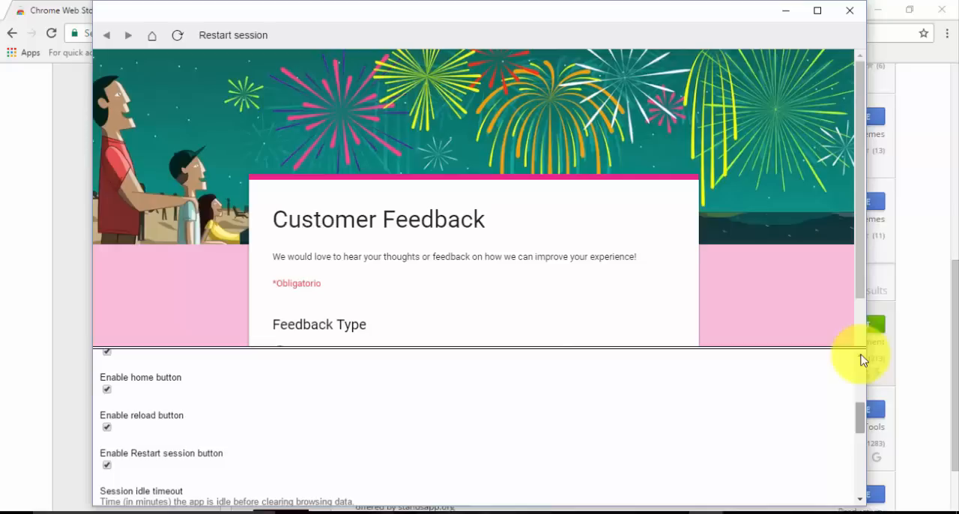
mouse_move(673, 365)
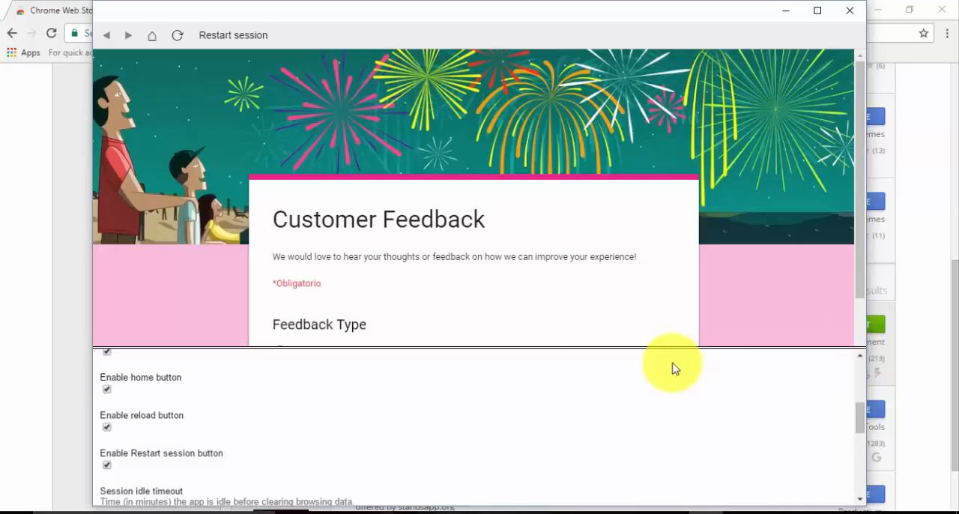
mouse_move(502, 386)
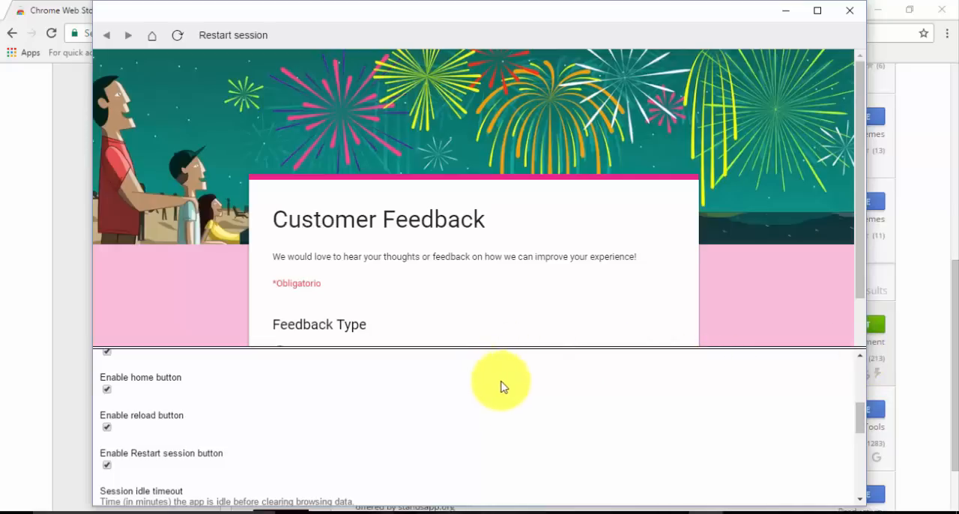
mouse_move(856, 439)
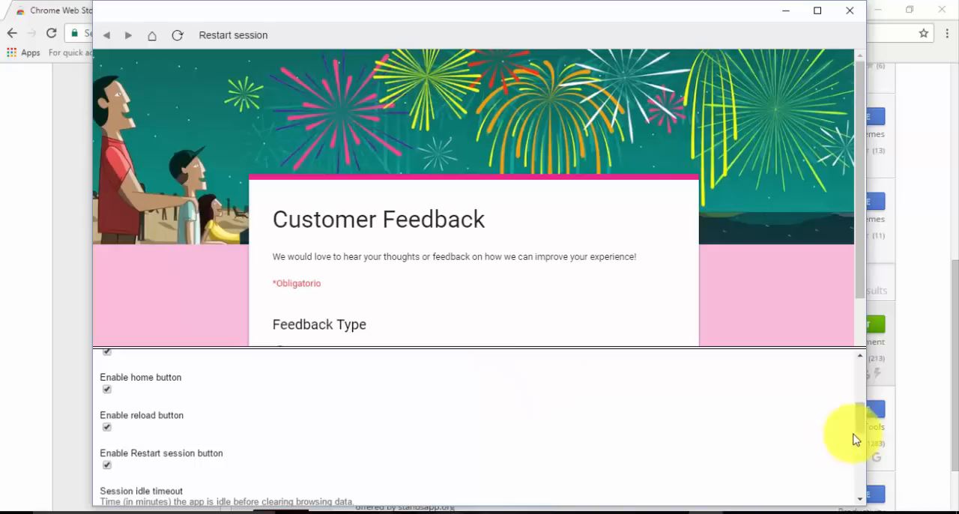
mouse_move(862, 502)
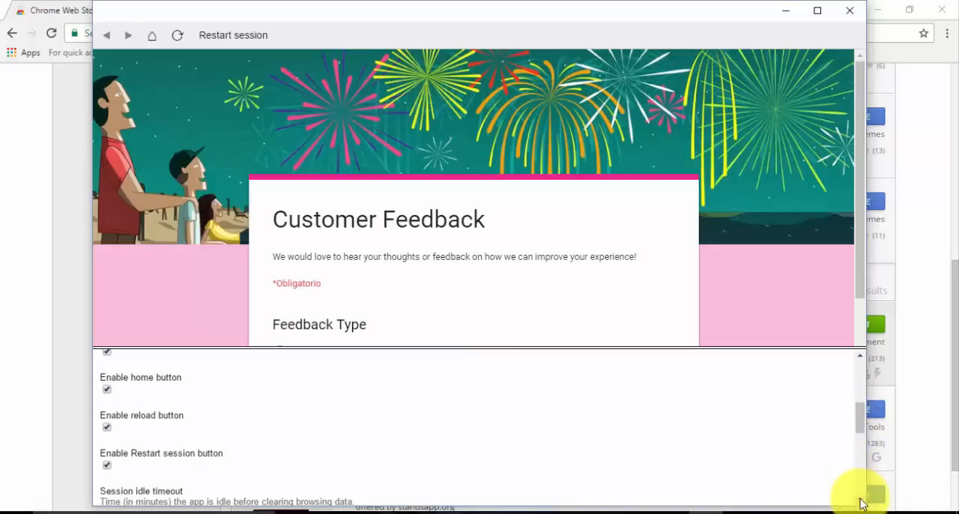
scroll(down, 3)
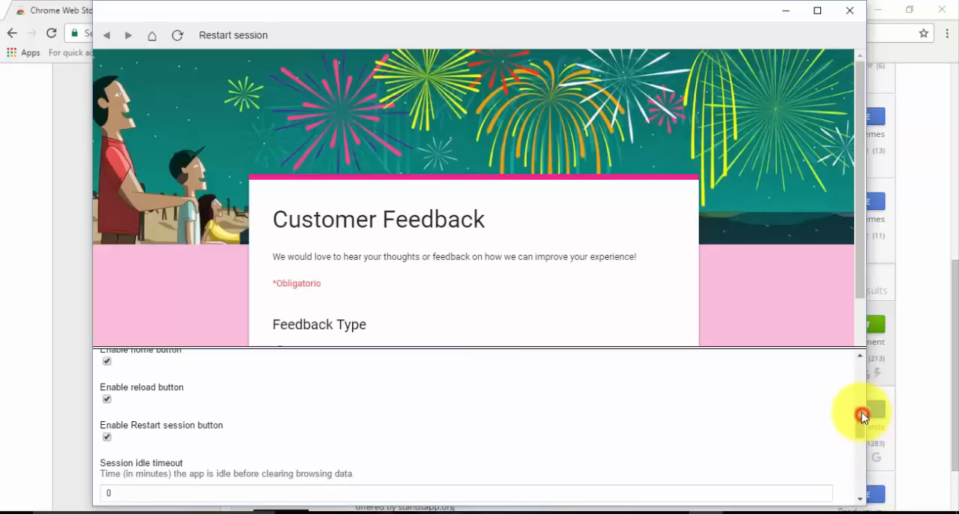
mouse_move(861, 360)
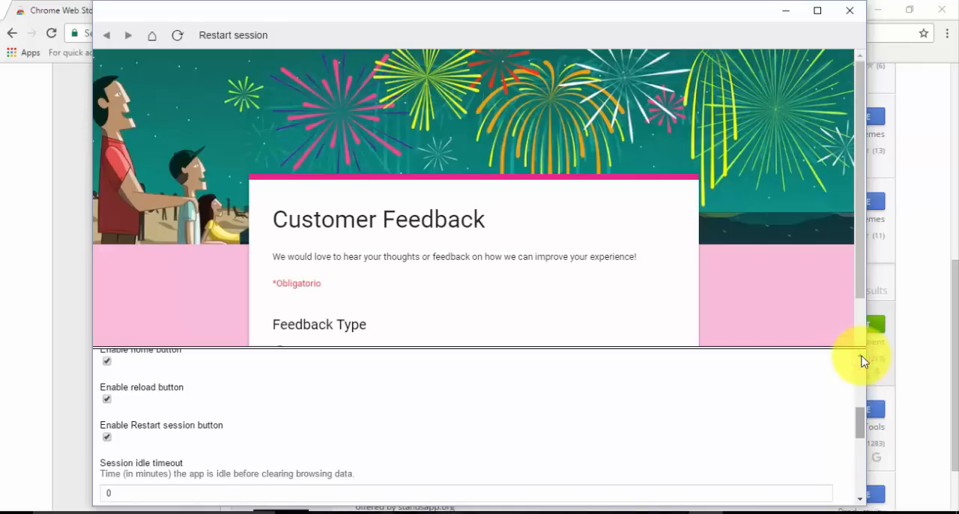
mouse_move(139, 479)
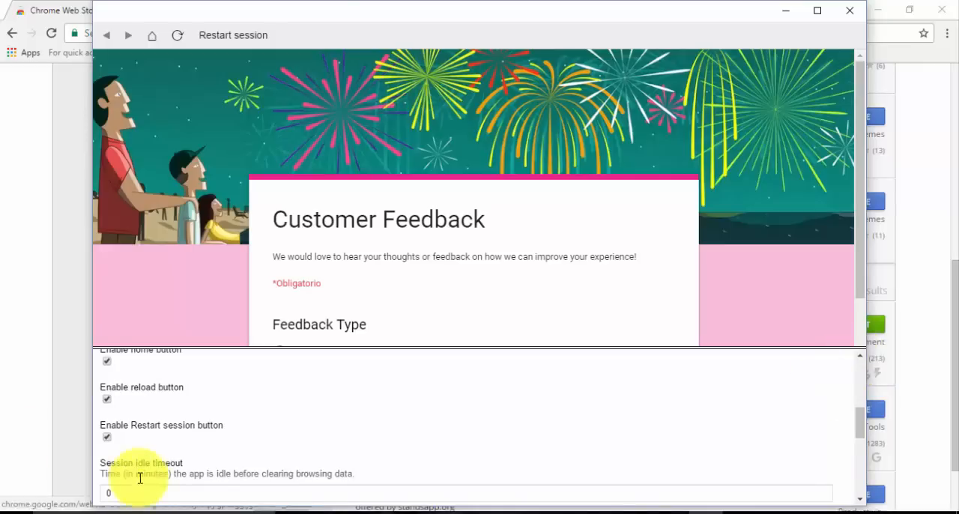
mouse_move(515, 412)
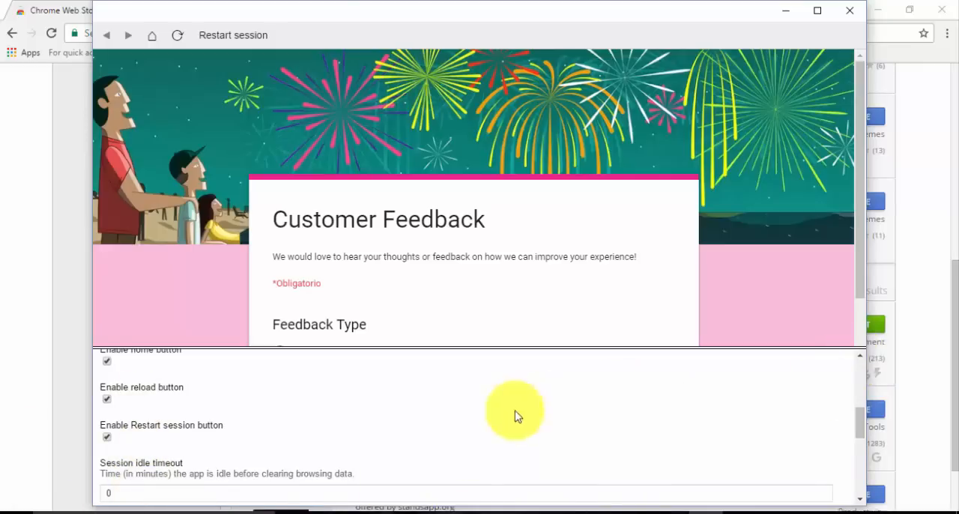
mouse_move(116, 403)
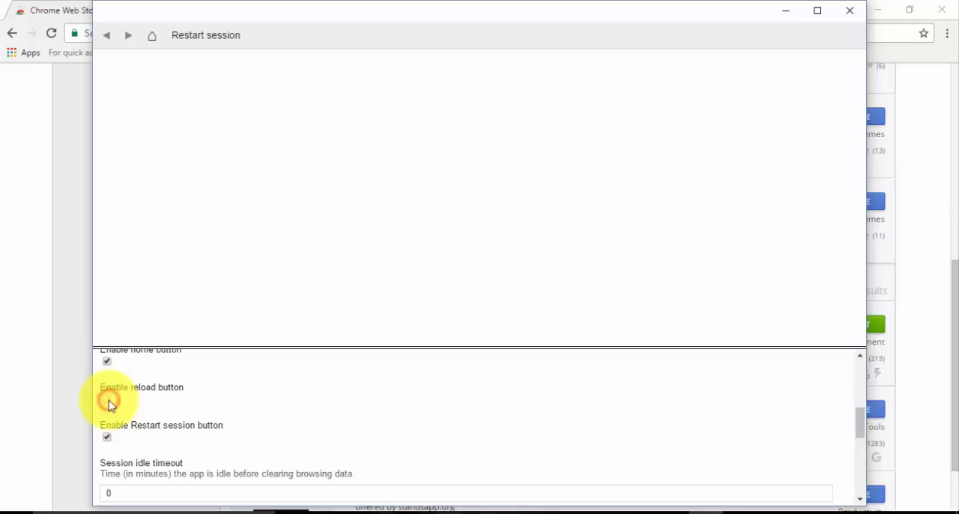
click(107, 400)
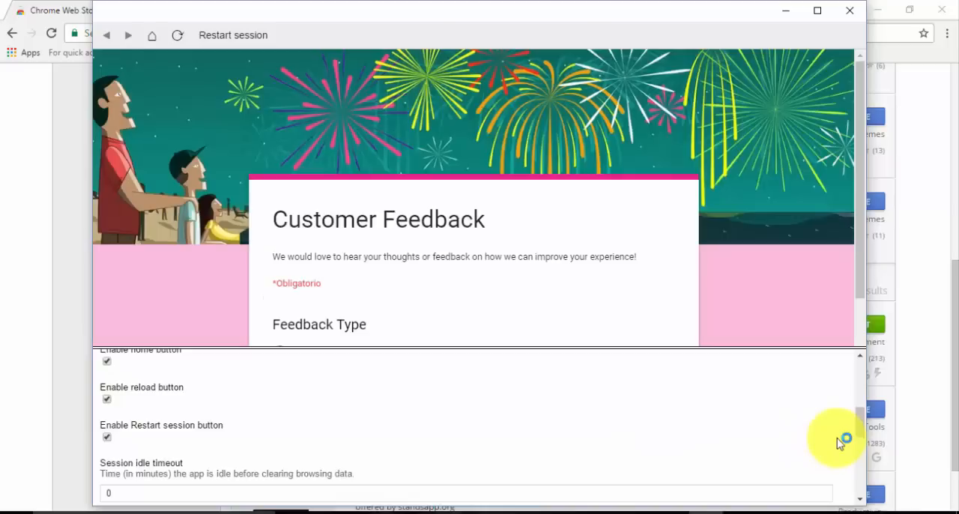
scroll(down, 3)
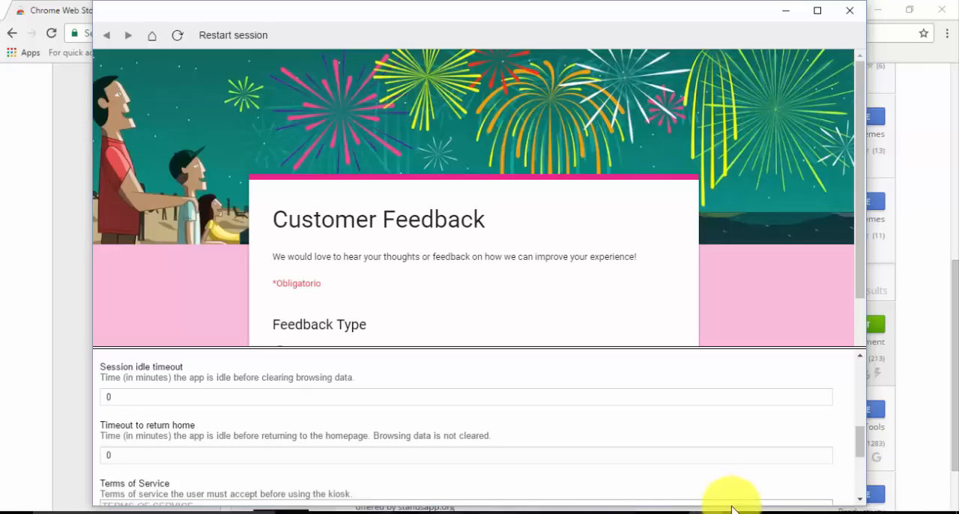
mouse_move(861, 498)
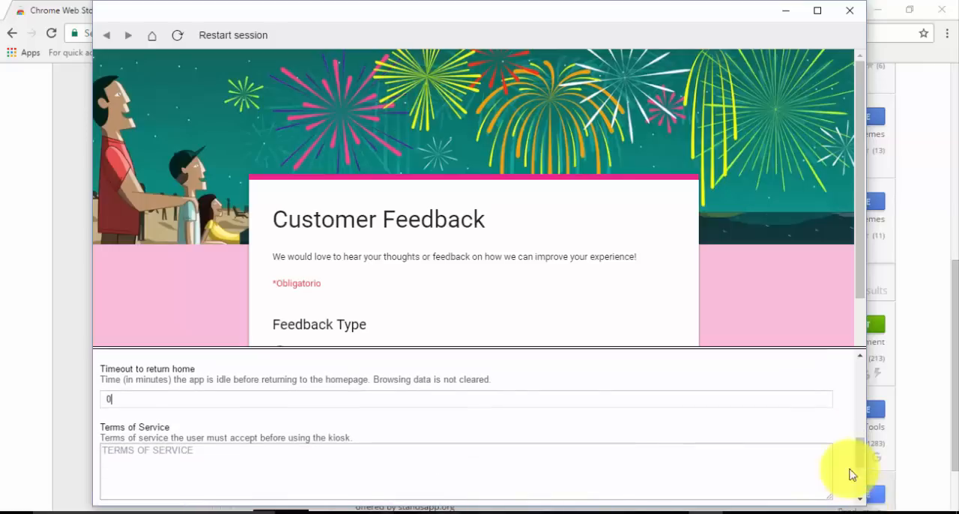
click(449, 472)
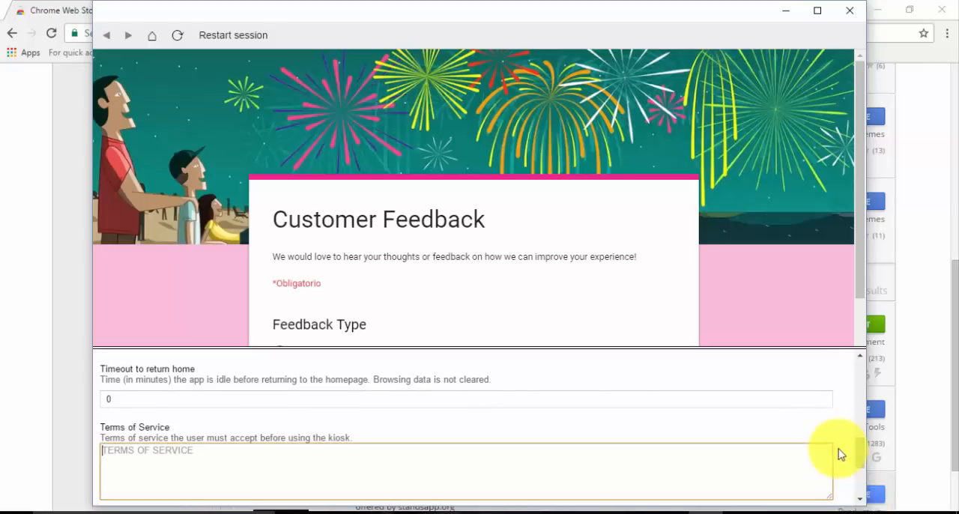
scroll(down, 3)
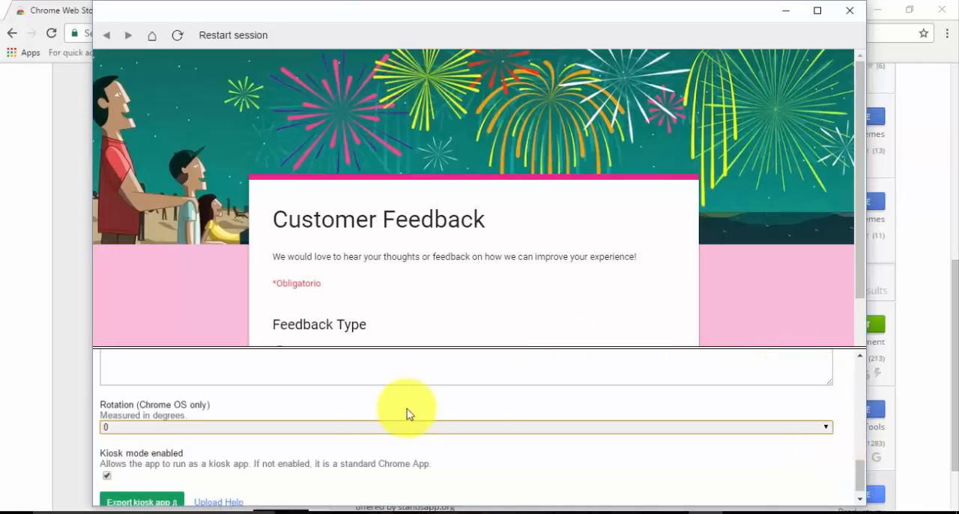
mouse_move(134, 434)
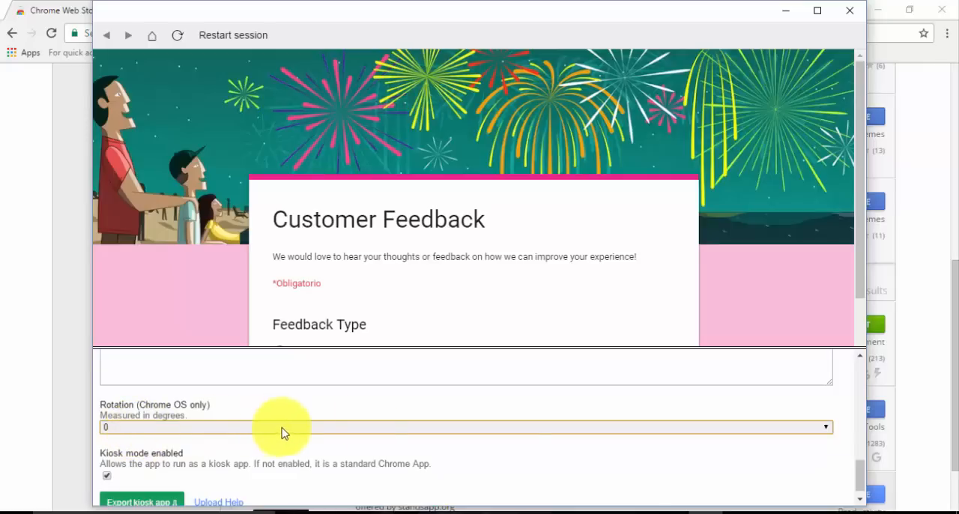
mouse_move(828, 431)
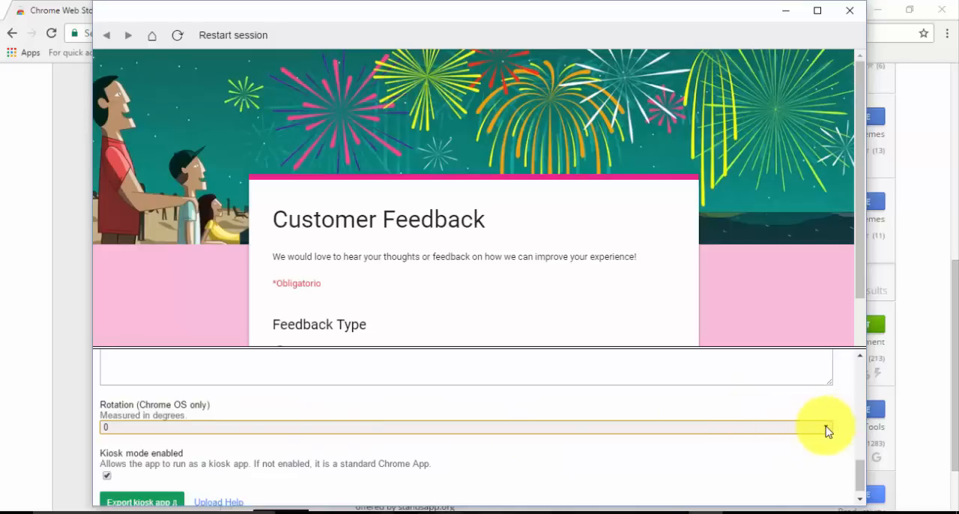
click(465, 427)
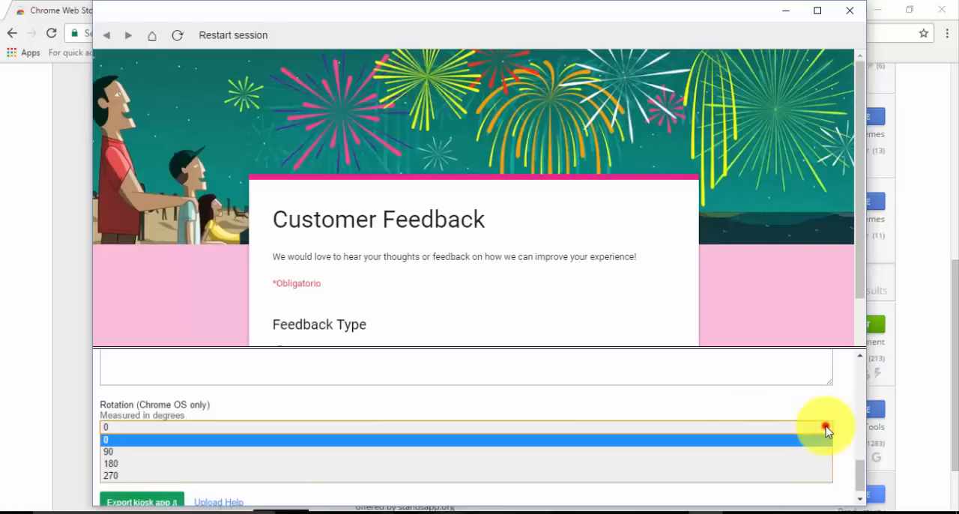
click(464, 439)
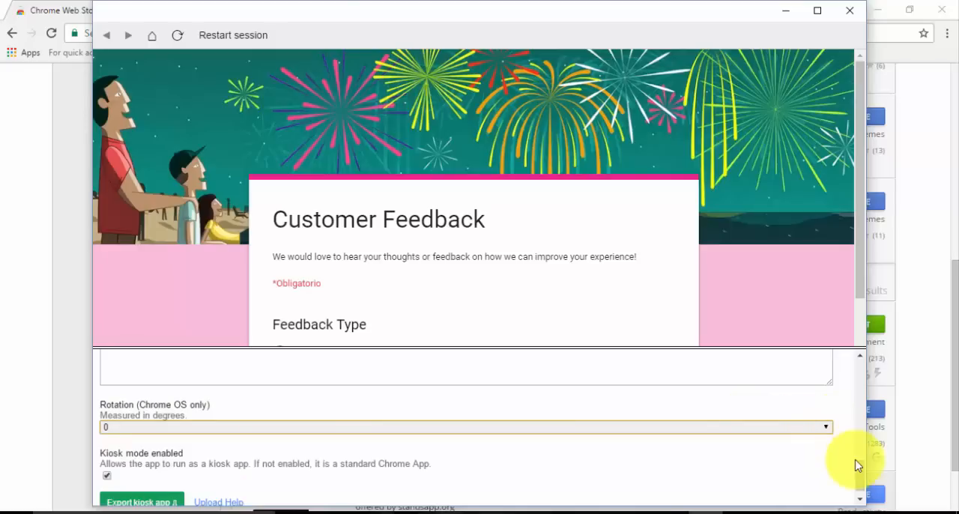
mouse_move(862, 500)
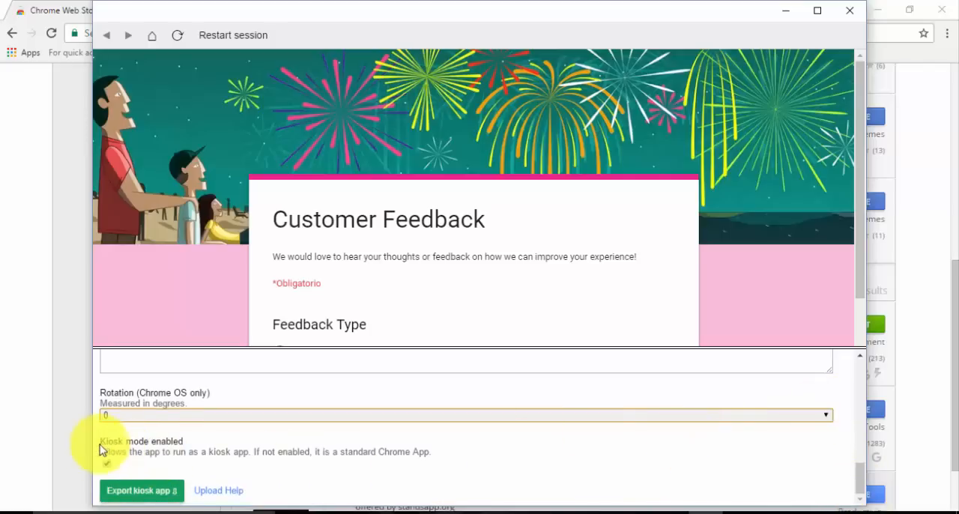
mouse_move(103, 475)
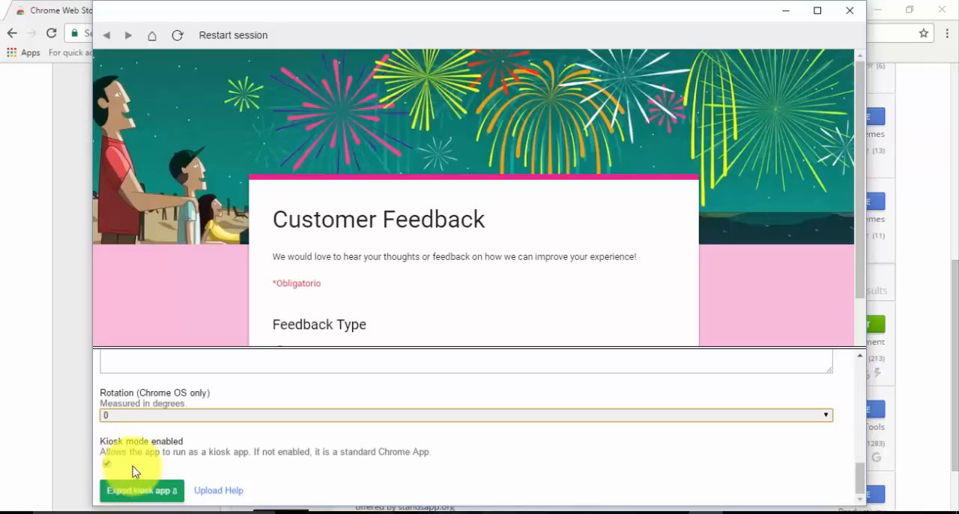
mouse_move(826, 415)
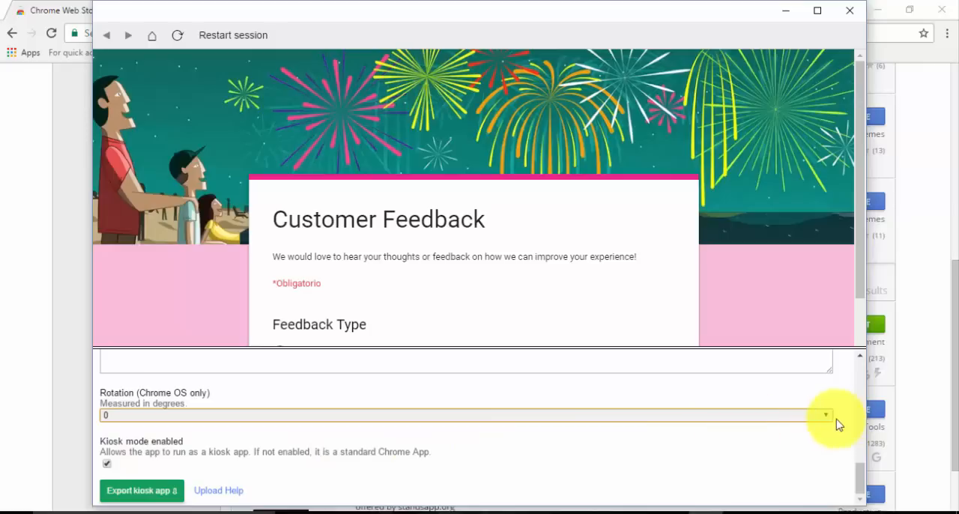
mouse_move(856, 457)
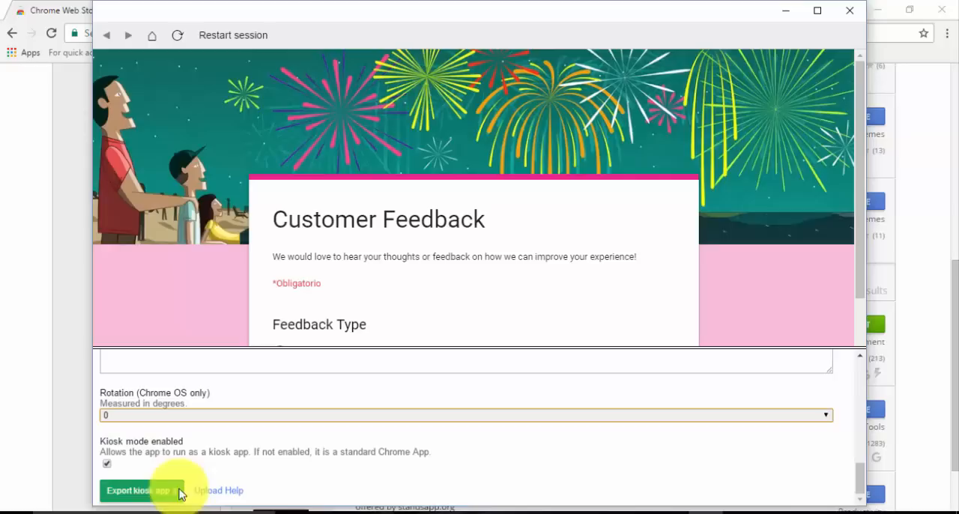
Export the kiosk app, choosing Desktop > New App as the destination.
click(137, 490)
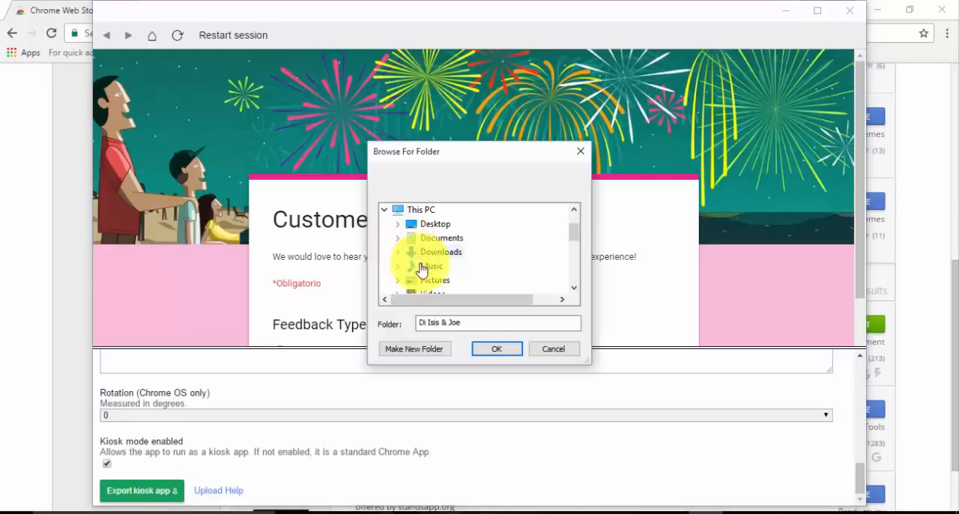
click(435, 223)
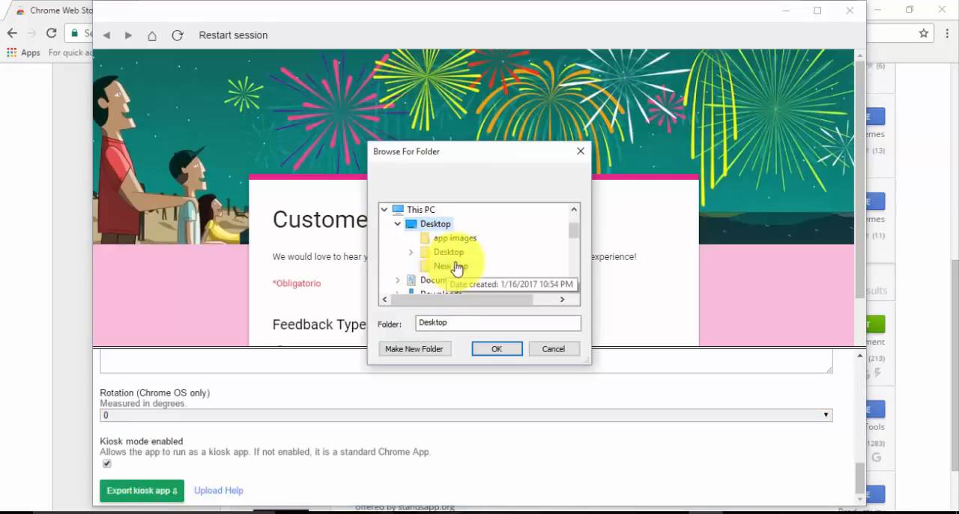
click(450, 266)
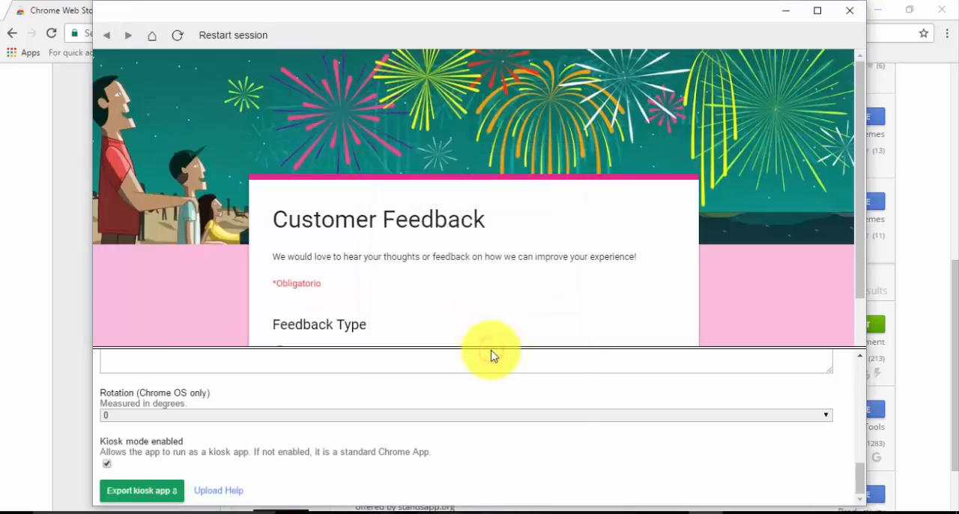
mouse_move(499, 343)
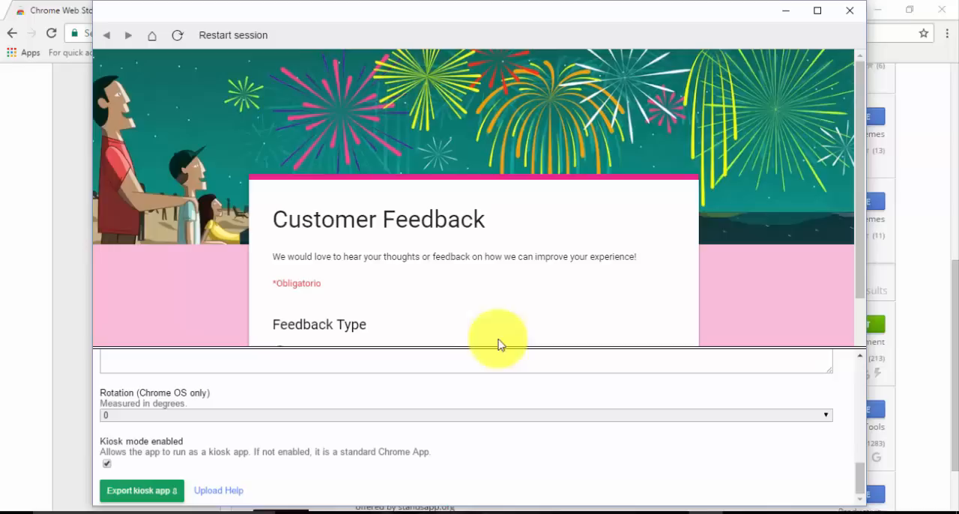
mouse_move(839, 41)
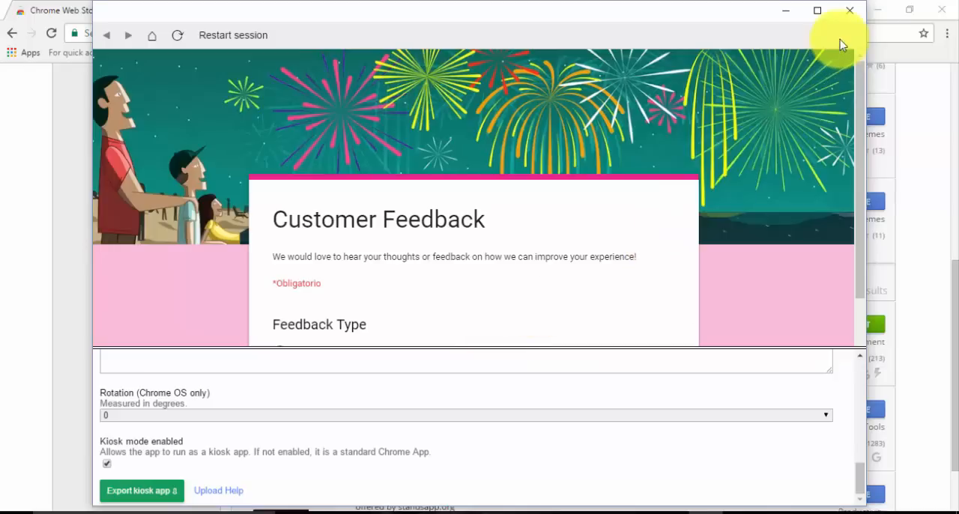
Close the builder, open the New App folder maximized, and open its img folder.
click(849, 10)
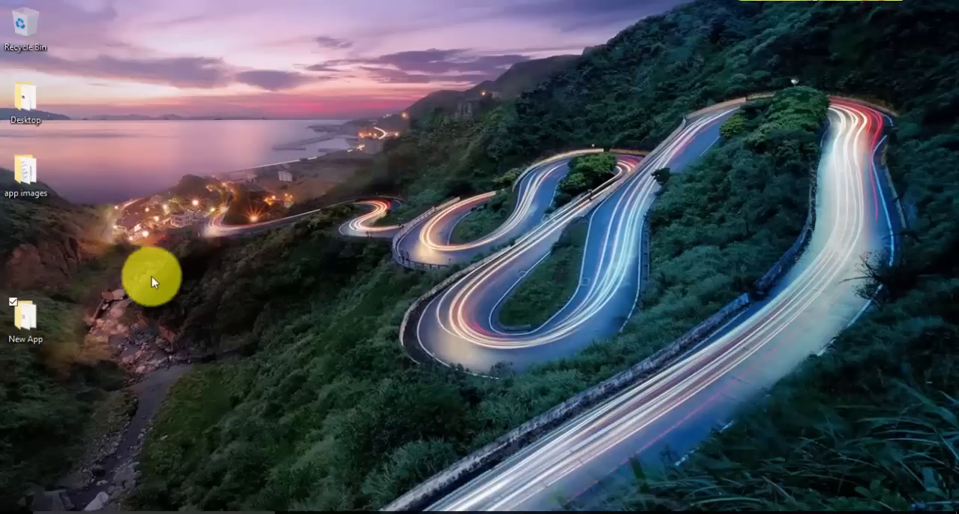
double_click(25, 308)
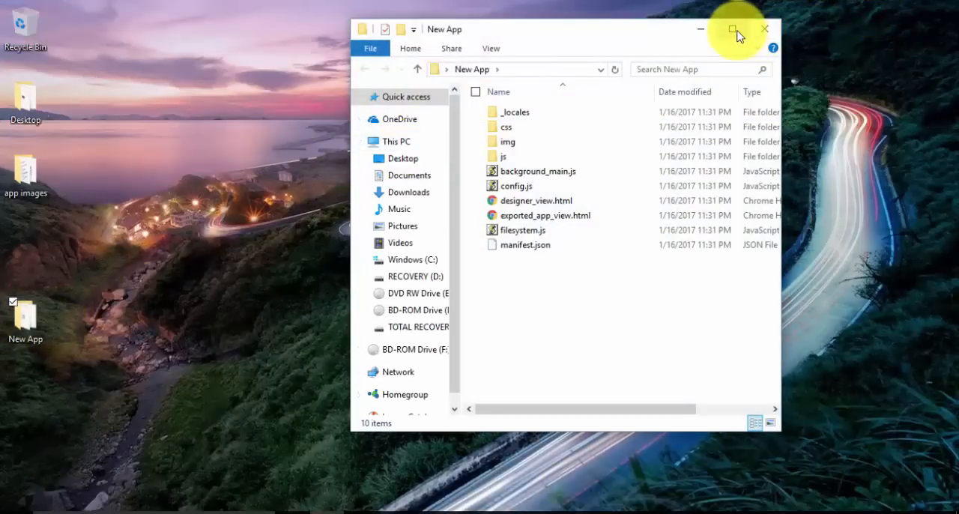
click(732, 29)
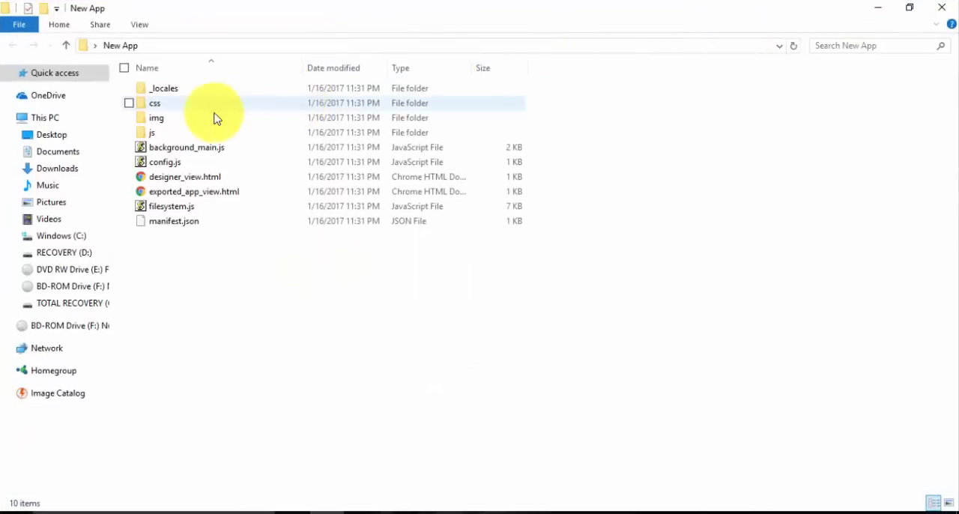
mouse_move(172, 119)
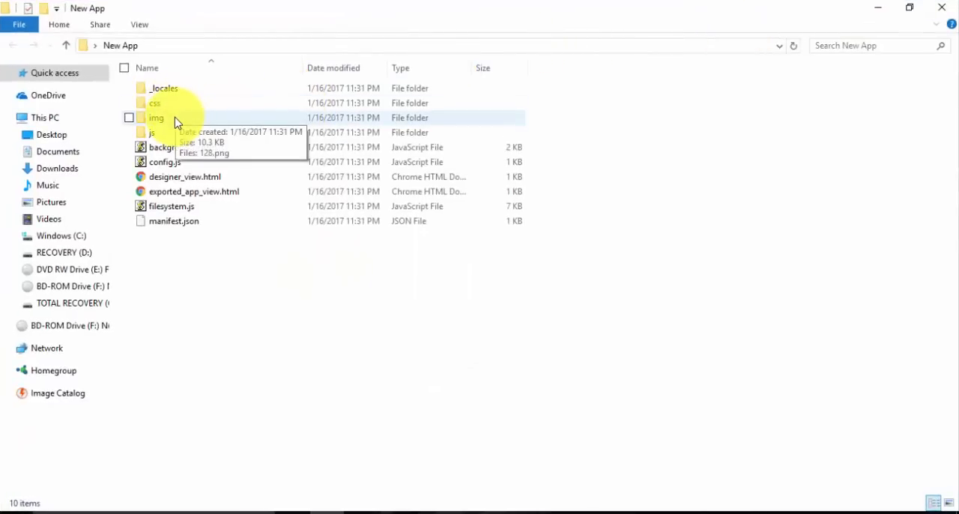
double_click(156, 117)
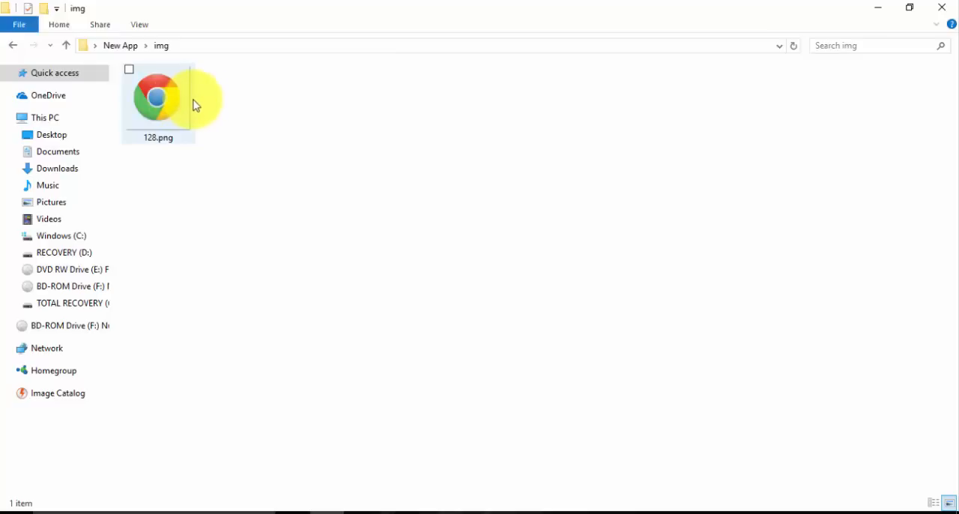
Delete 128.png from img and drag icon.png from app images into img.
click(911, 7)
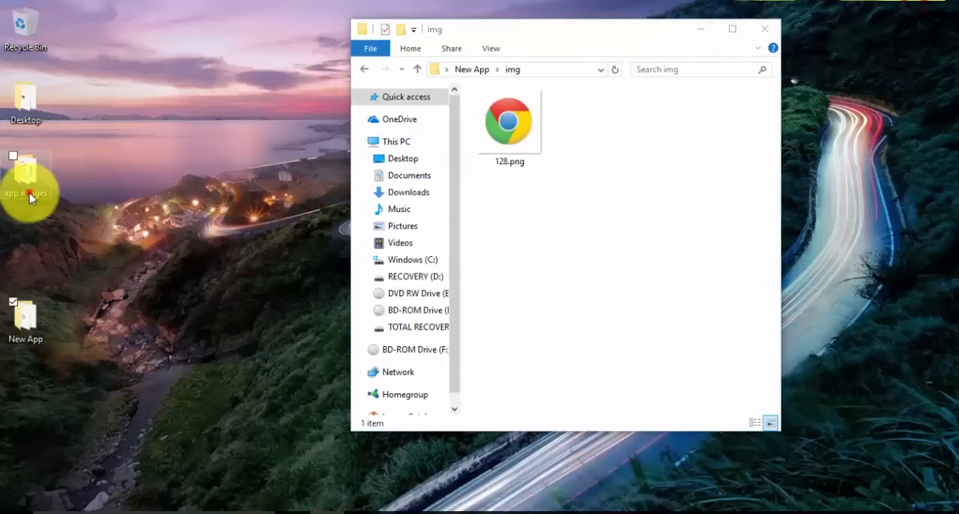
double_click(26, 172)
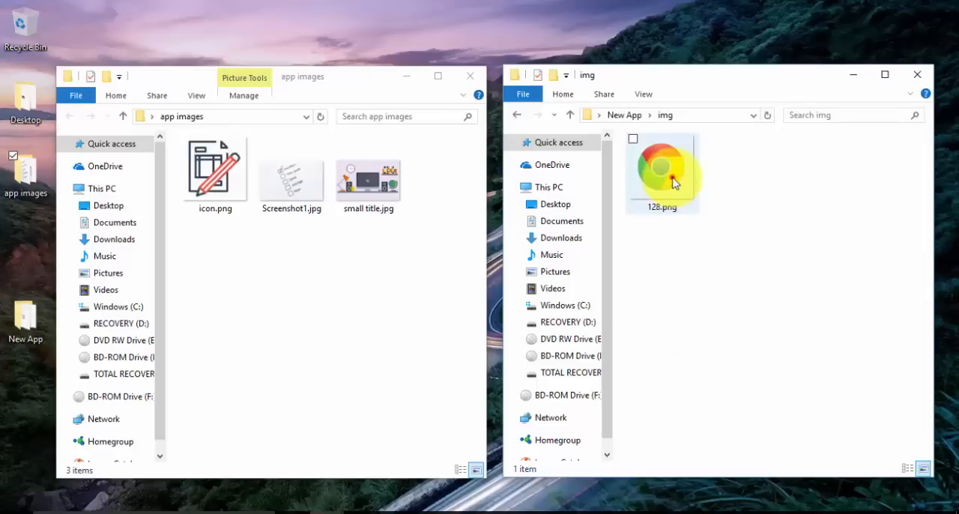
key(Delete)
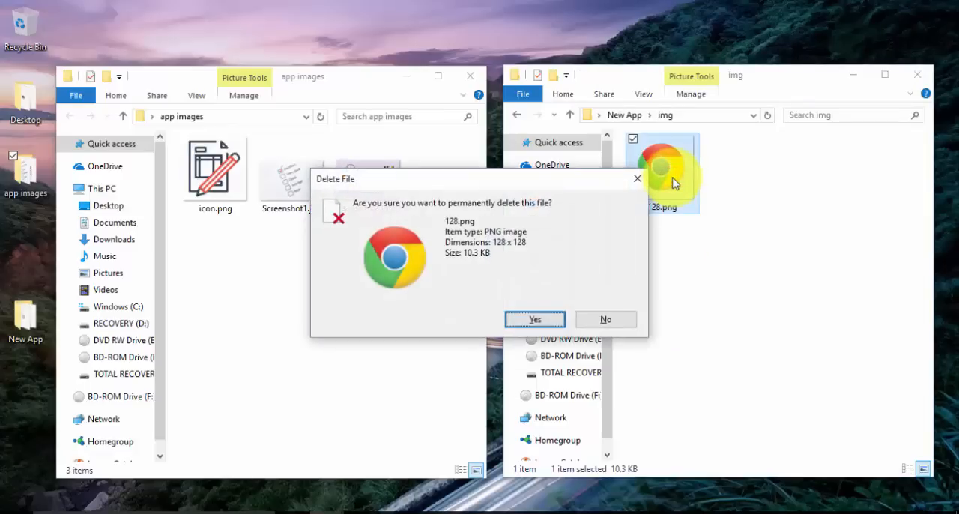
click(534, 319)
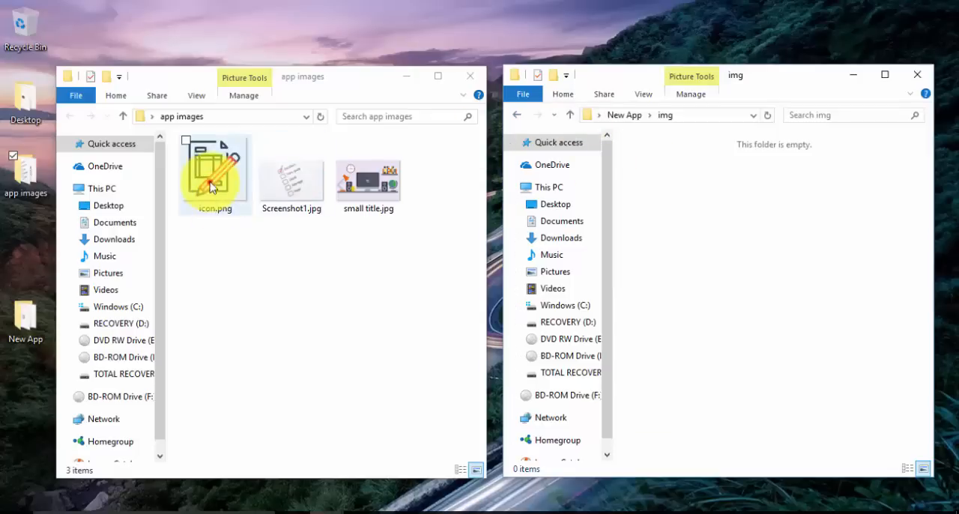
drag(214, 173, 662, 173)
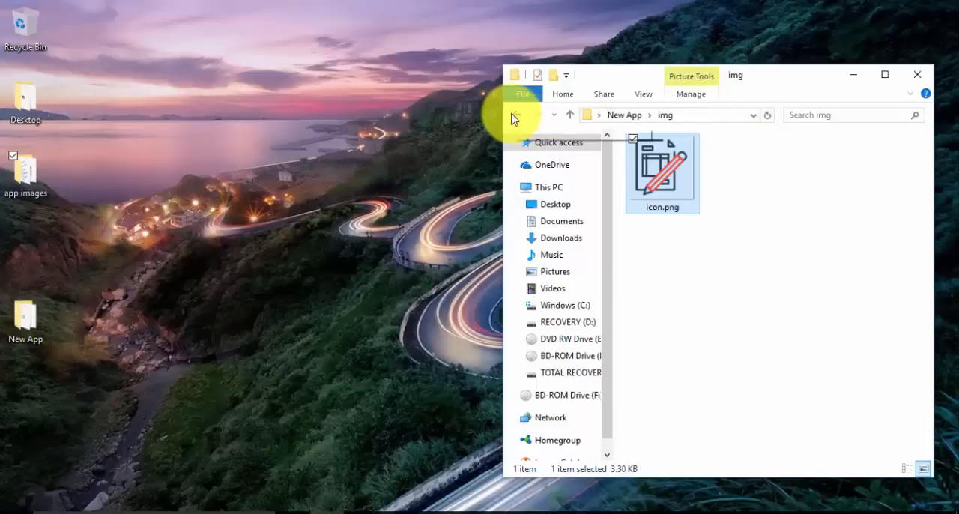
click(571, 114)
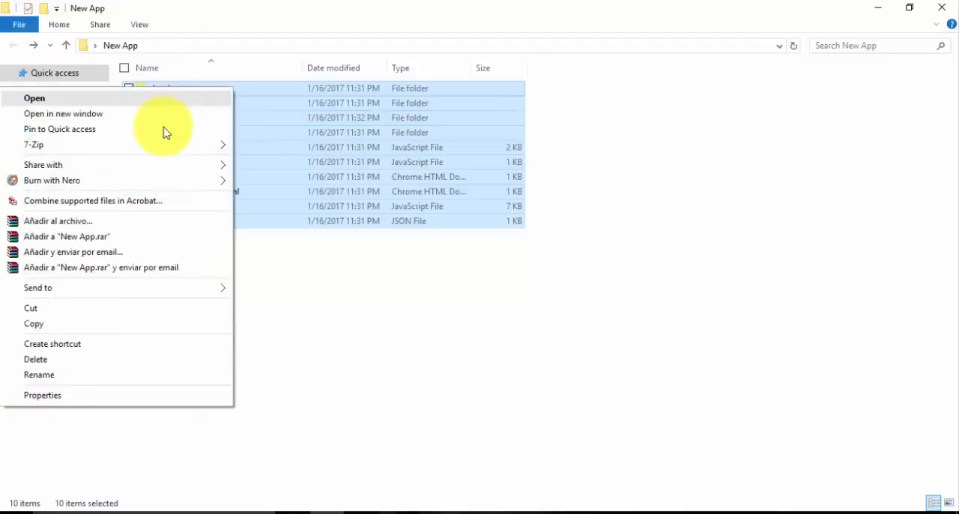
mouse_move(165, 236)
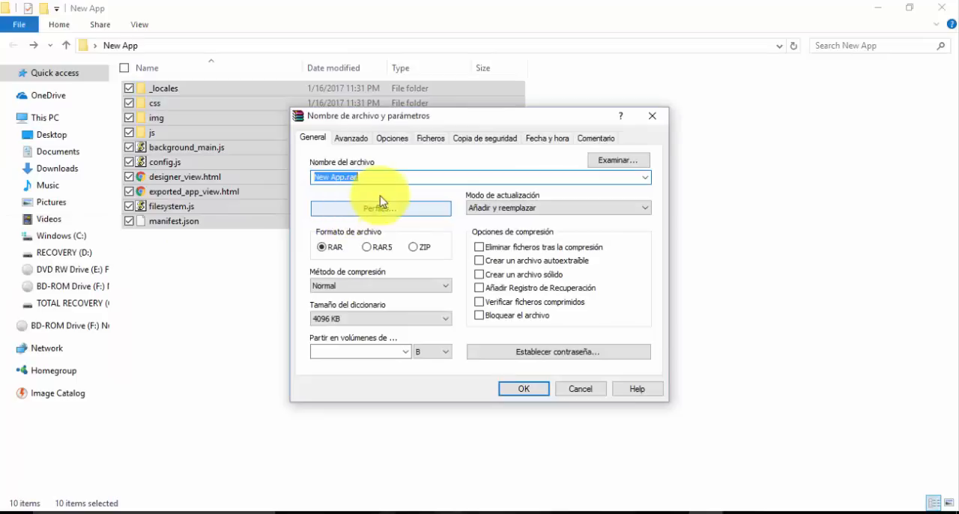
Rename the archive to 'Customer Feedback.rar' and create it.
click(392, 177)
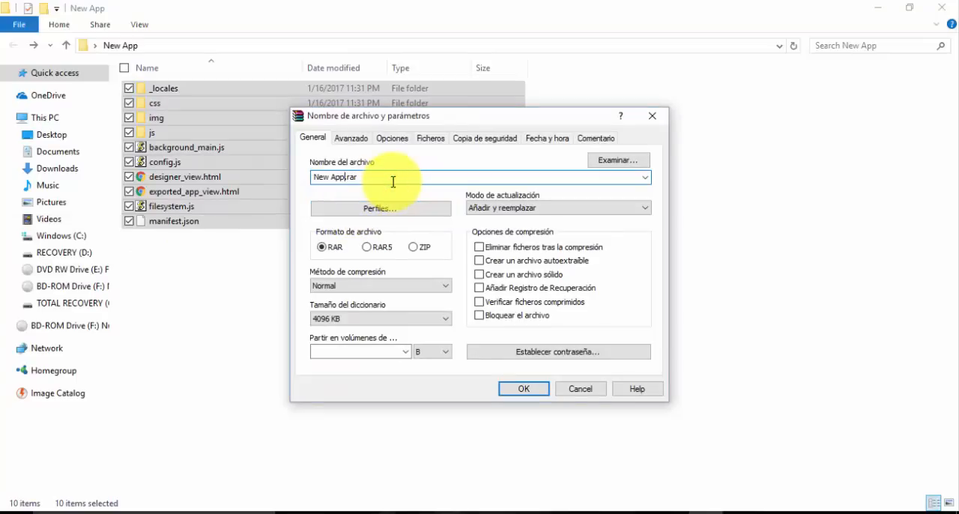
double_click(328, 177)
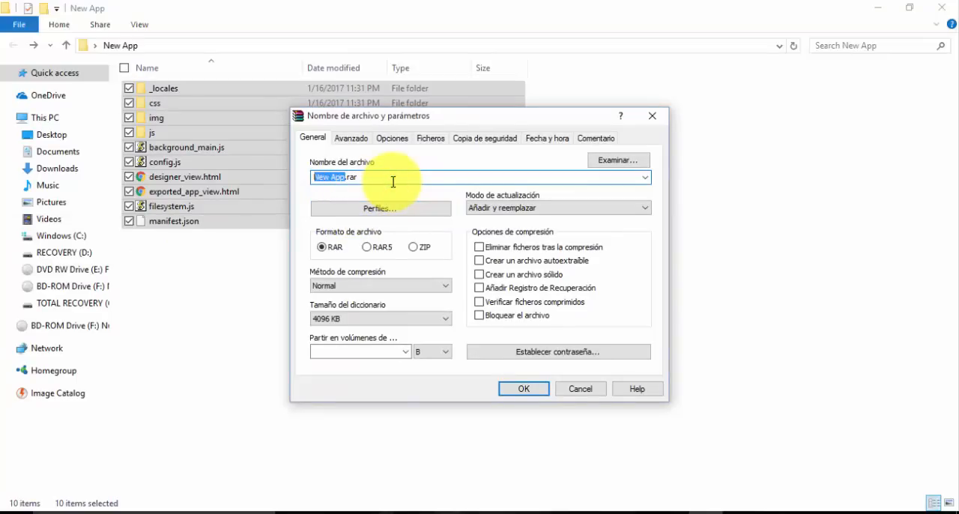
text(Custo.rar)
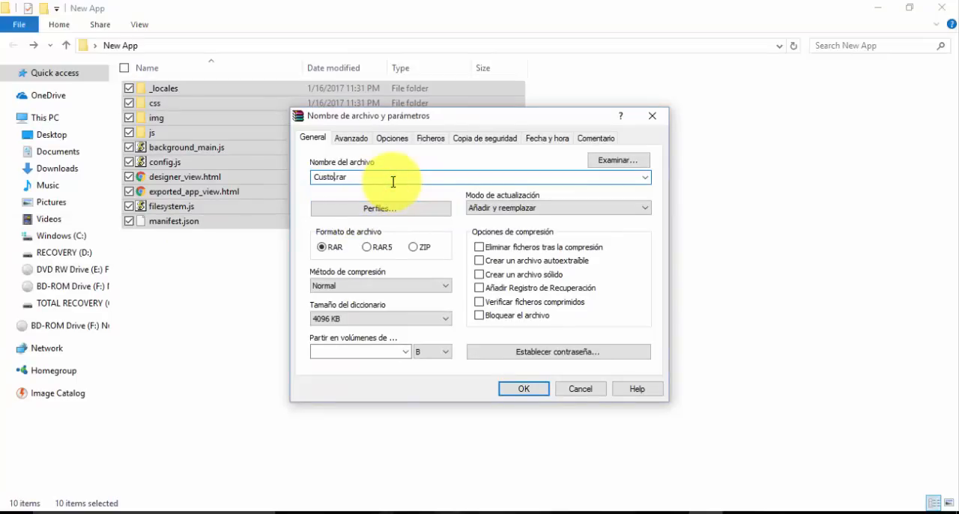
text(Customer Feel)
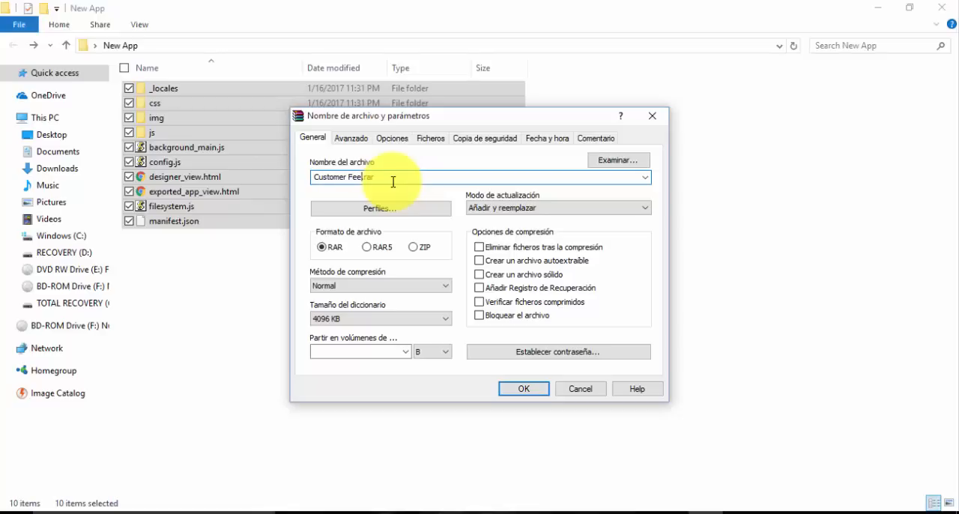
text(back)
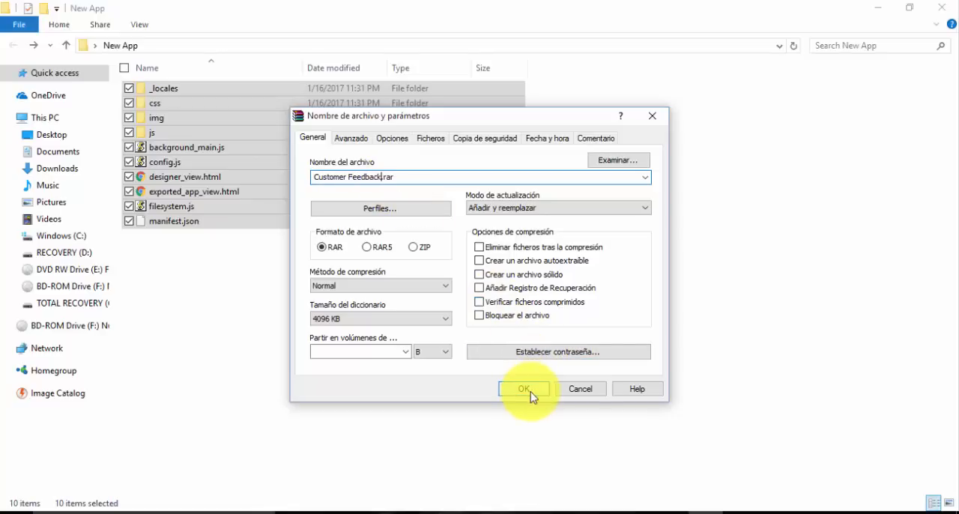
click(524, 389)
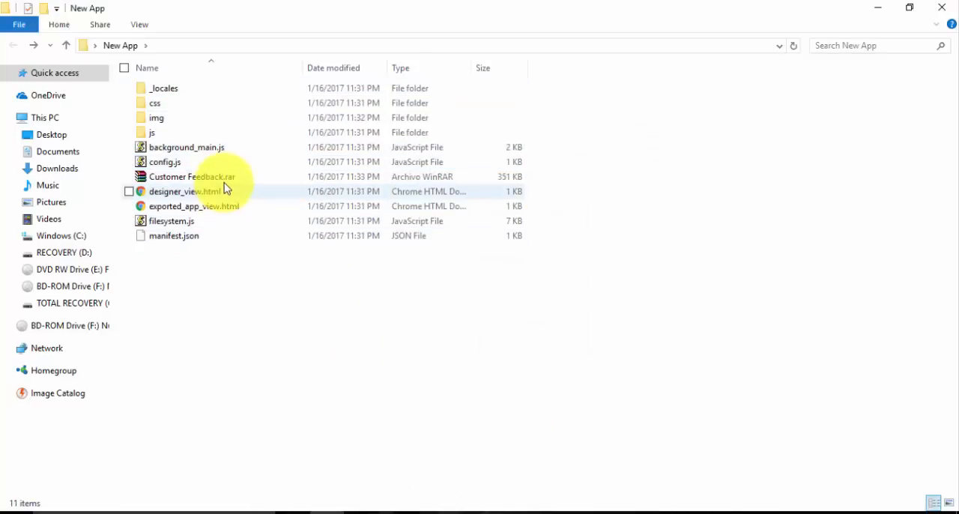
double_click(191, 177)
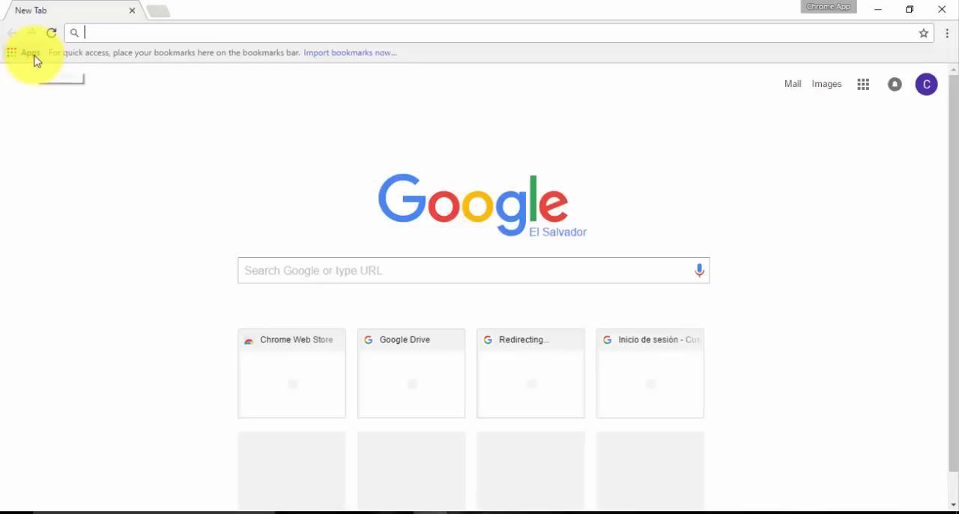
mouse_move(30, 53)
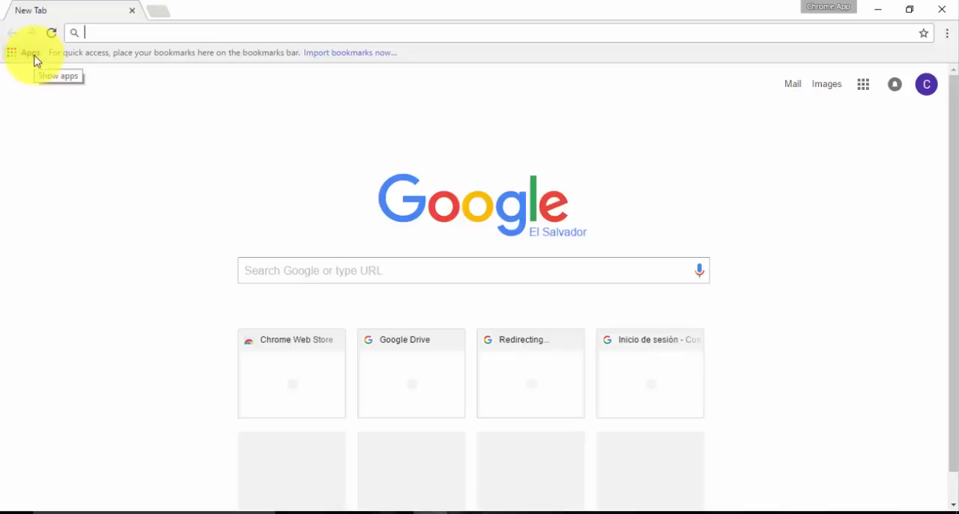
Open the Chrome Web Store from the Apps bookmark and decline the page translation.
click(30, 53)
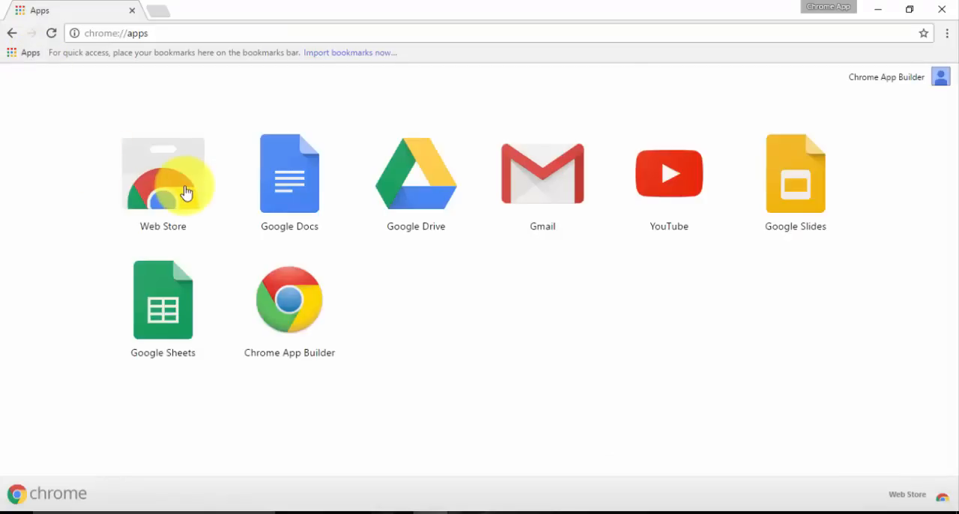
click(163, 174)
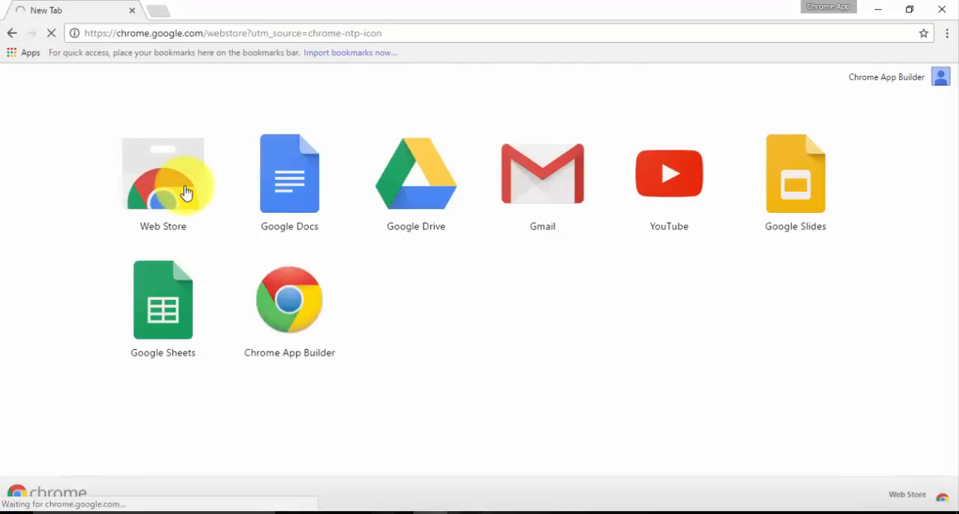
click(162, 173)
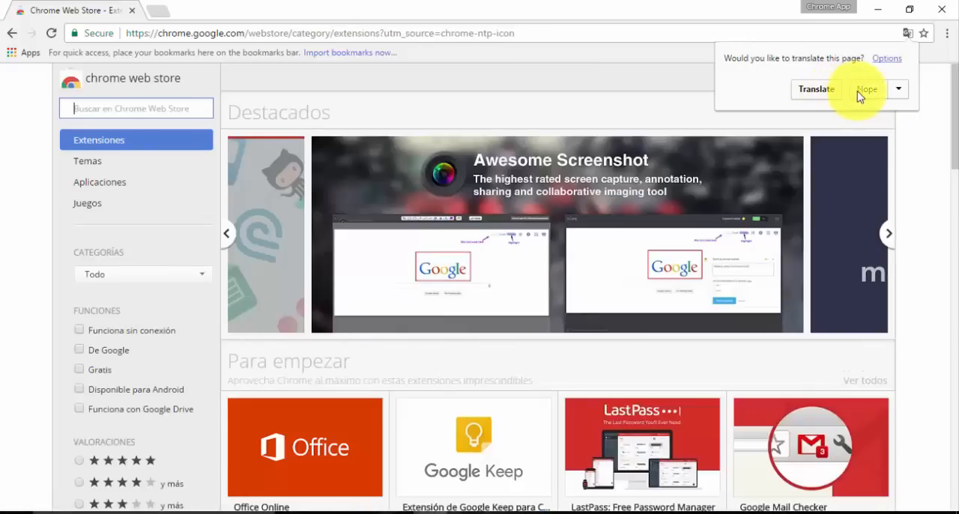
click(867, 88)
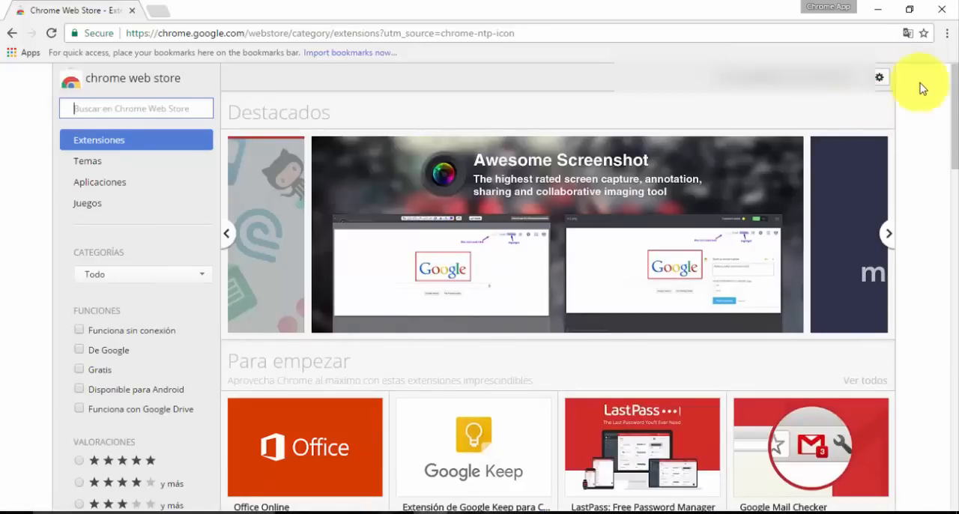
mouse_move(682, 131)
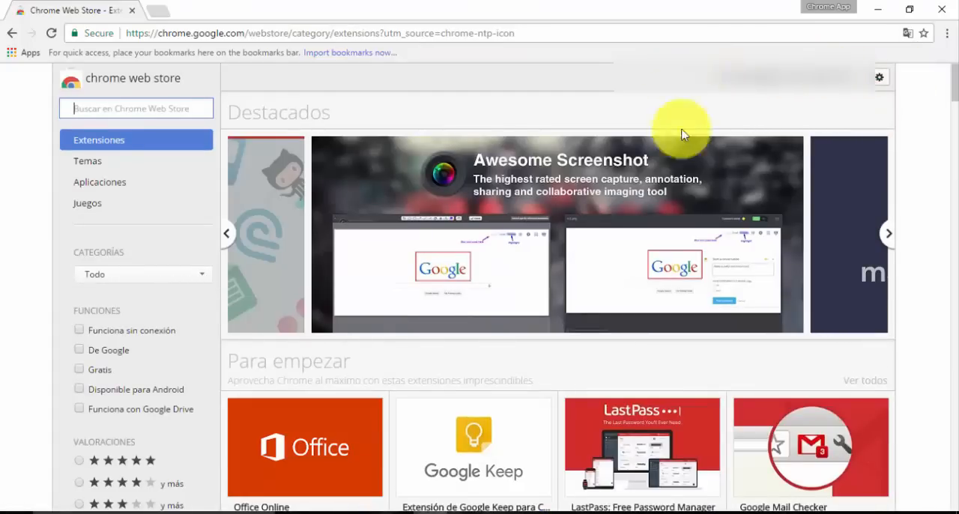
mouse_move(928, 125)
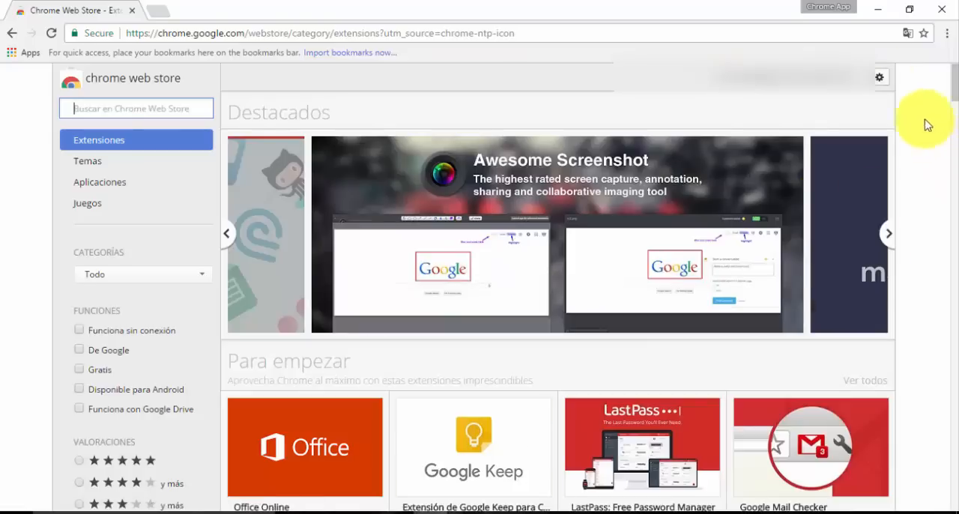
click(880, 77)
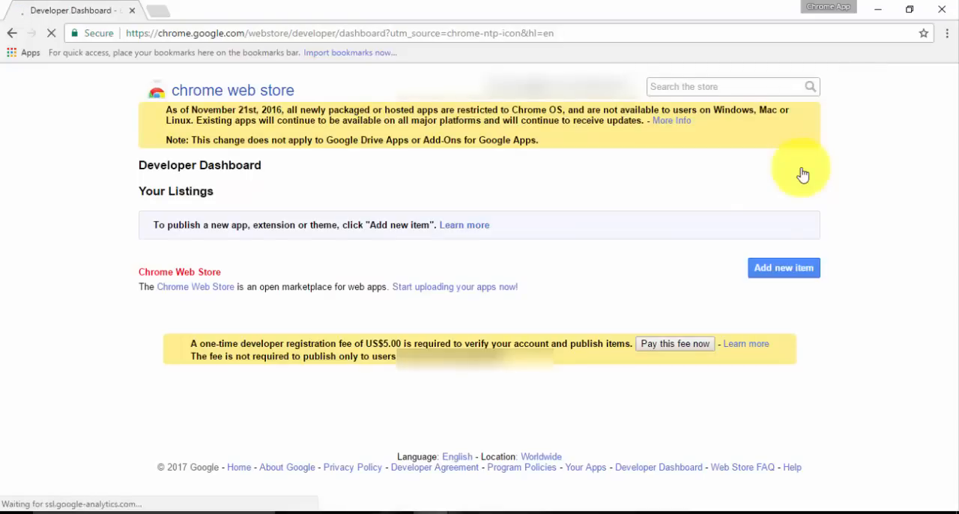
mouse_move(298, 132)
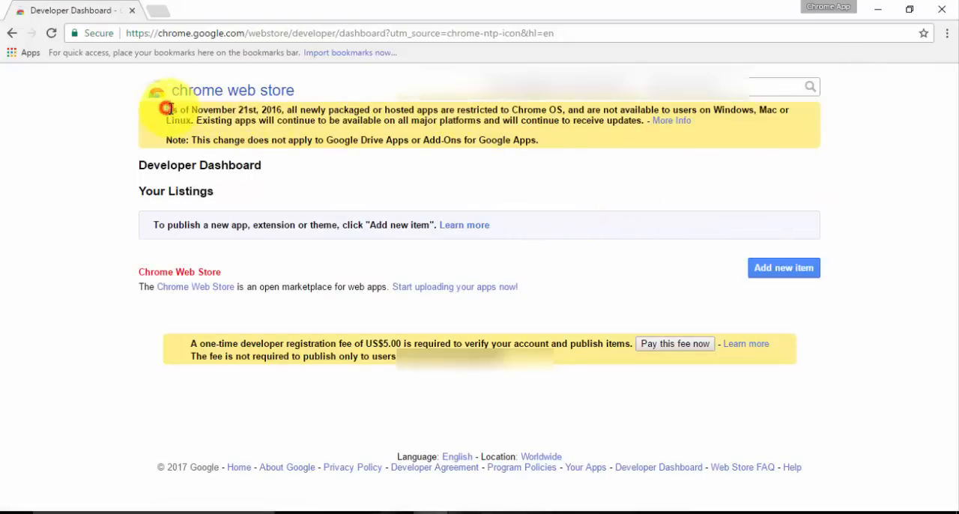
Start a new item in the Developer Dashboard and accept the developer agreement.
drag(168, 109, 480, 120)
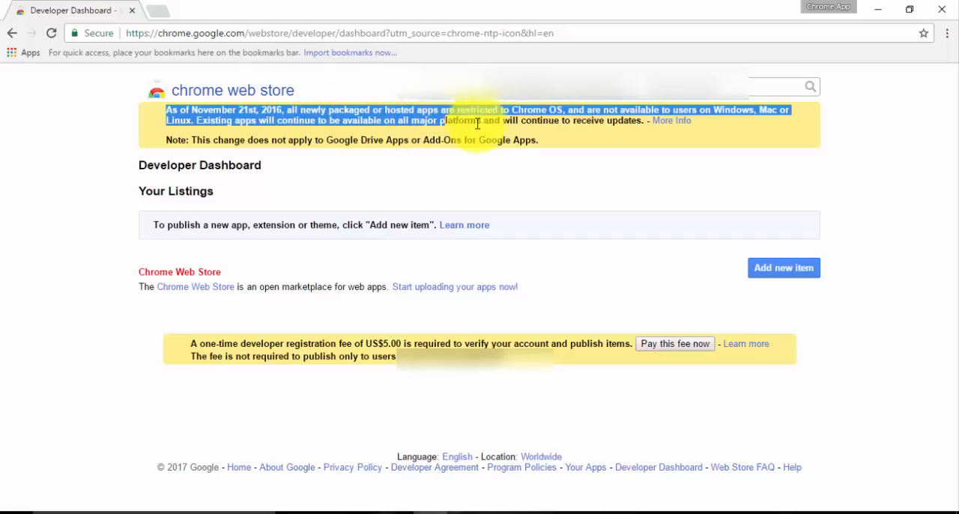
drag(477, 119, 547, 140)
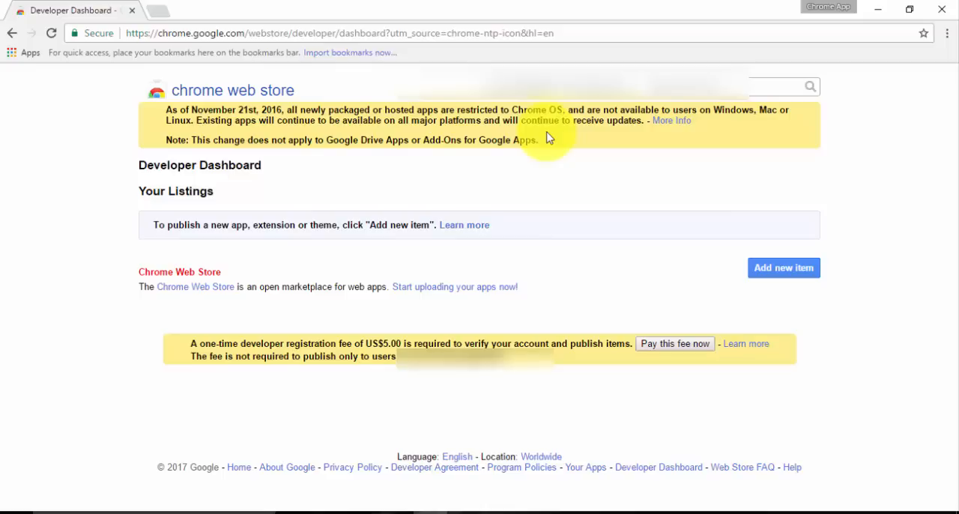
mouse_move(569, 152)
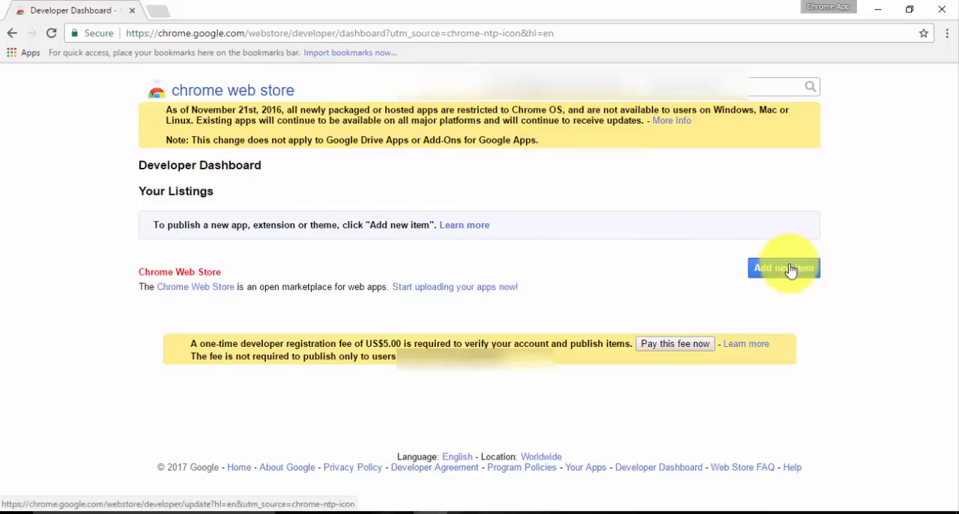
click(784, 267)
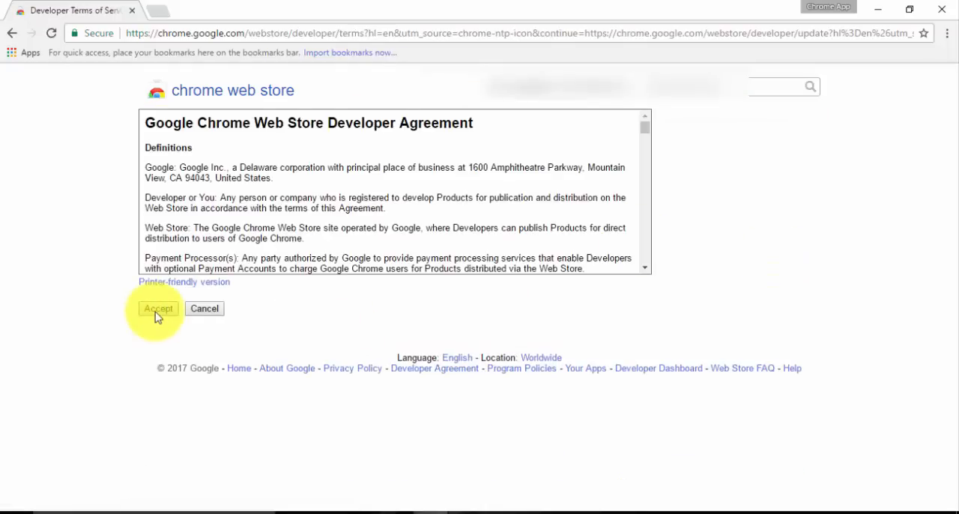
click(158, 309)
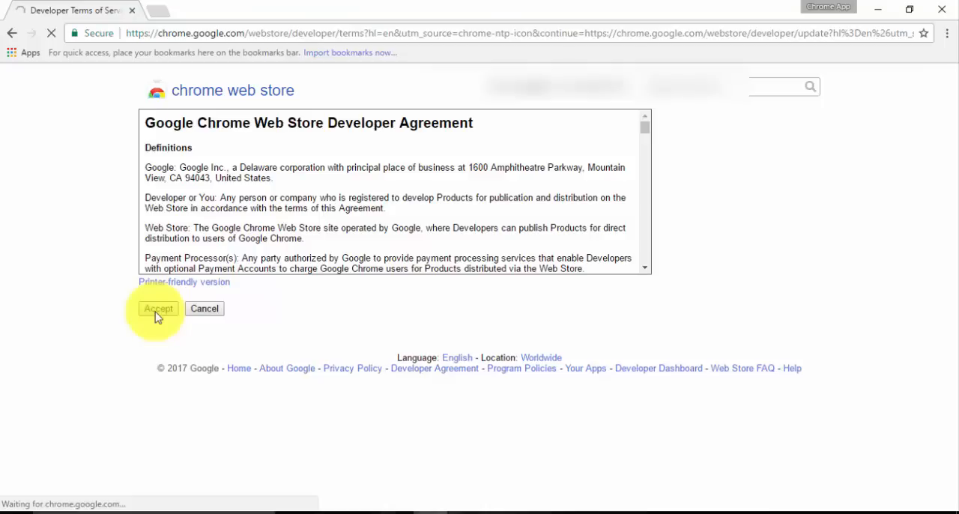
click(158, 309)
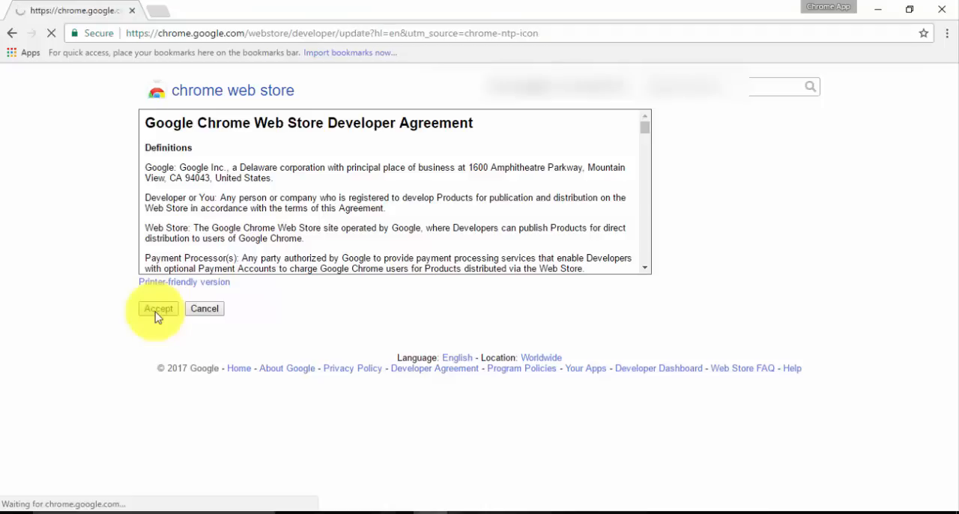
click(158, 308)
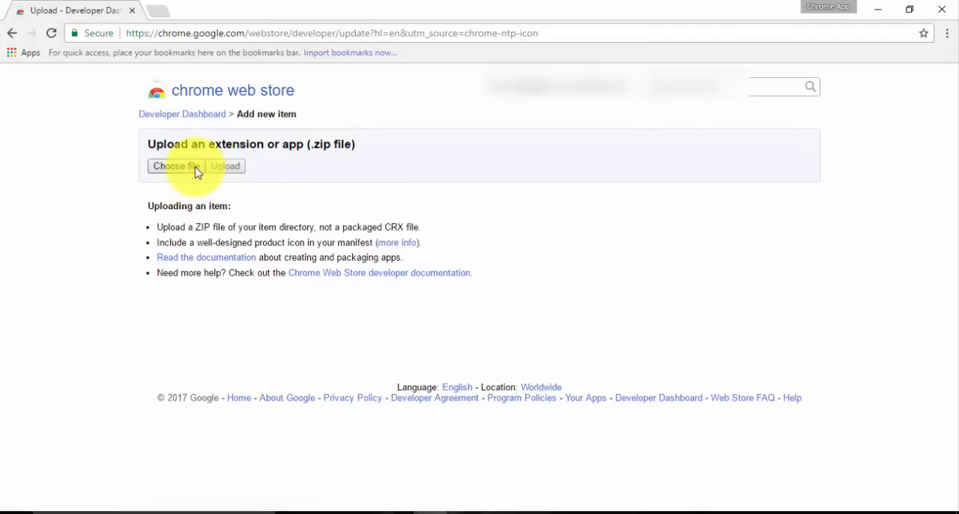
Upload the Customer Feedback.zip package as the new store item.
click(175, 166)
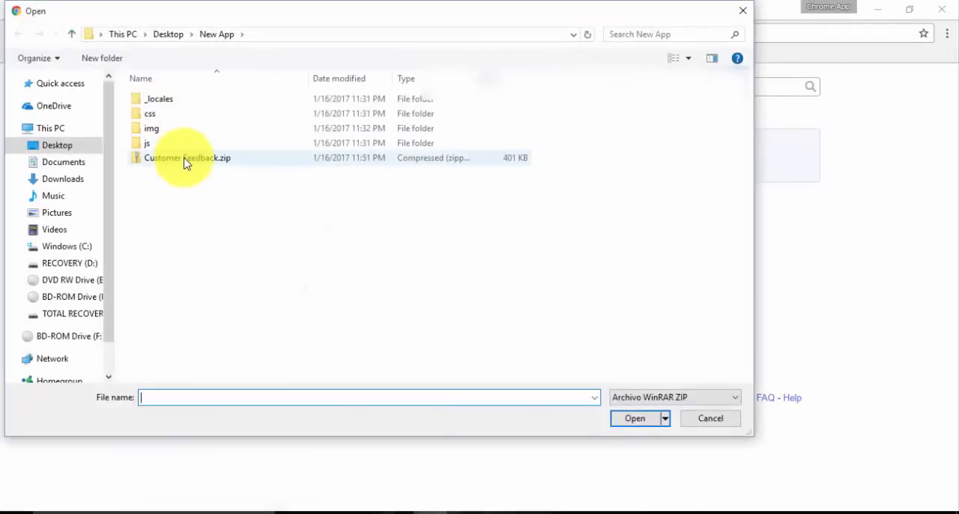
click(634, 418)
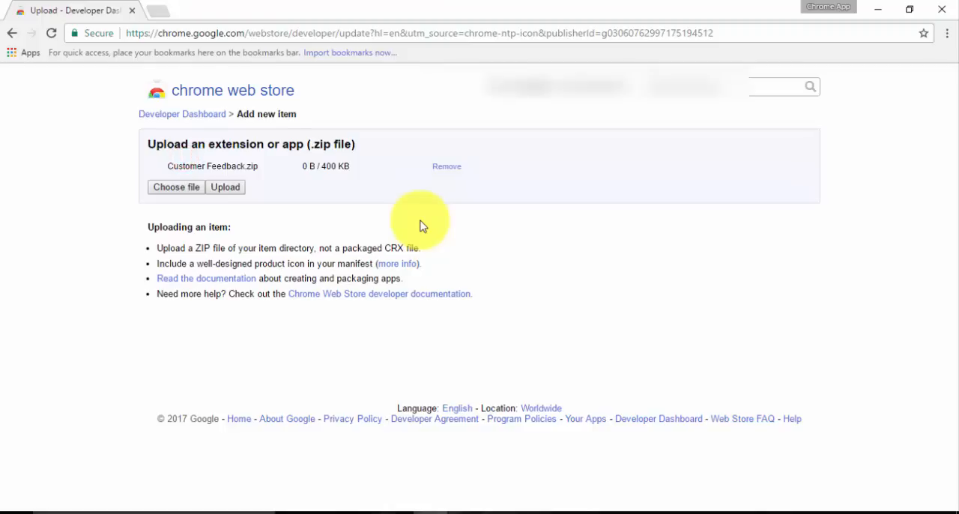
click(224, 187)
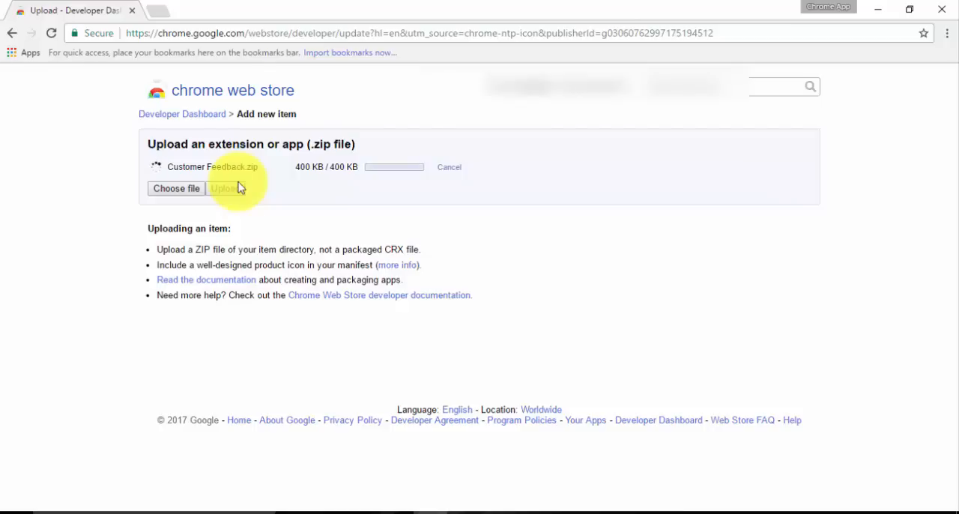
click(223, 187)
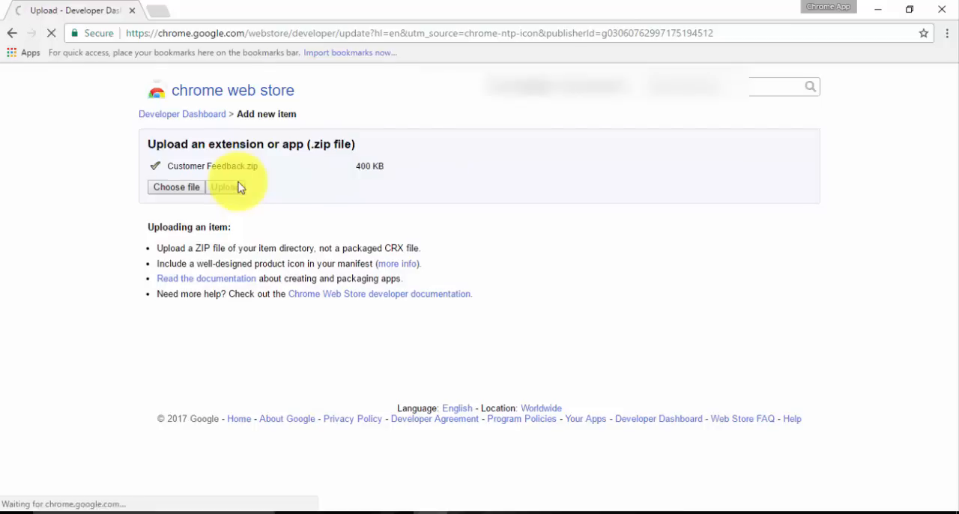
click(224, 187)
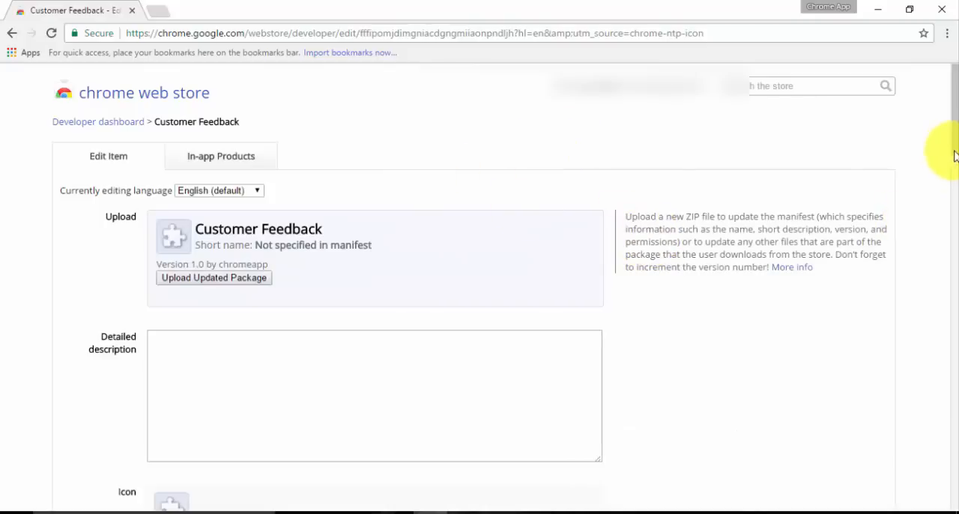
Upload icon.png as the Customer Feedback item's icon.
scroll(down, 3)
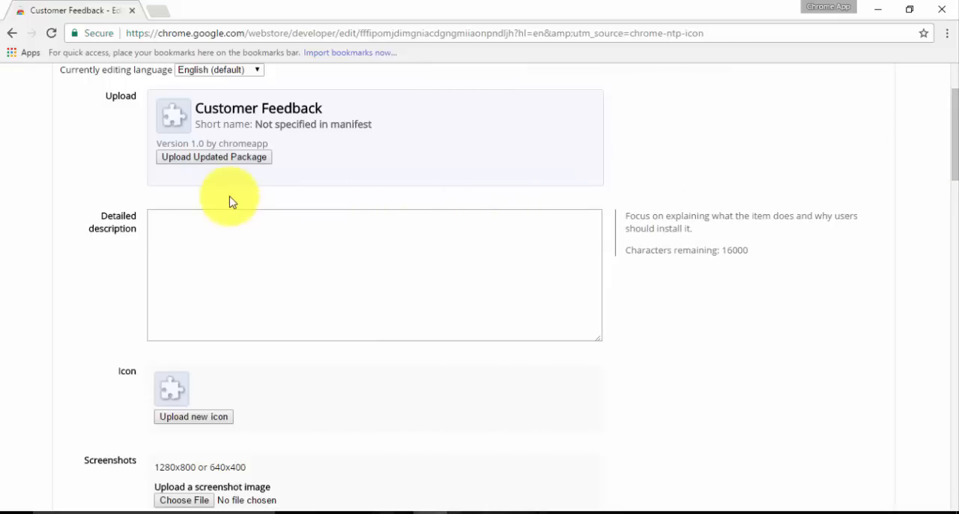
click(229, 299)
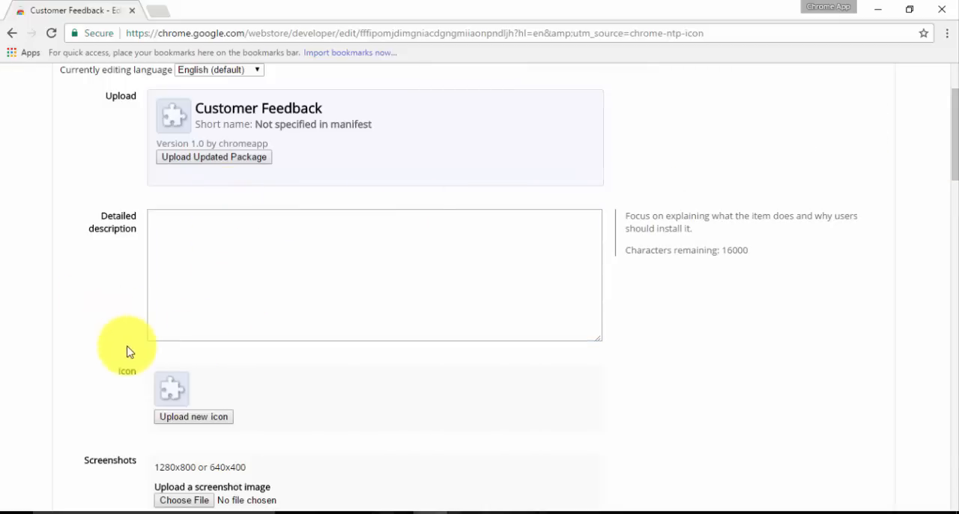
click(192, 416)
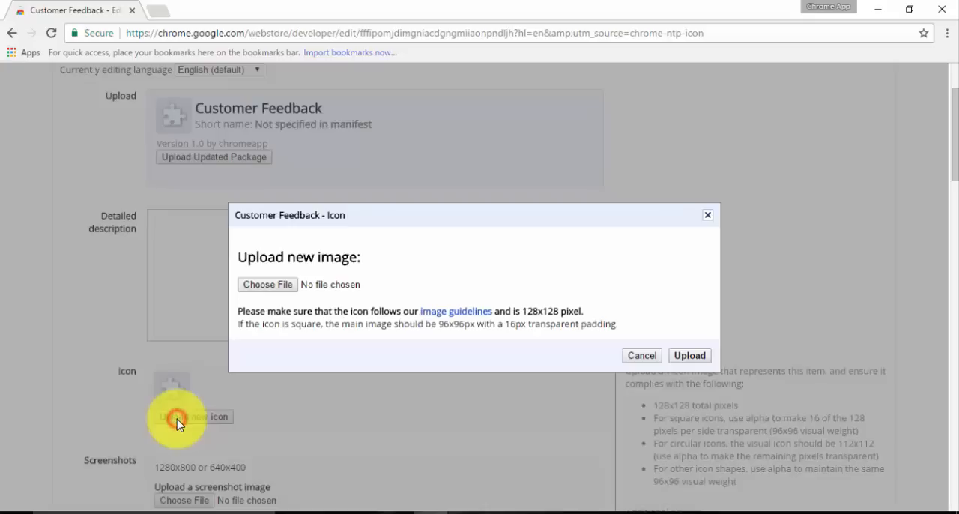
click(266, 284)
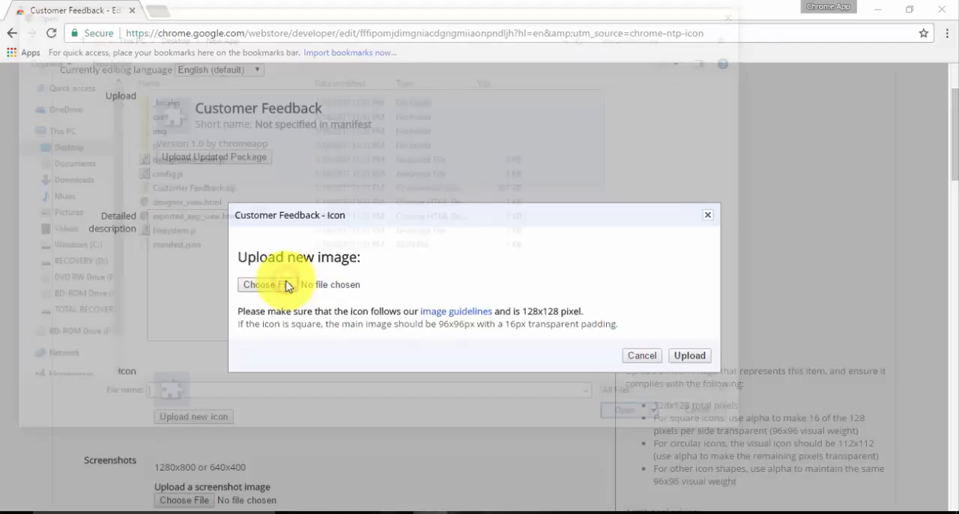
click(268, 284)
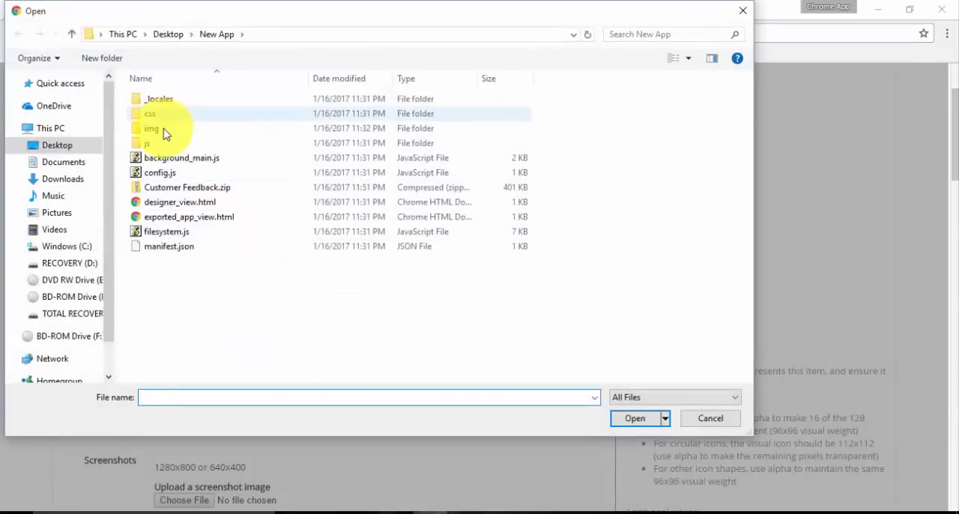
double_click(152, 128)
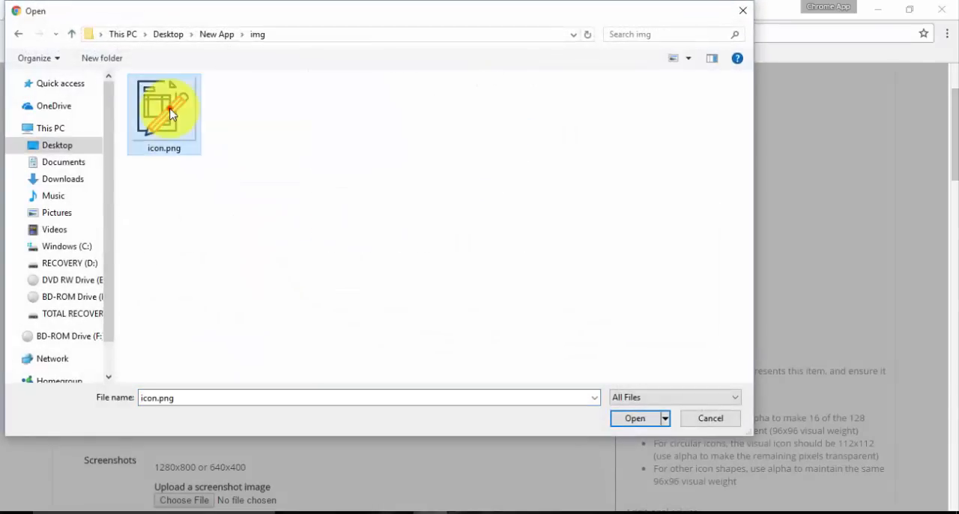
click(634, 418)
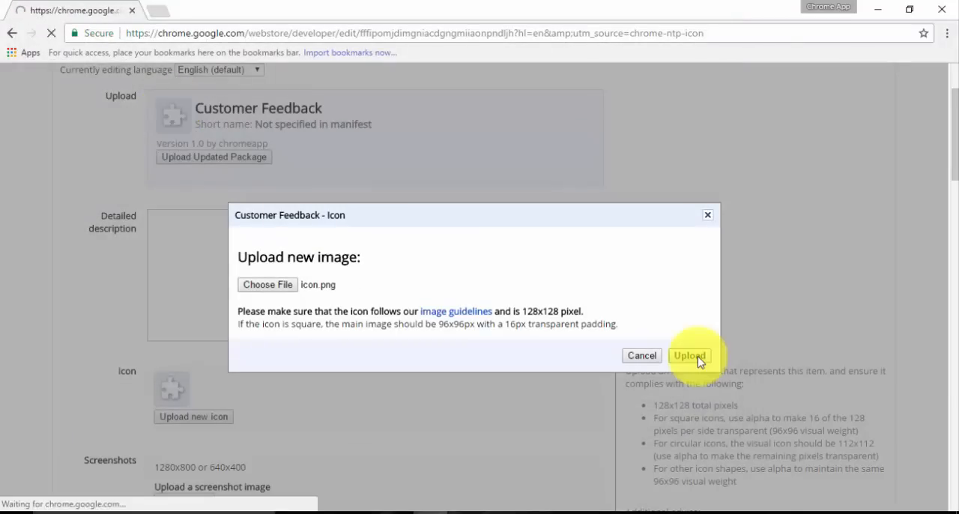
click(689, 355)
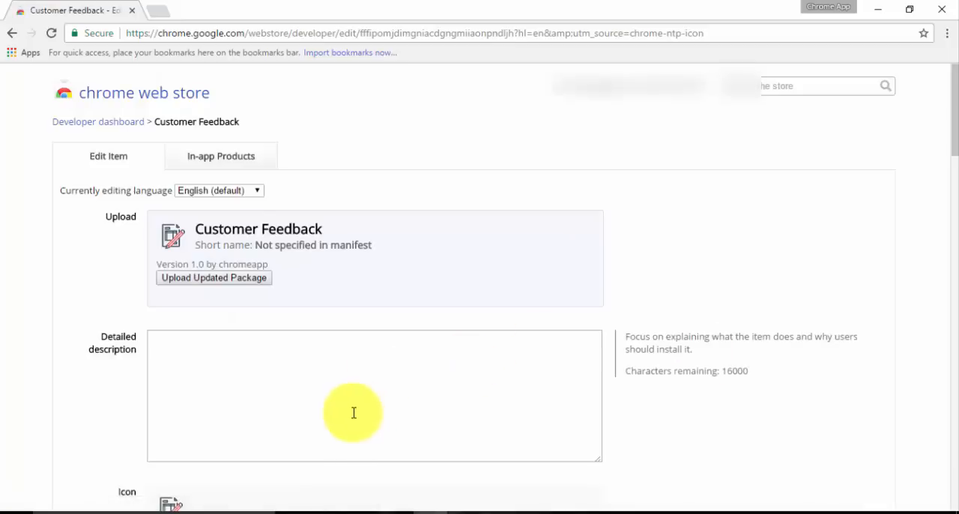
Enter 'This is a short description' as the detailed description.
text(This is)
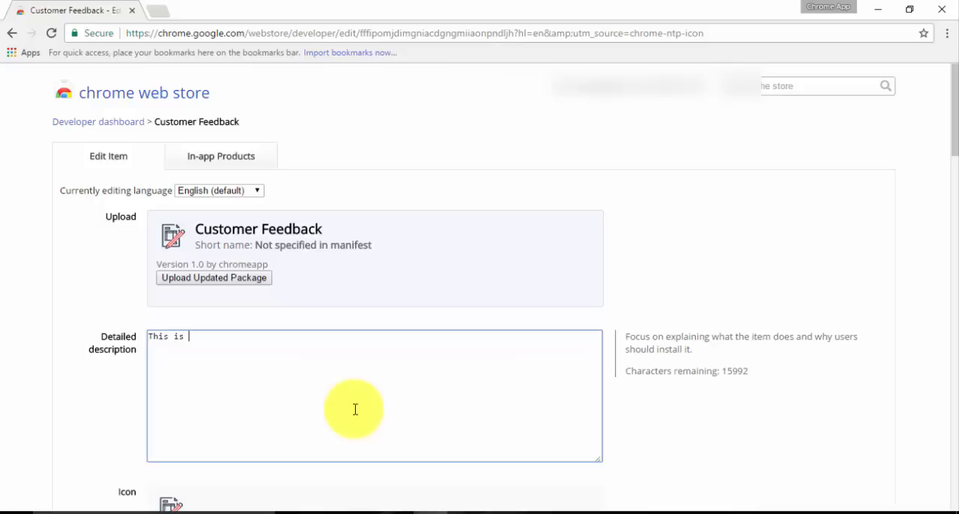
text(a)
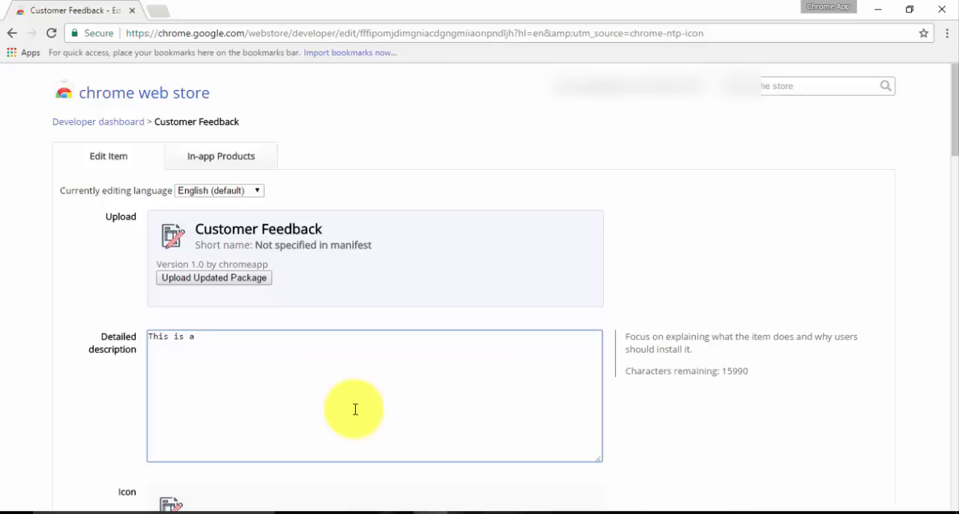
text(short d)
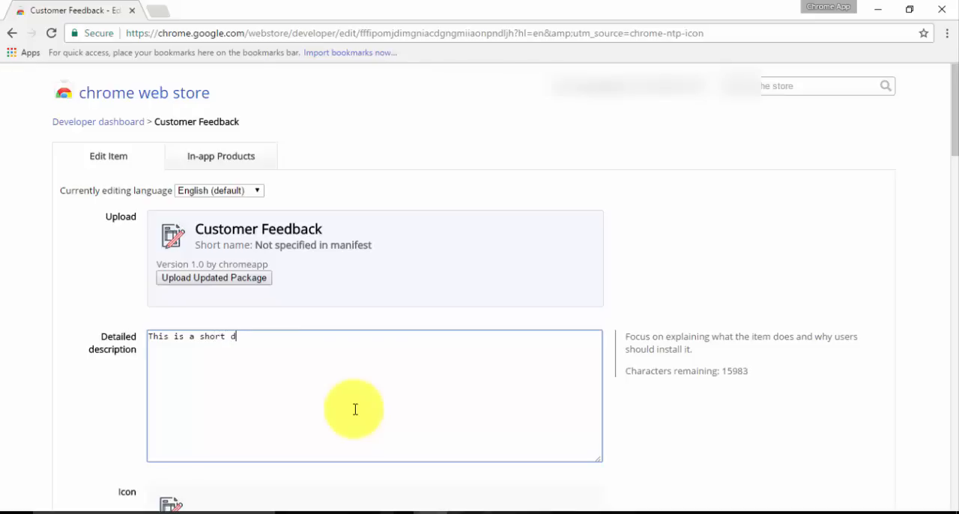
text(escript)
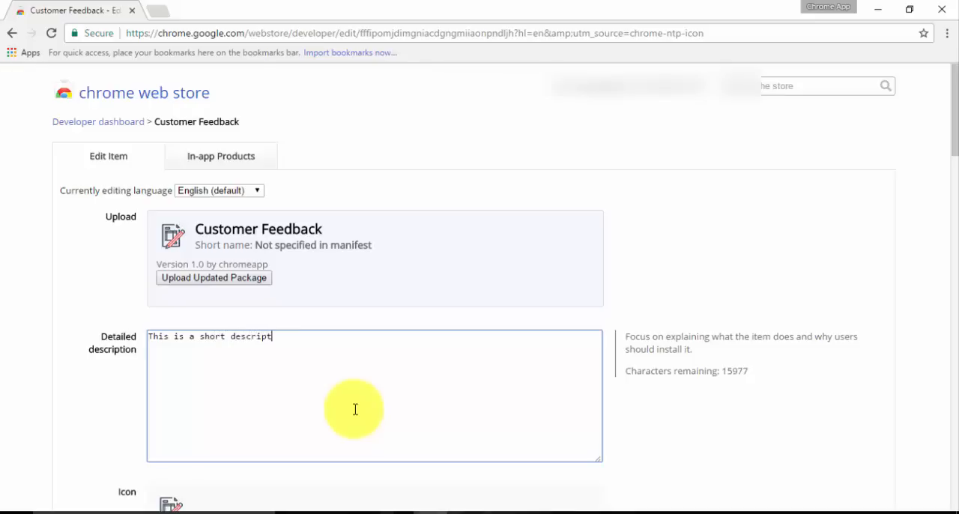
text(ion)
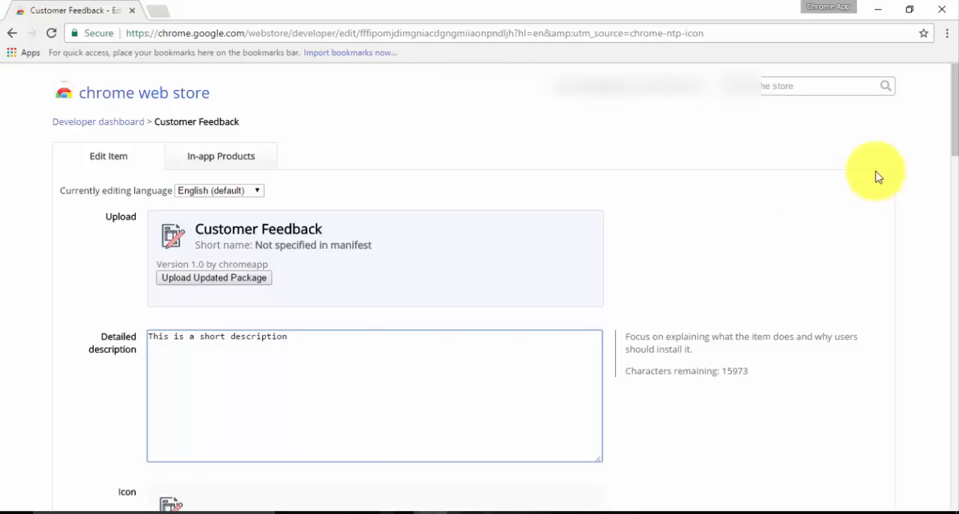
Upload Screenshot1.jpg from Desktop > app images as the listing's screenshot.
scroll(down, 3)
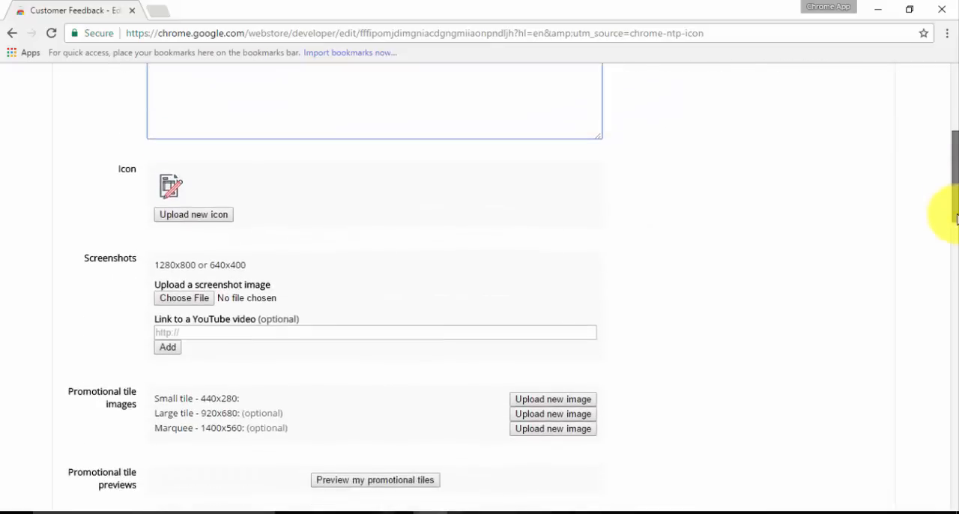
scroll(down, 3)
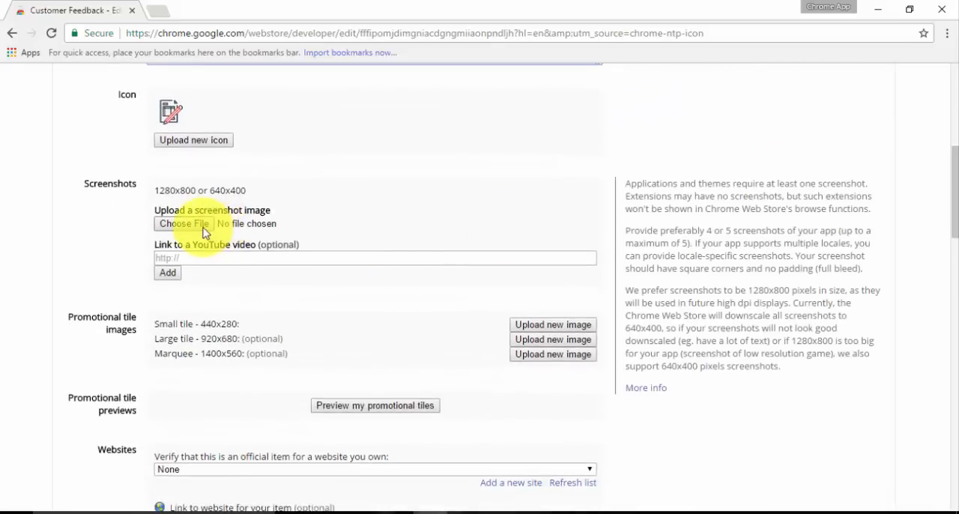
click(182, 223)
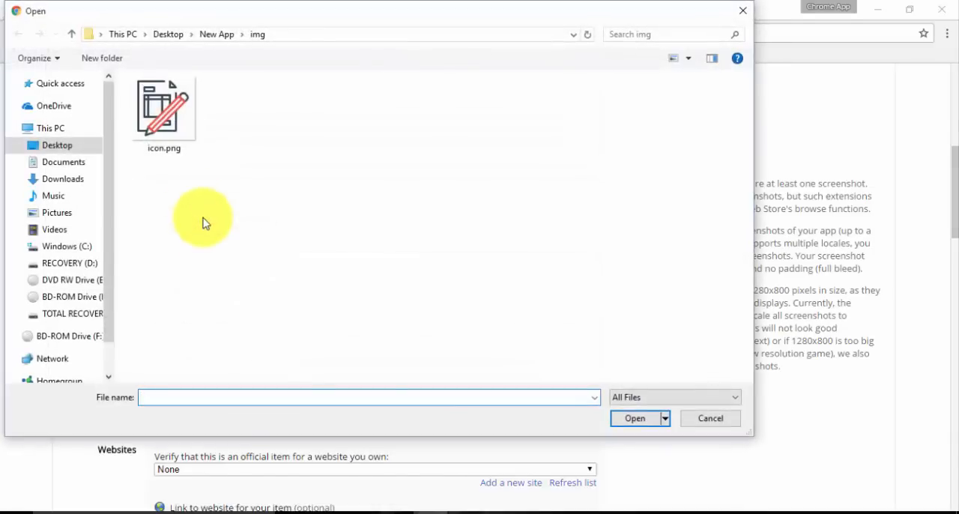
click(216, 33)
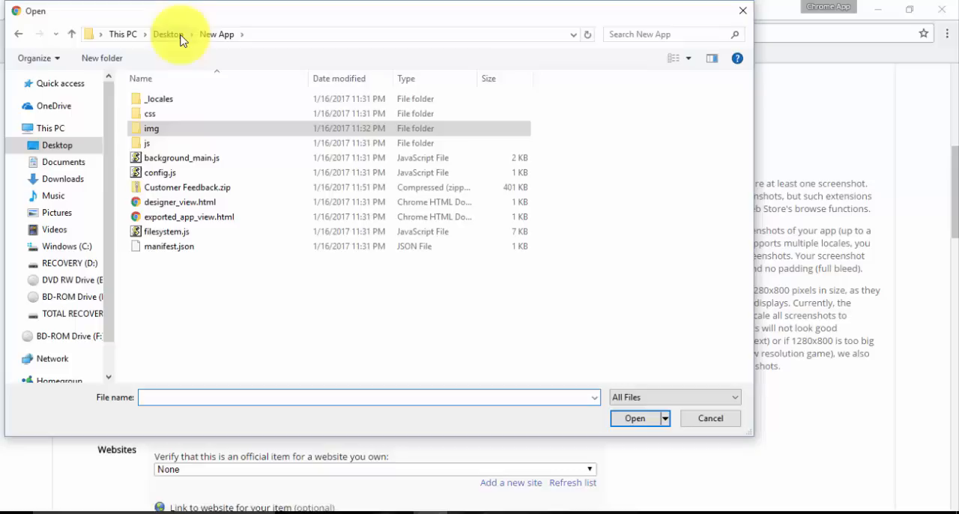
click(168, 34)
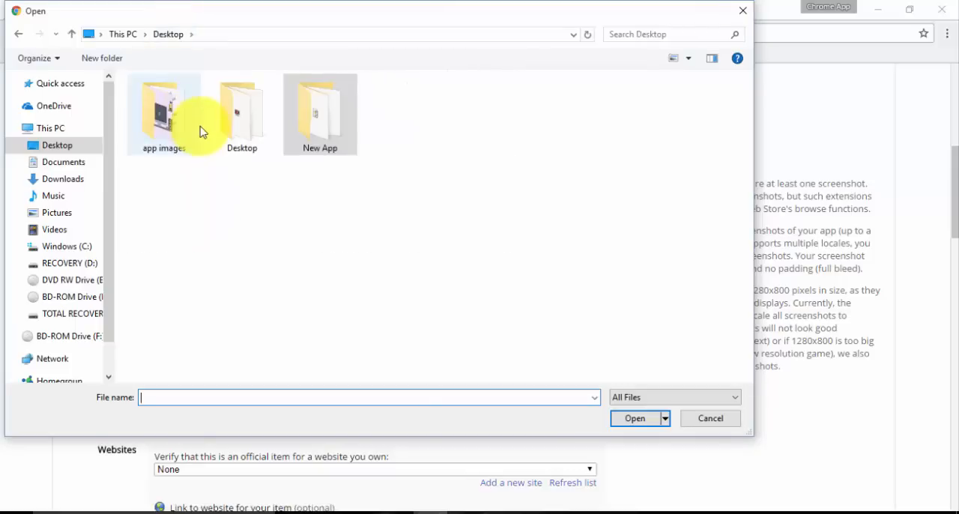
double_click(164, 113)
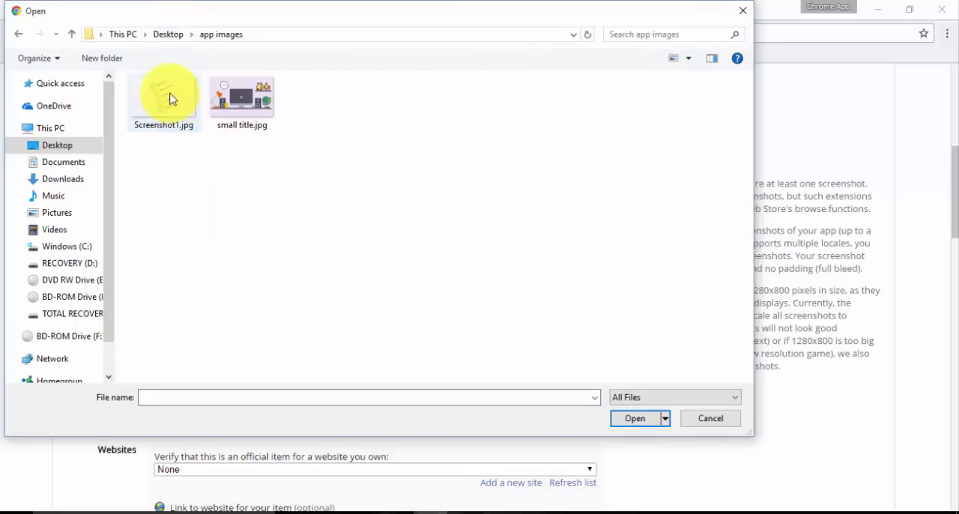
click(634, 419)
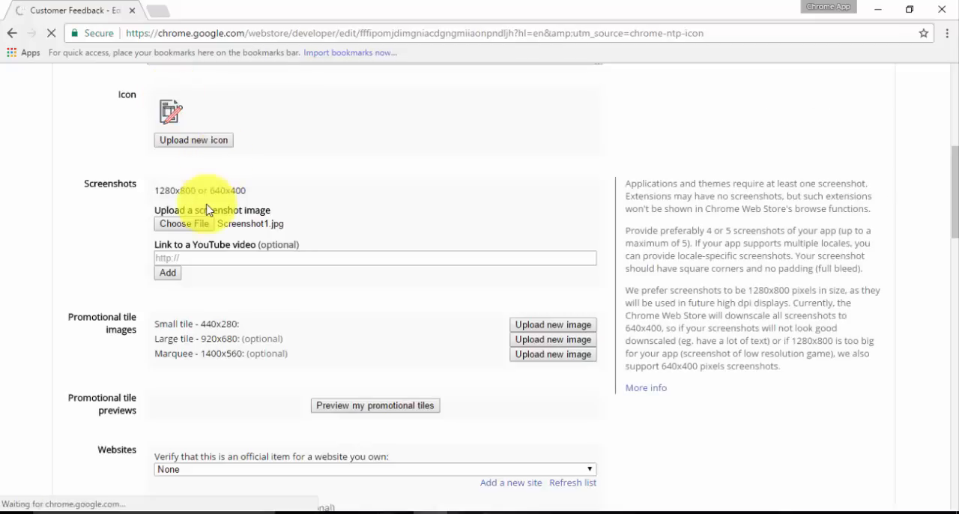
scroll(up, 3)
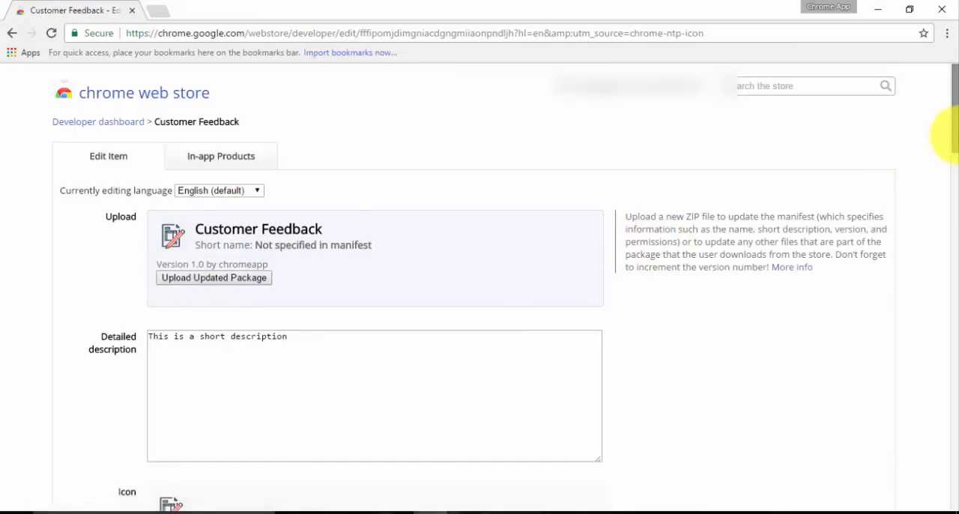
scroll(down, 3)
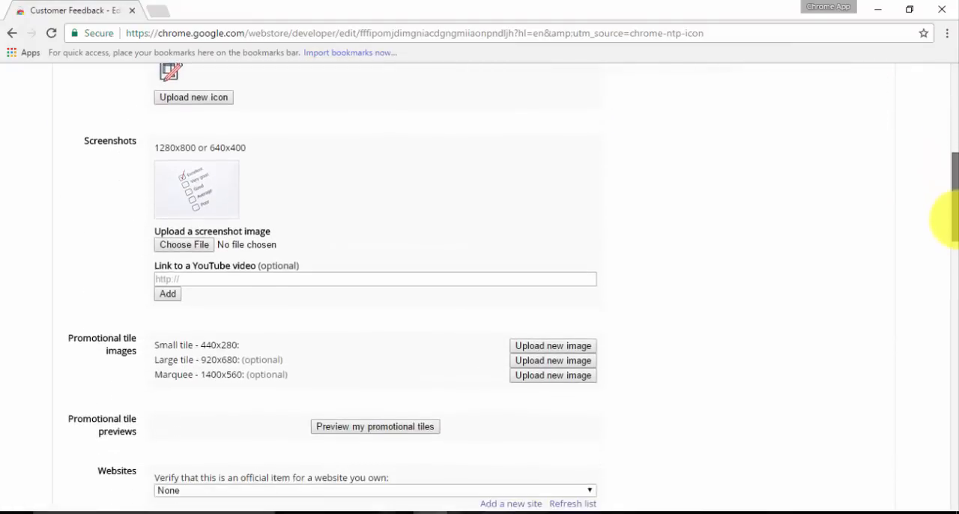
Upload small title.jpg as the small promotional tile image.
scroll(down, 3)
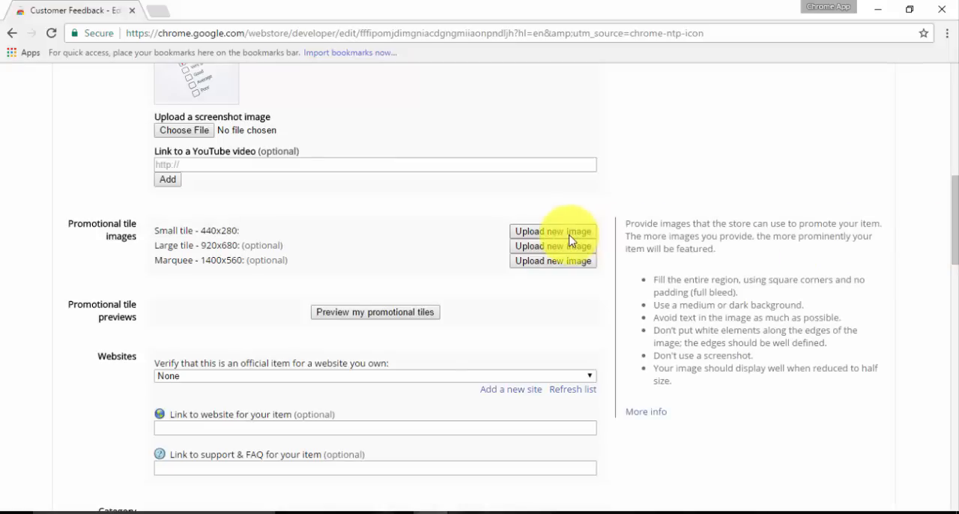
mouse_move(163, 230)
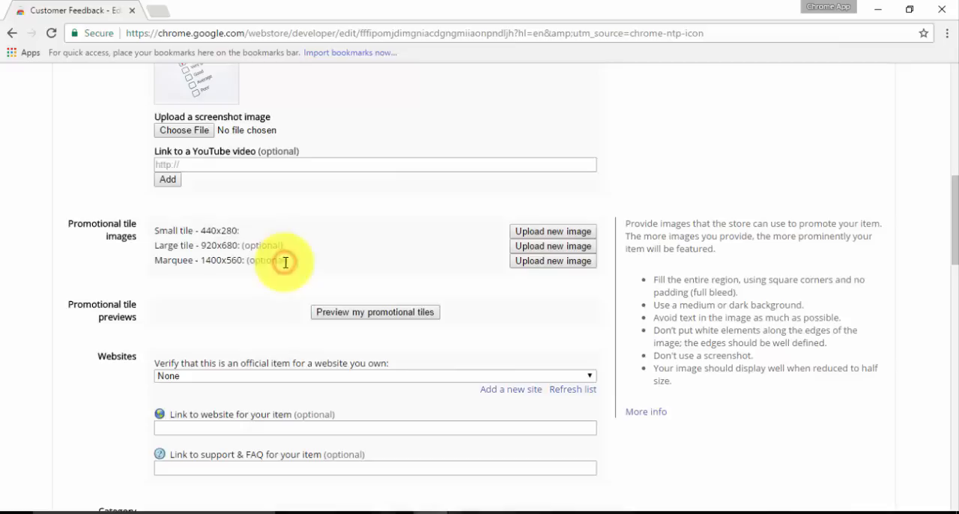
mouse_move(424, 224)
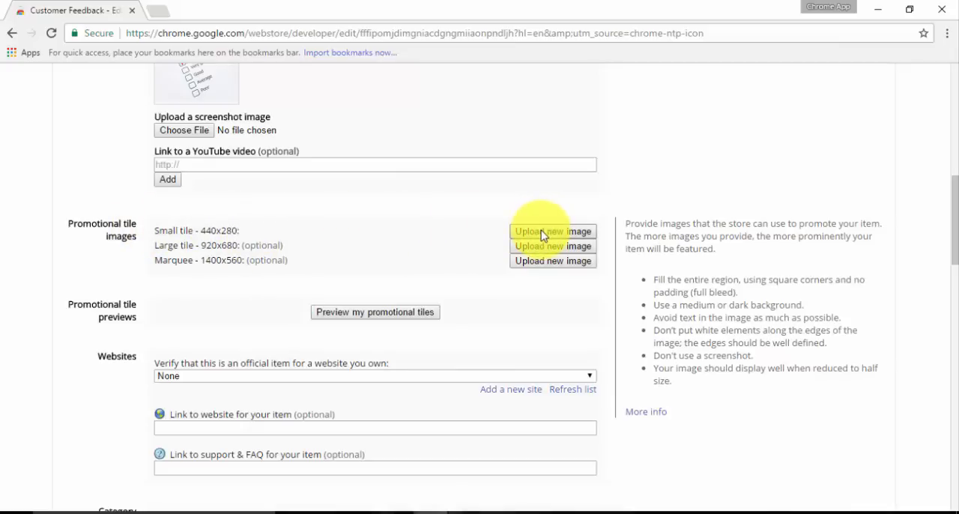
click(552, 230)
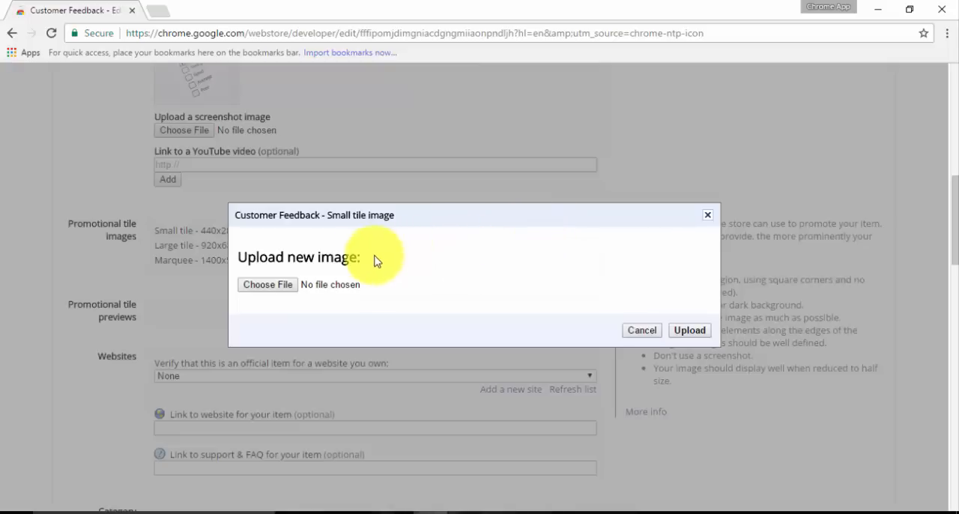
click(268, 284)
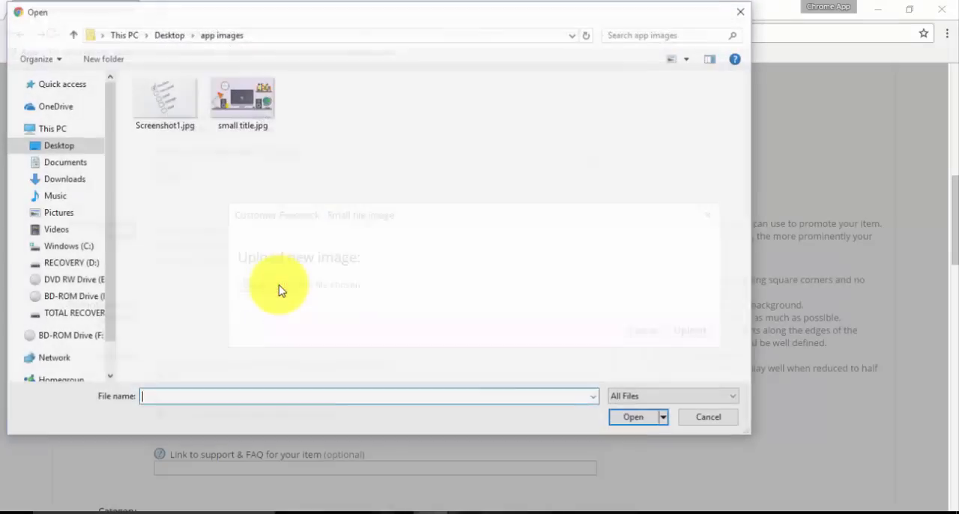
click(633, 416)
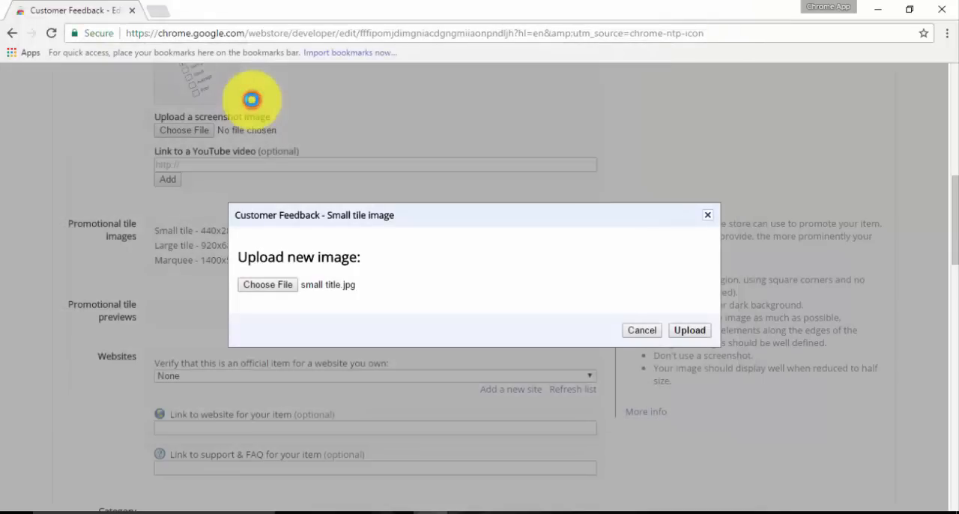
click(688, 330)
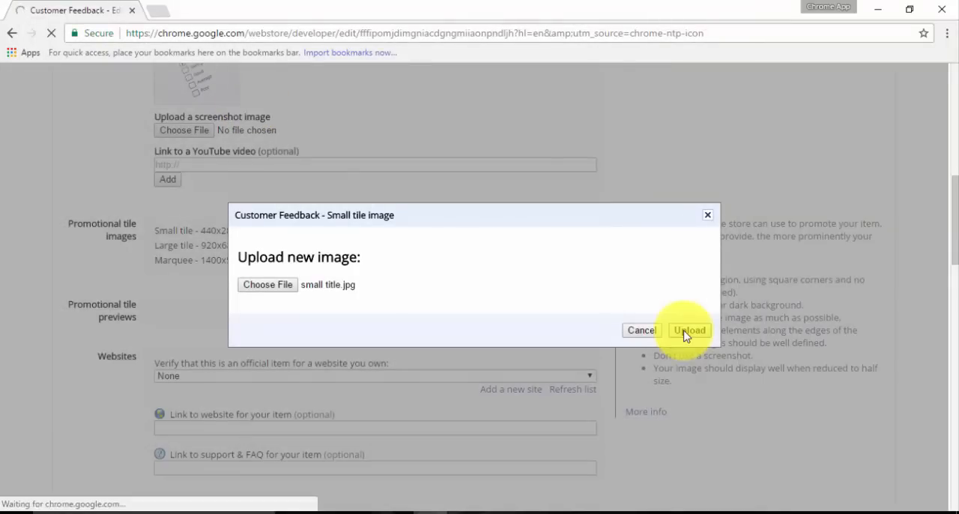
click(687, 329)
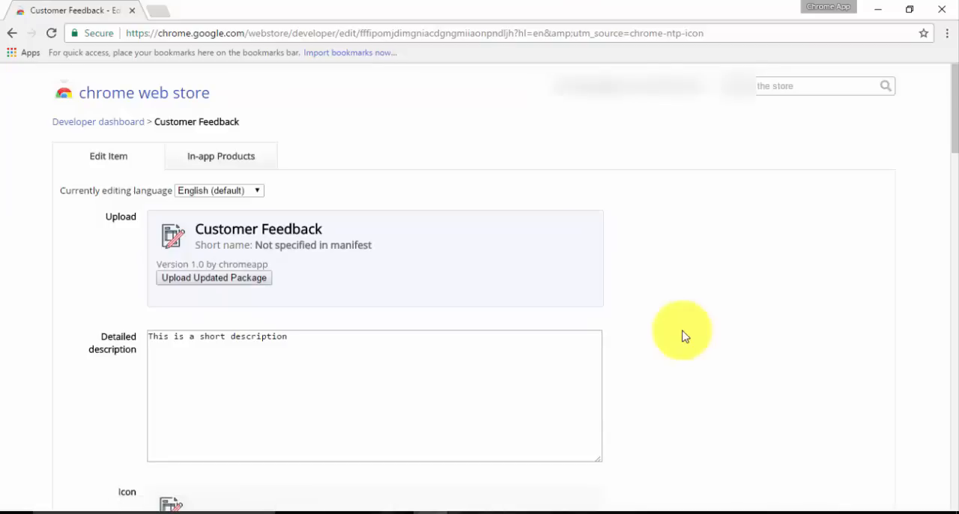
scroll(down, 3)
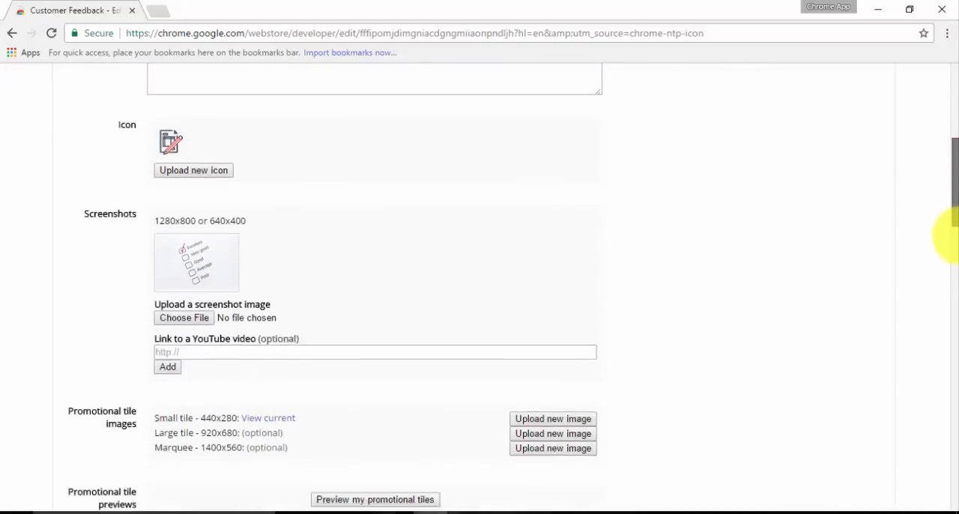
scroll(down, 3)
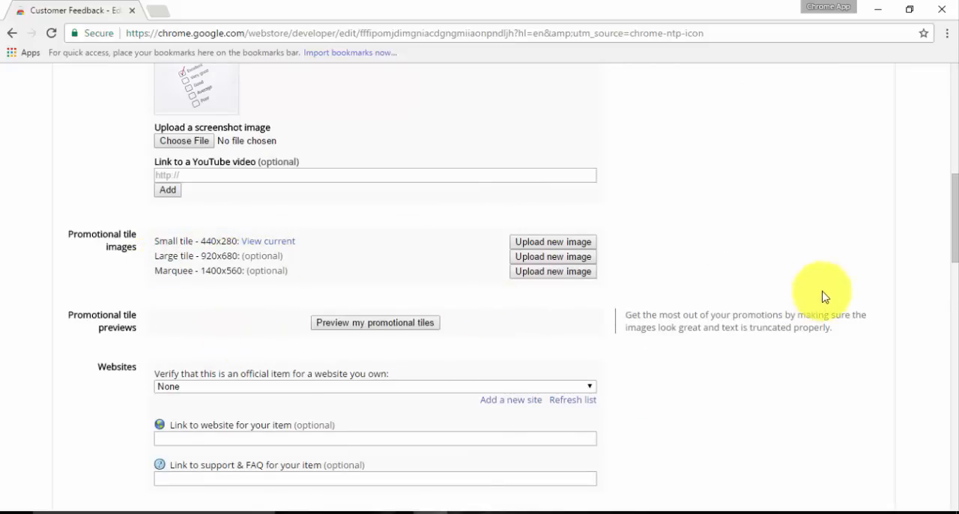
Choose Test Preparation from the Category dropdown.
scroll(down, 3)
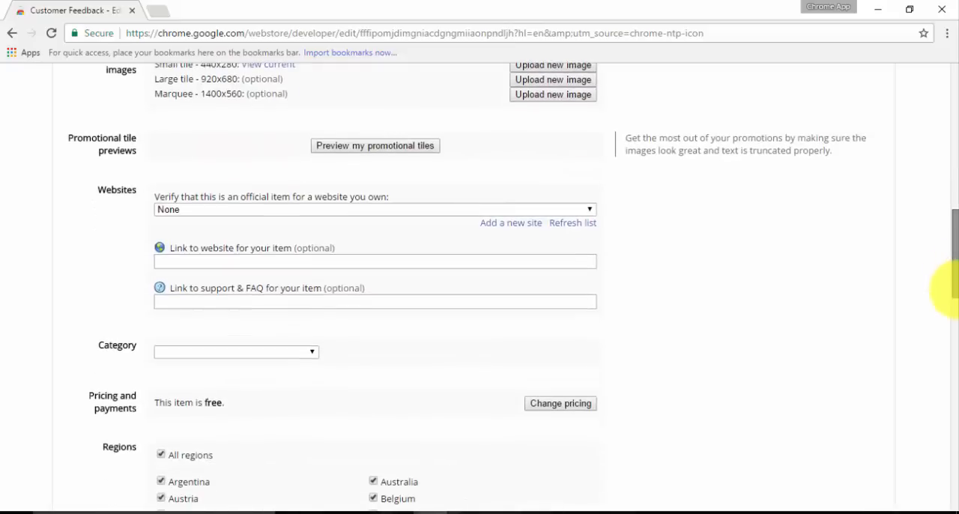
click(510, 209)
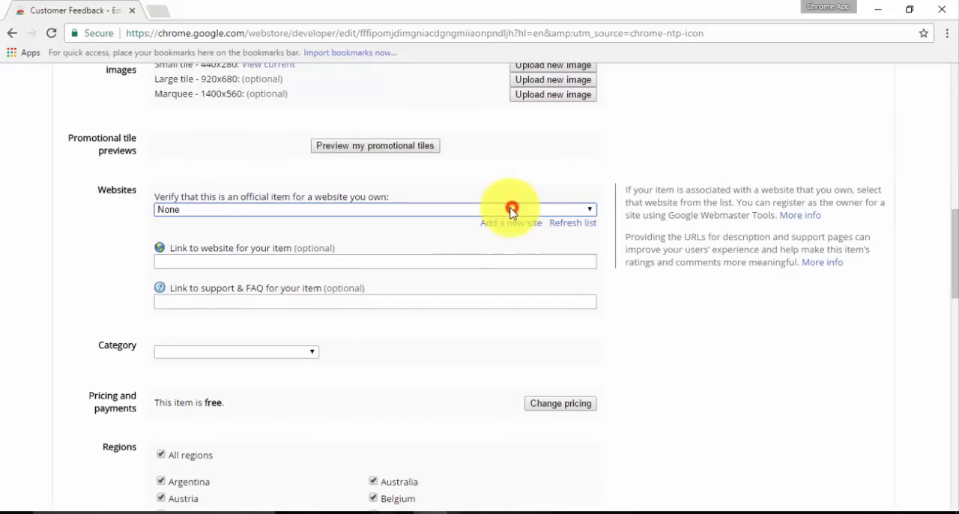
click(236, 352)
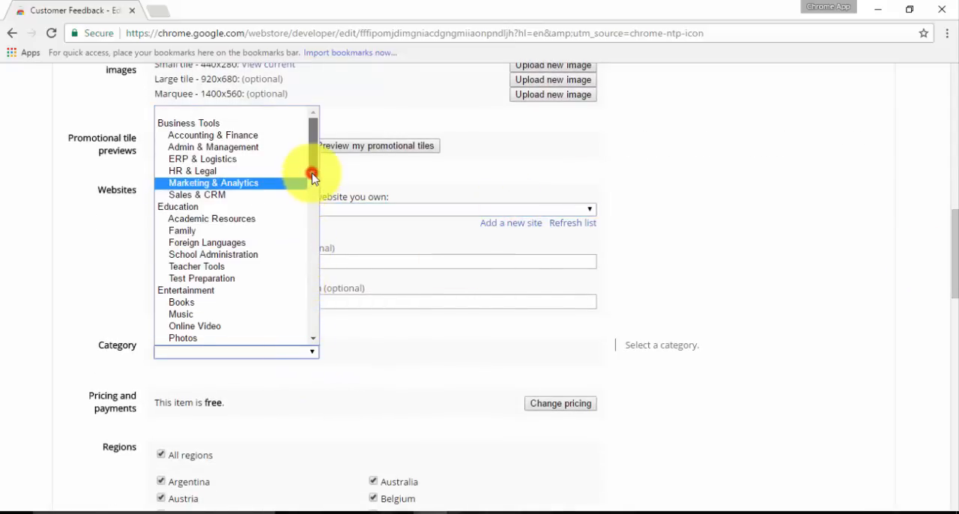
mouse_move(313, 166)
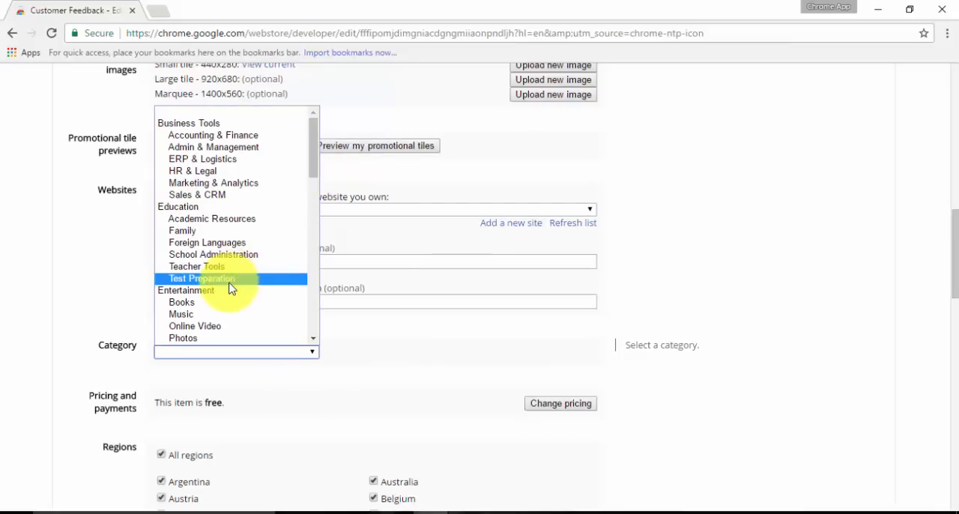
click(202, 278)
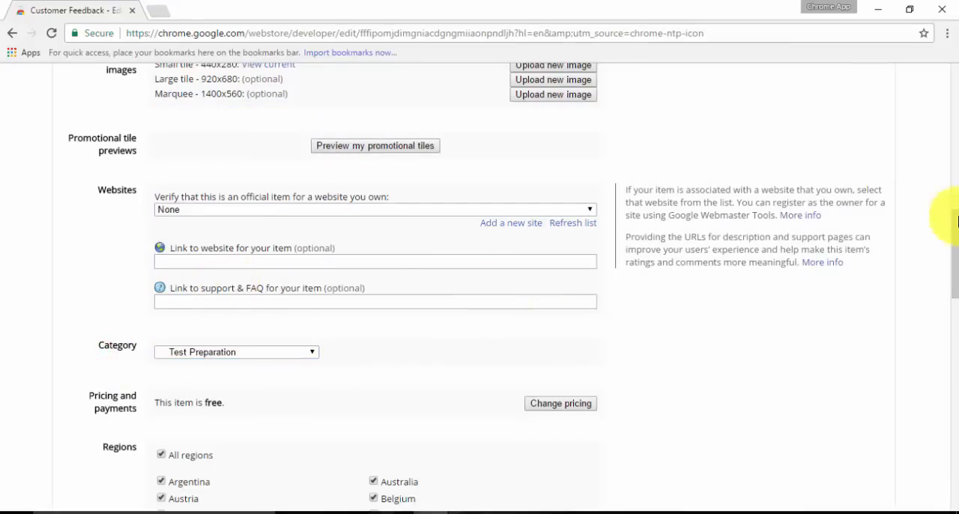
scroll(down, 3)
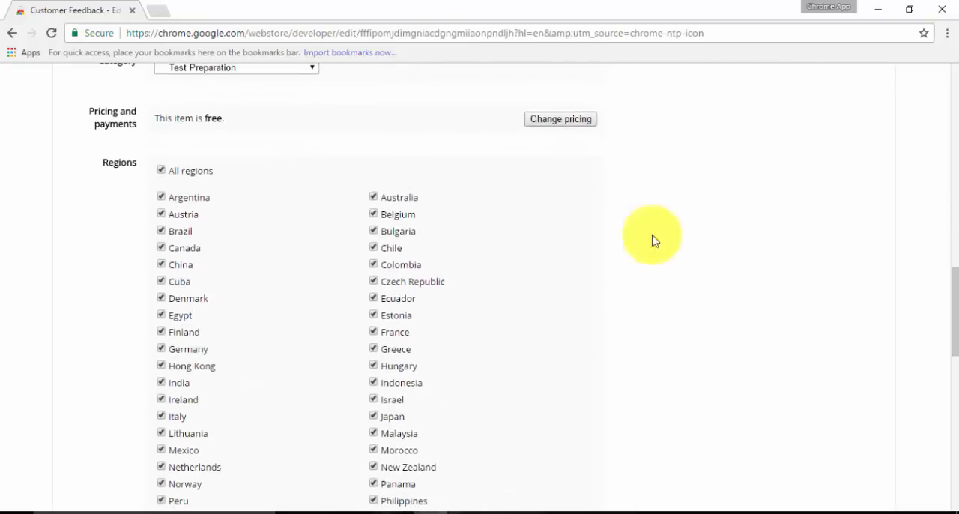
mouse_move(171, 170)
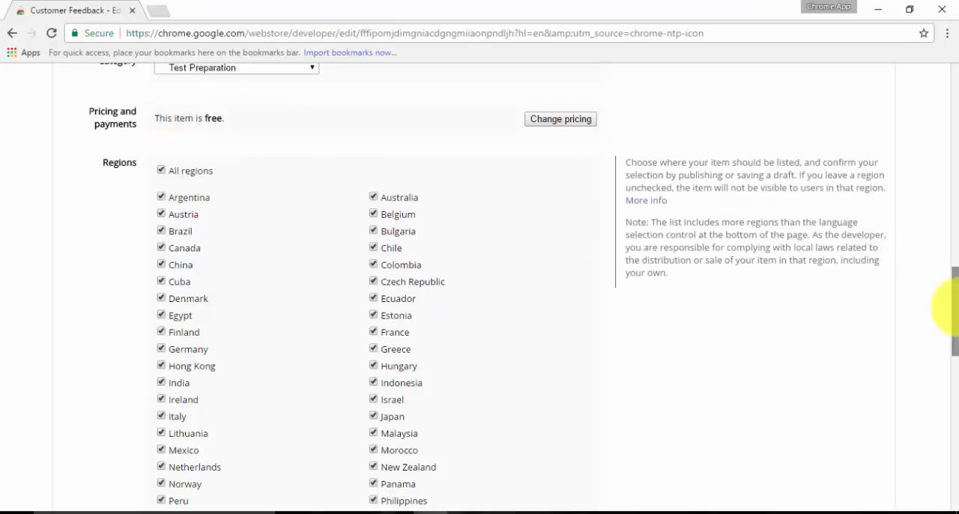
Switch the listing's visibility from Public to Unlisted.
scroll(down, 3)
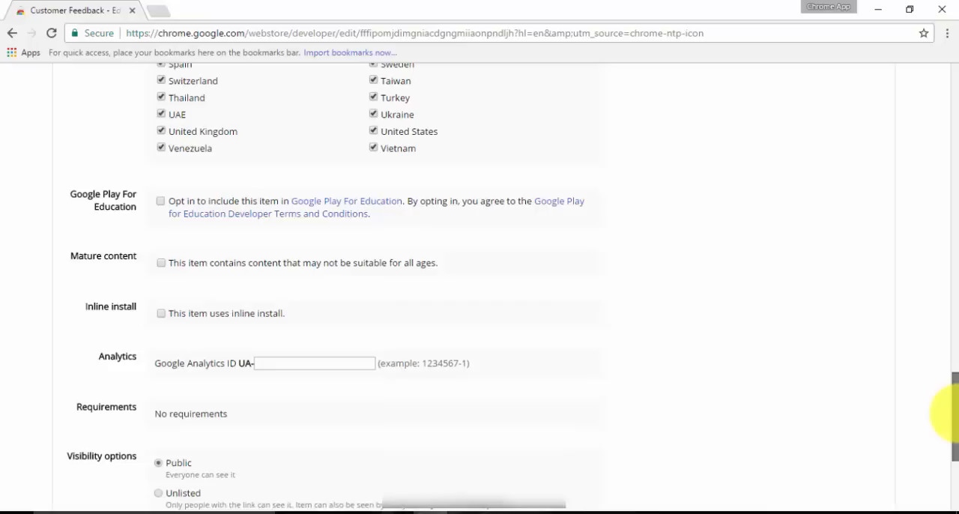
scroll(down, 3)
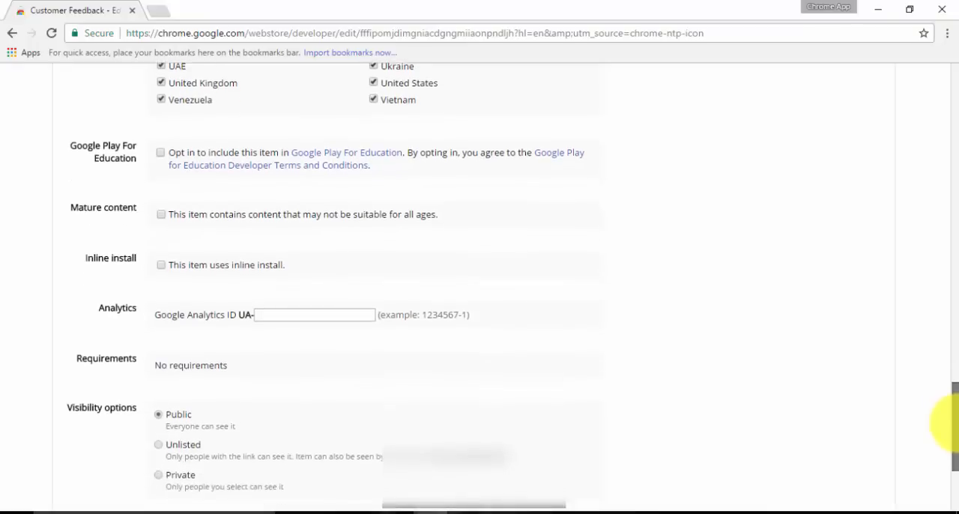
scroll(down, 3)
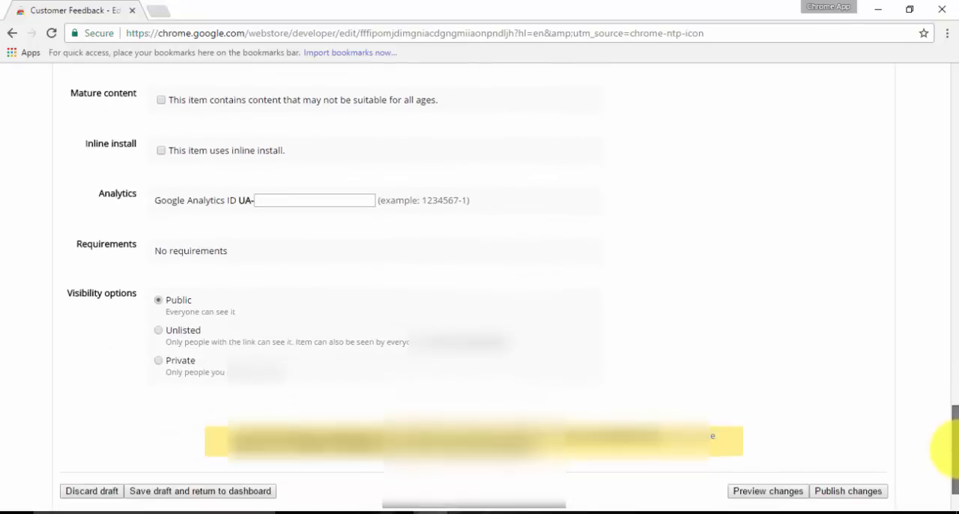
scroll(down, 3)
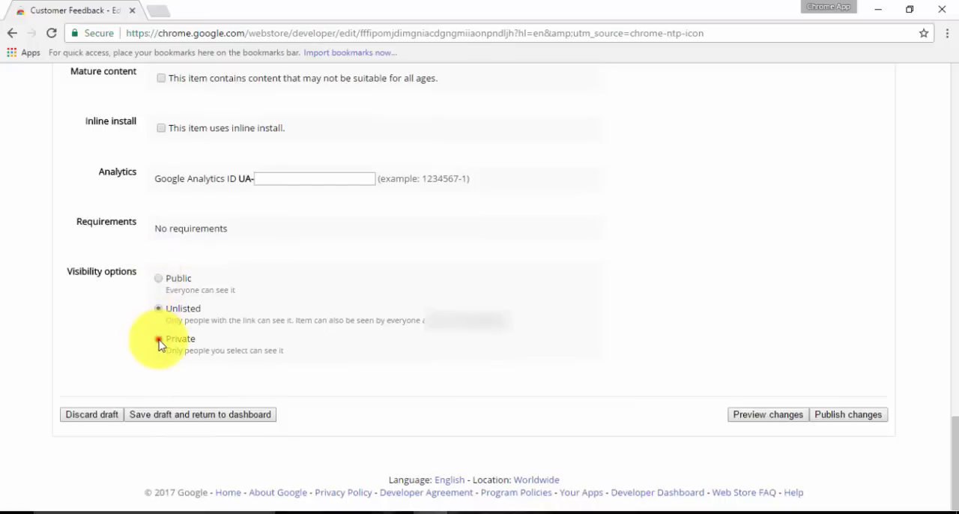
click(158, 339)
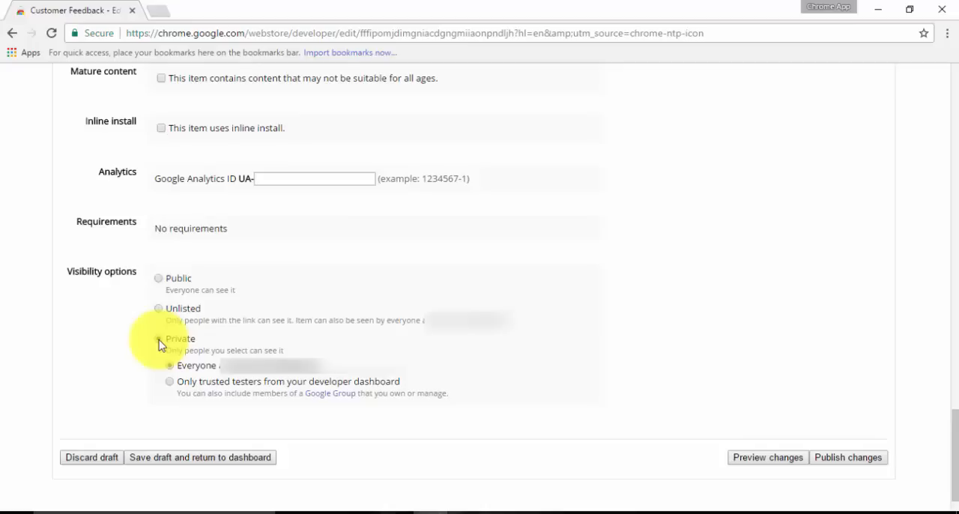
click(158, 308)
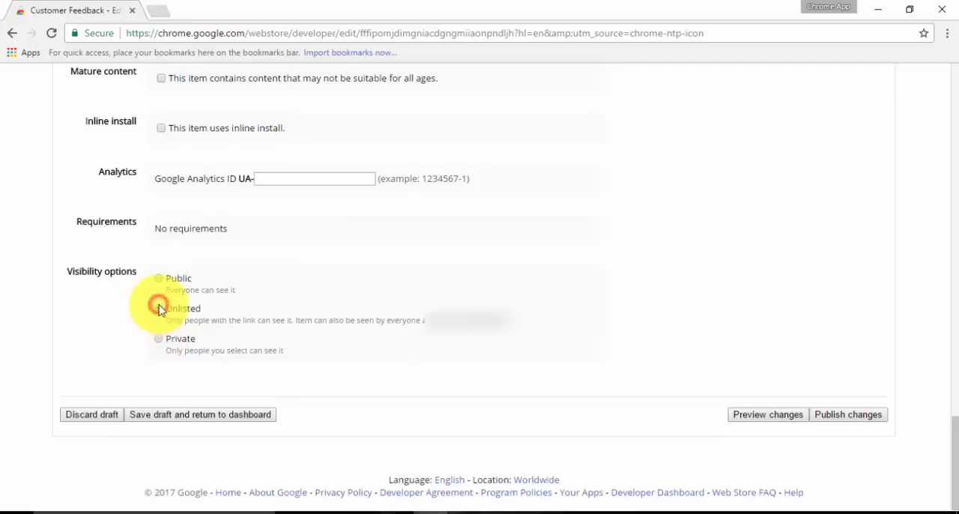
click(159, 308)
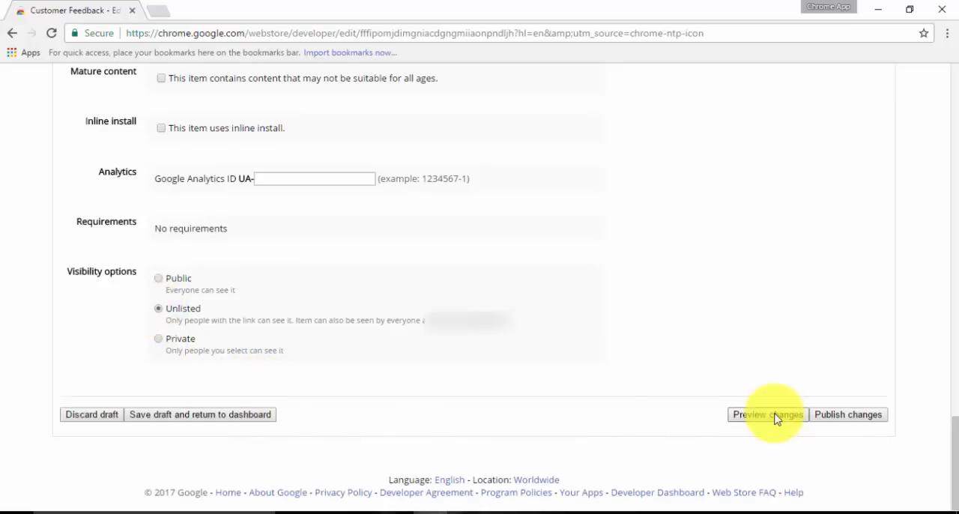
Preview the listing, note app ID fffipomjdimgniacdgngmiiaonpndljh, and publish Customer Feedback.
click(768, 414)
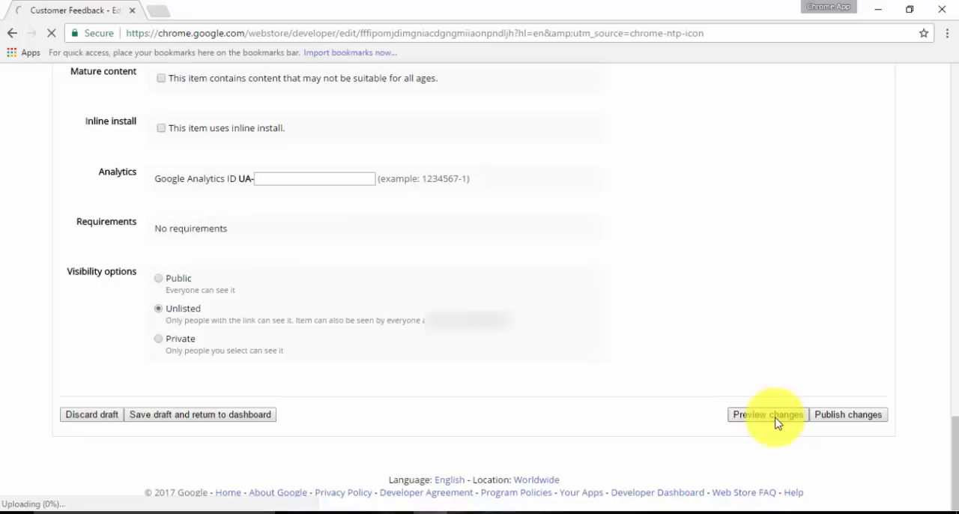
click(767, 415)
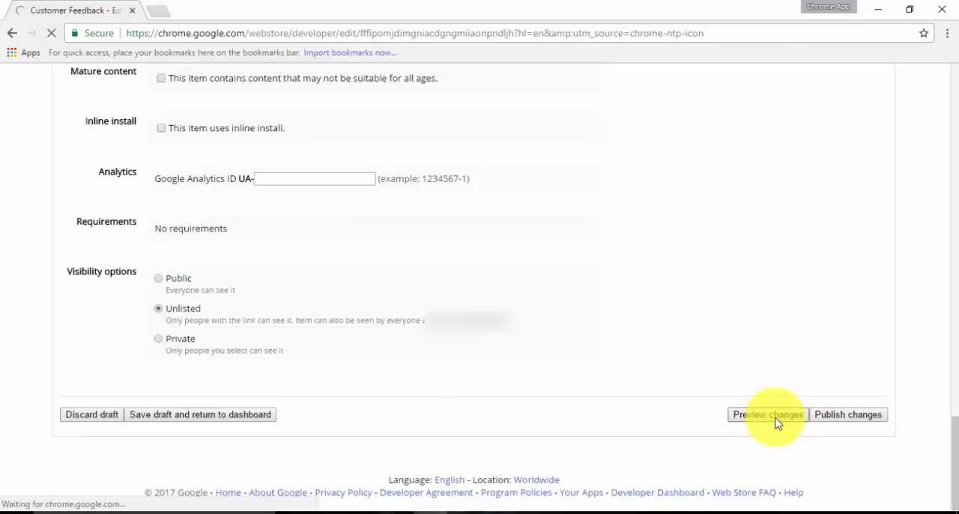
click(767, 414)
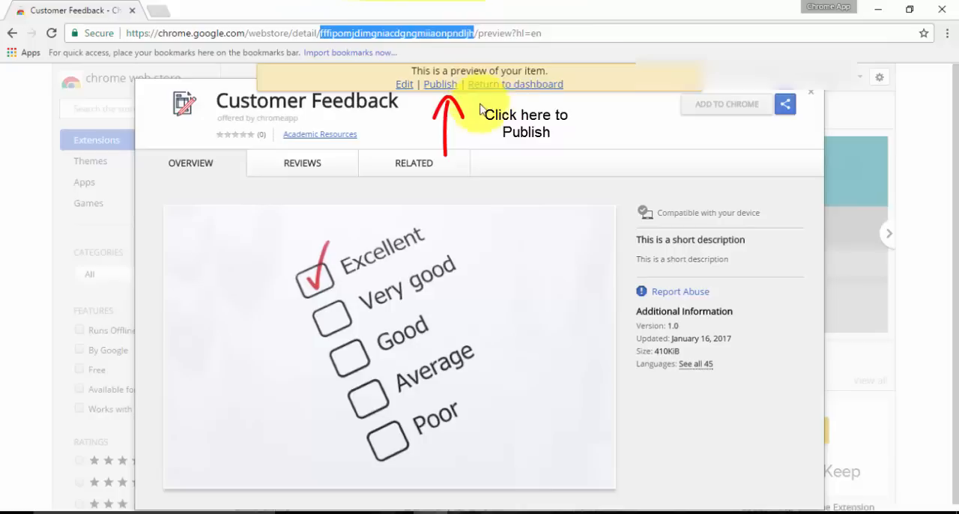
mouse_move(490, 172)
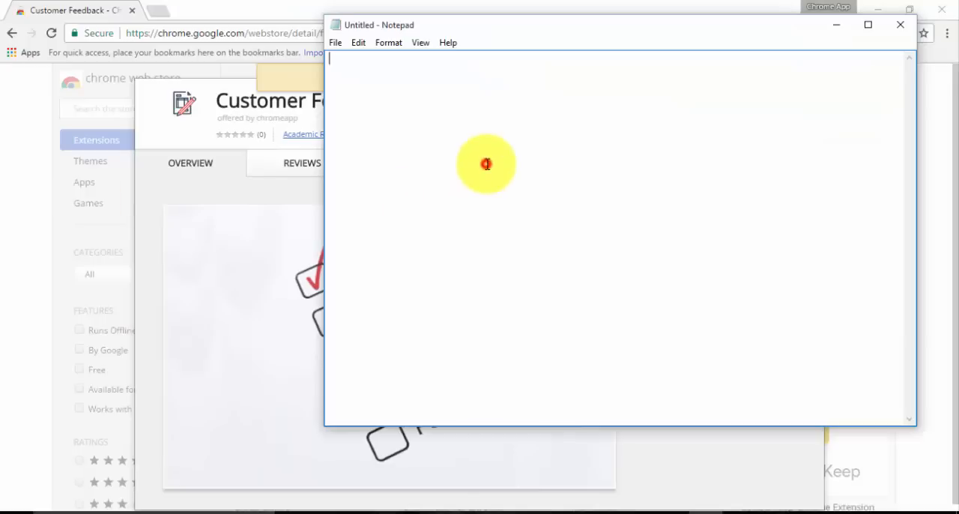
text(fffipomjdimgniacdgngmiiaonpndljh/preview?hl=en)
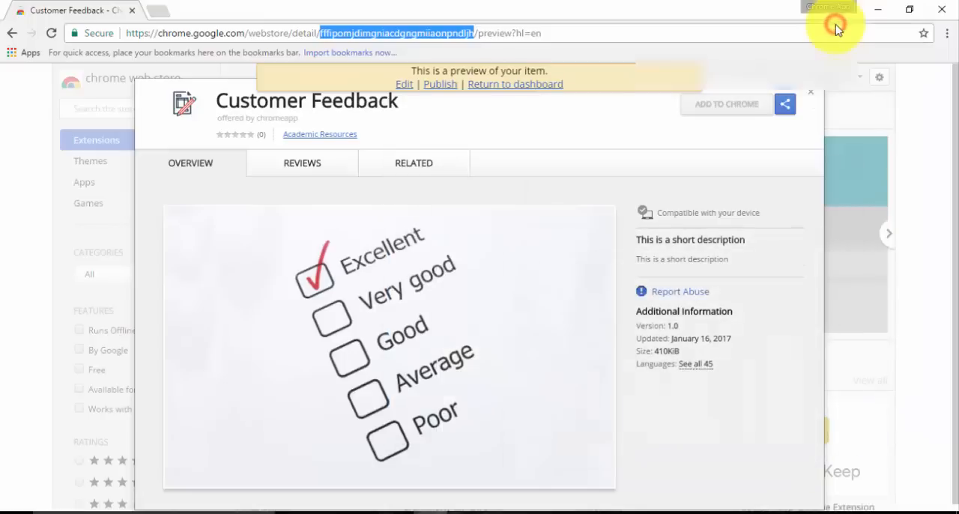
mouse_move(440, 84)
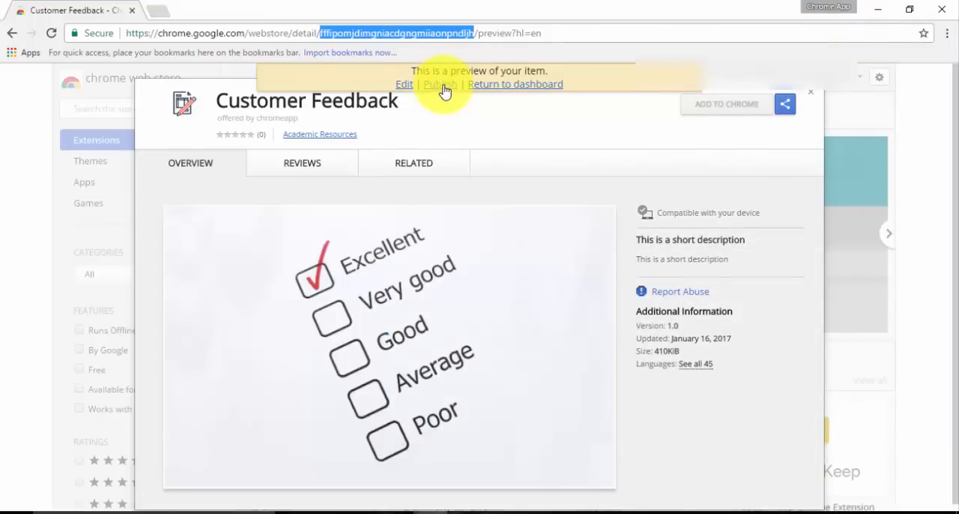
click(440, 83)
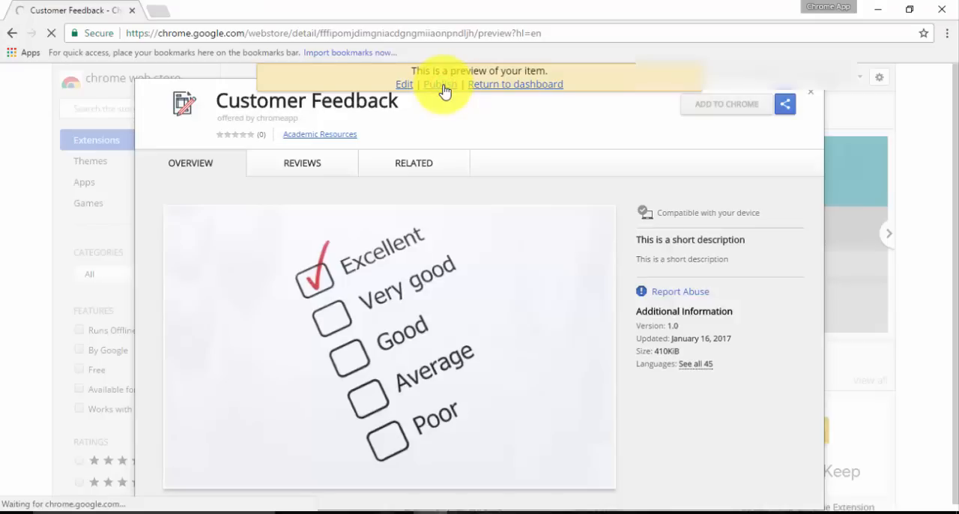
click(515, 83)
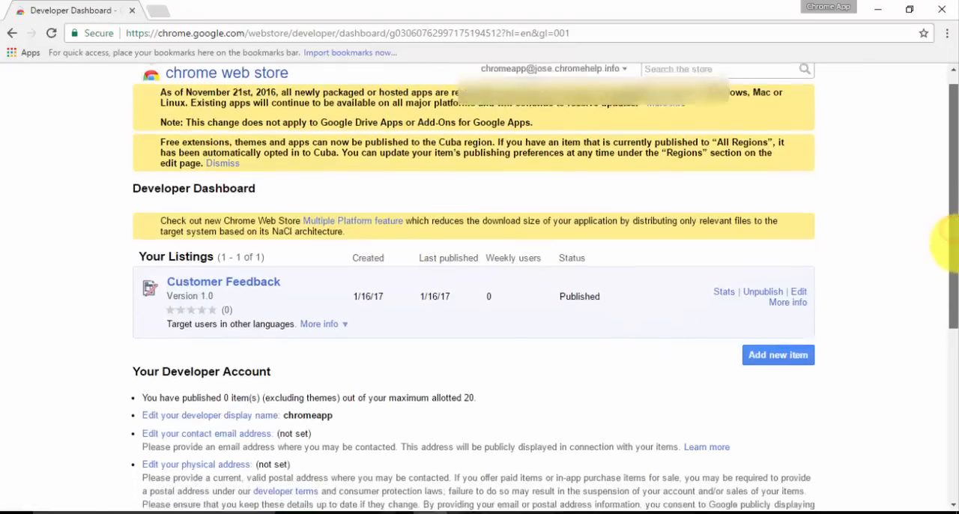
Scroll the dashboard to confirm Customer Feedback shows as Published.
scroll(down, 3)
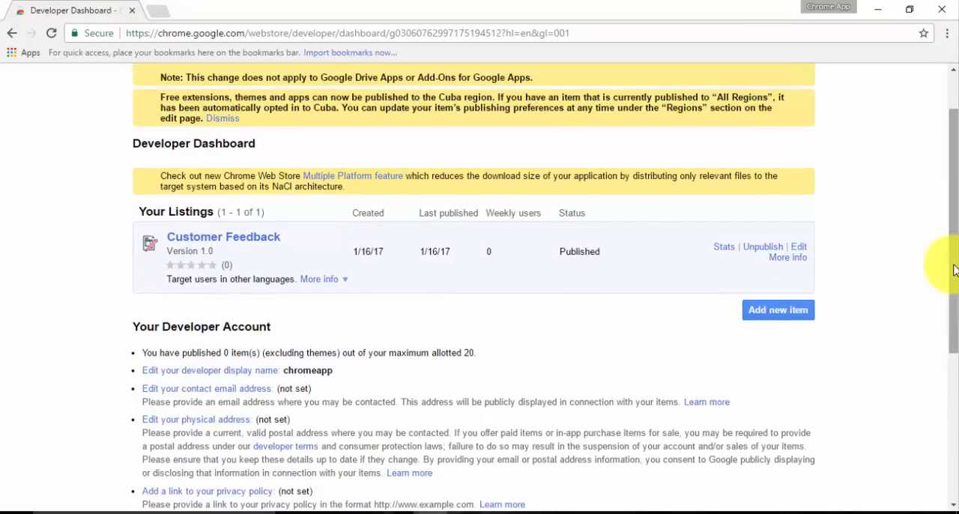
mouse_move(545, 302)
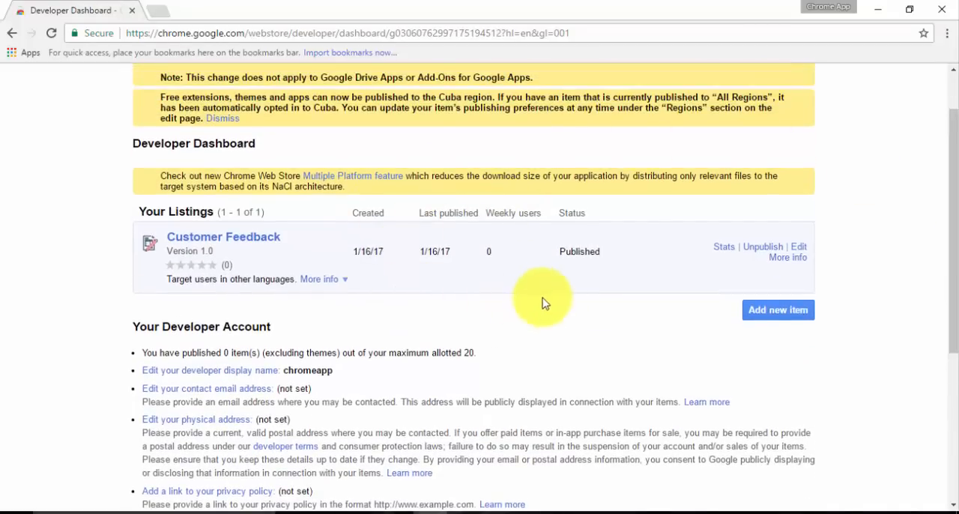
mouse_move(629, 502)
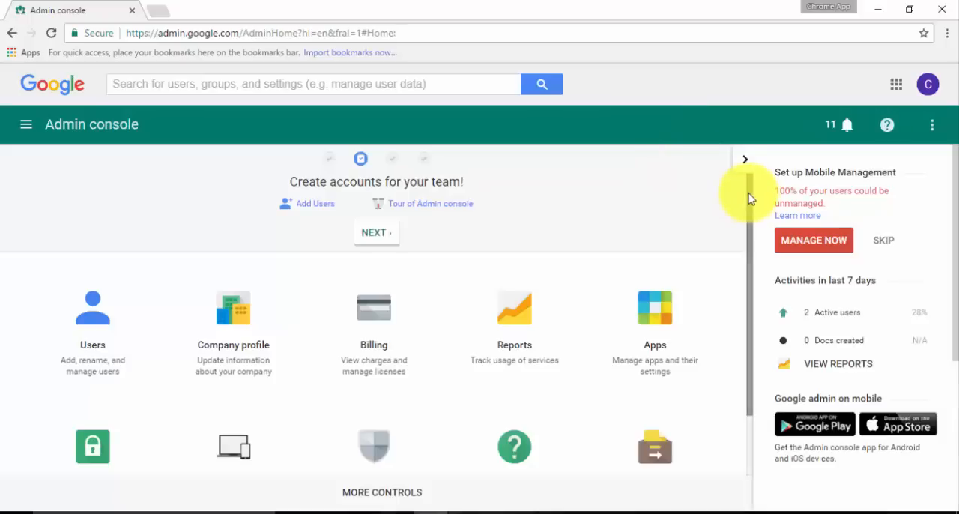
Go to Devices > Chrome management and open Device settings.
right_click(92, 393)
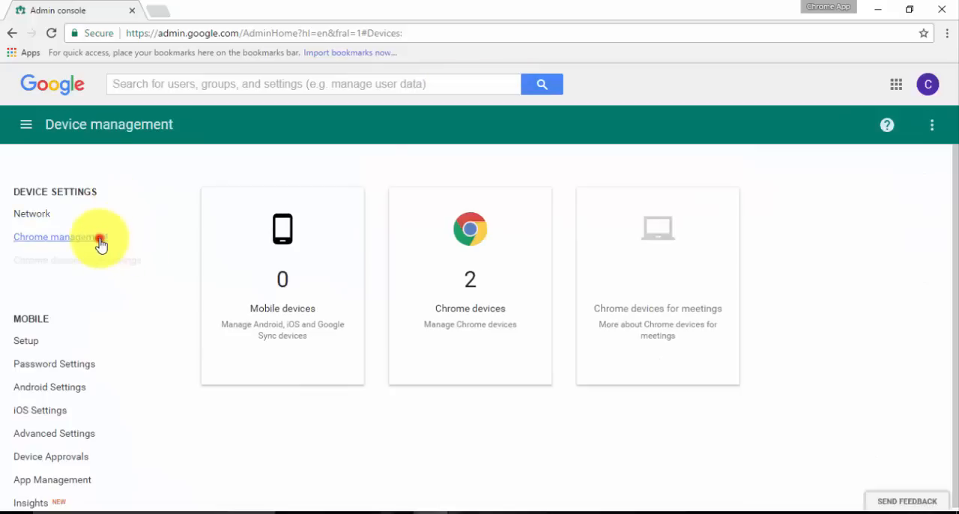
click(52, 237)
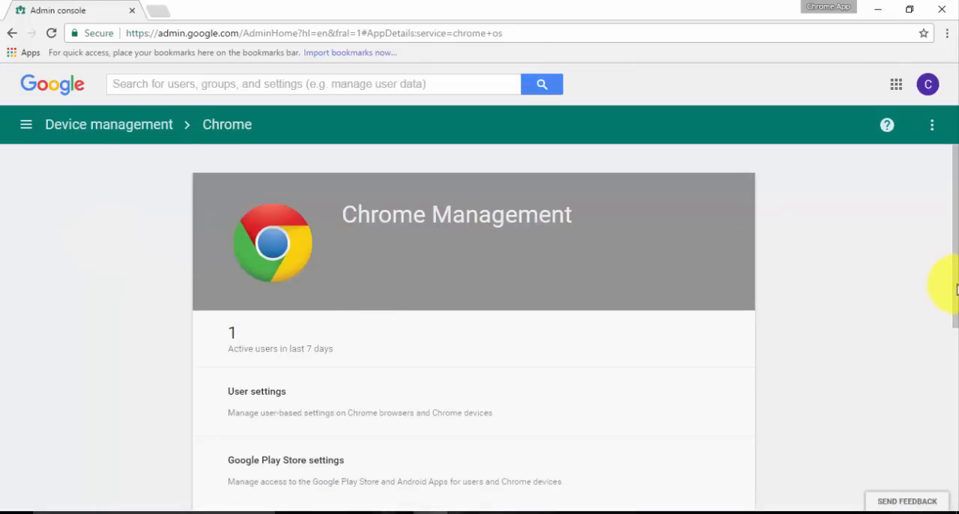
scroll(down, 3)
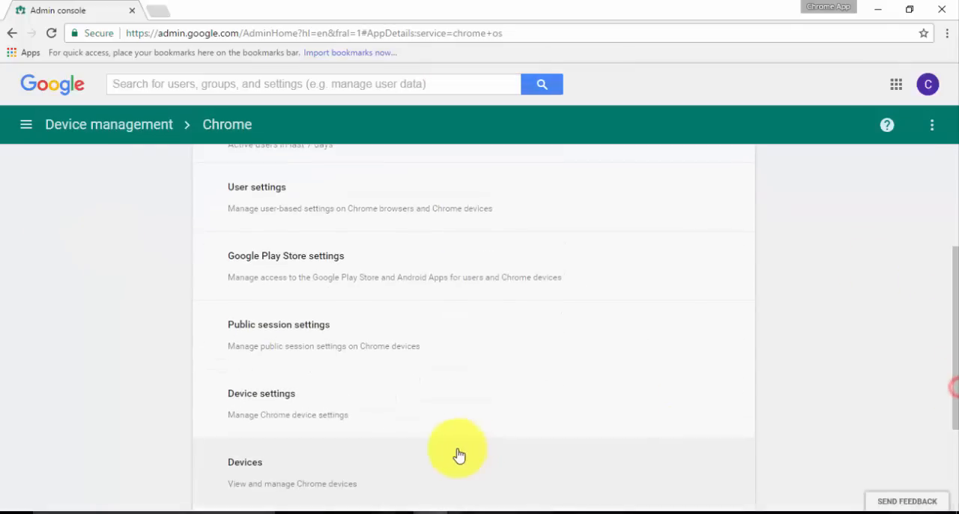
click(262, 394)
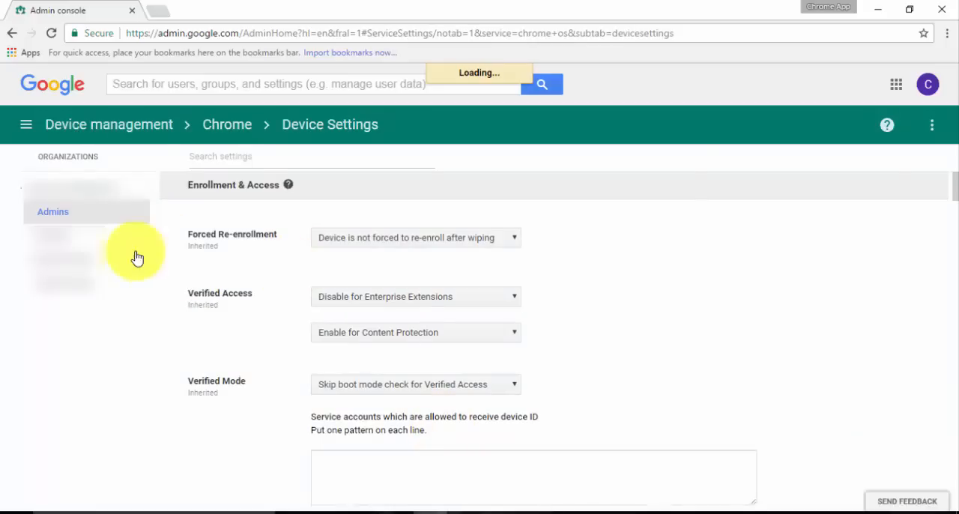
mouse_move(64, 218)
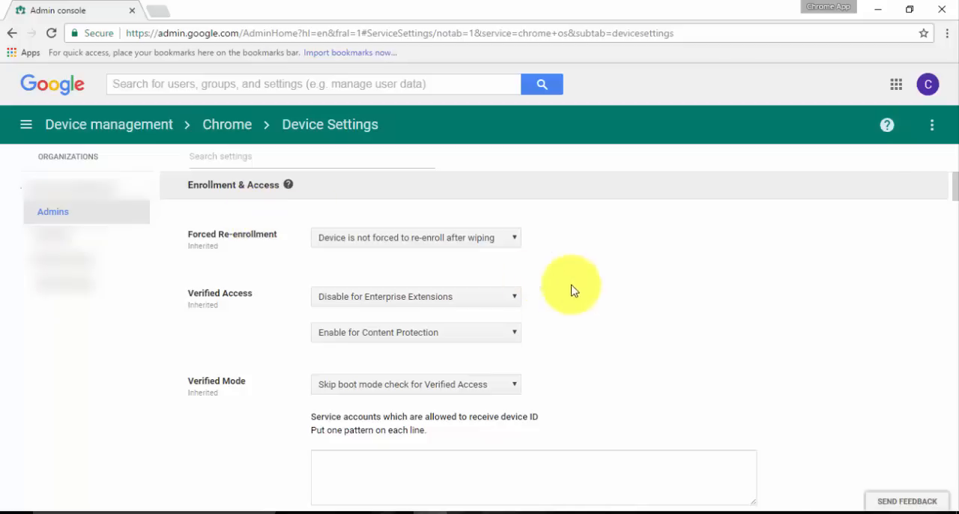
mouse_move(951, 202)
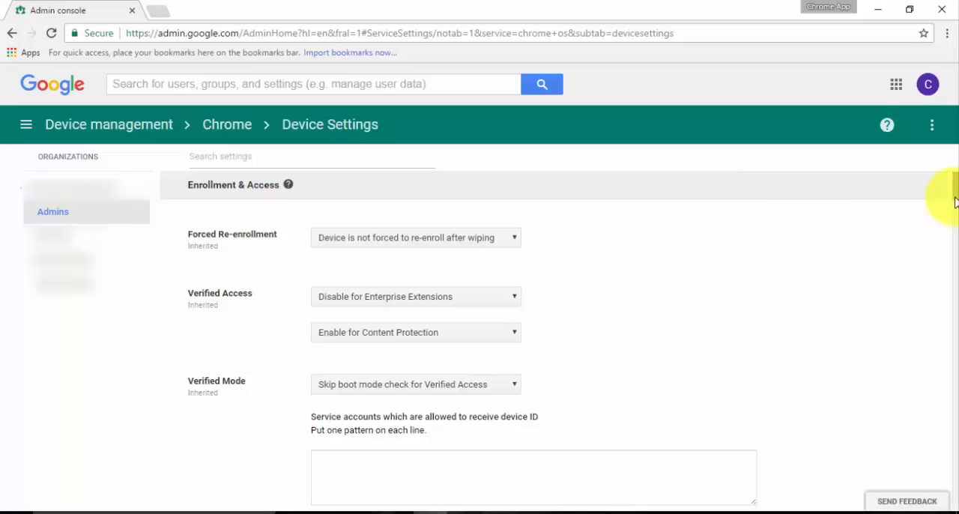
Scroll to Kiosk Settings and open Manage Kiosk Applications.
scroll(down, 3)
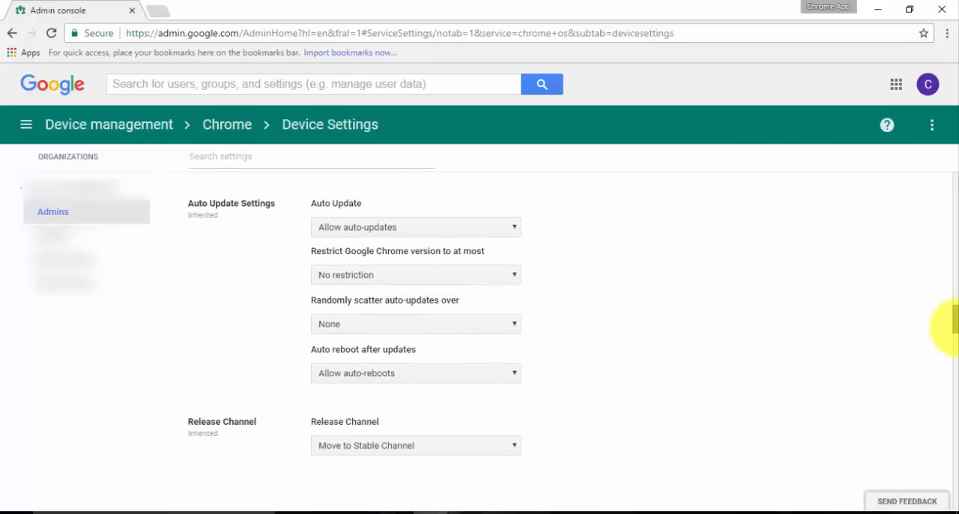
scroll(down, 3)
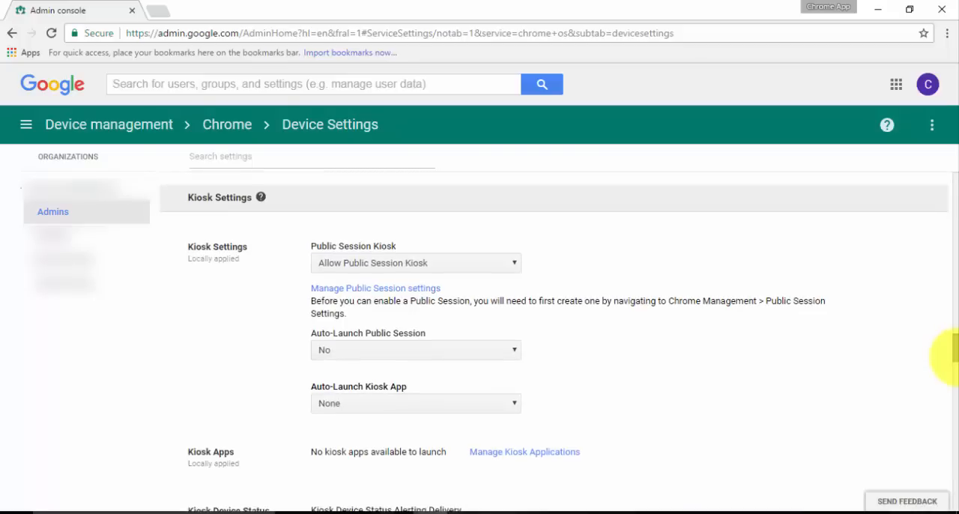
mouse_move(220, 455)
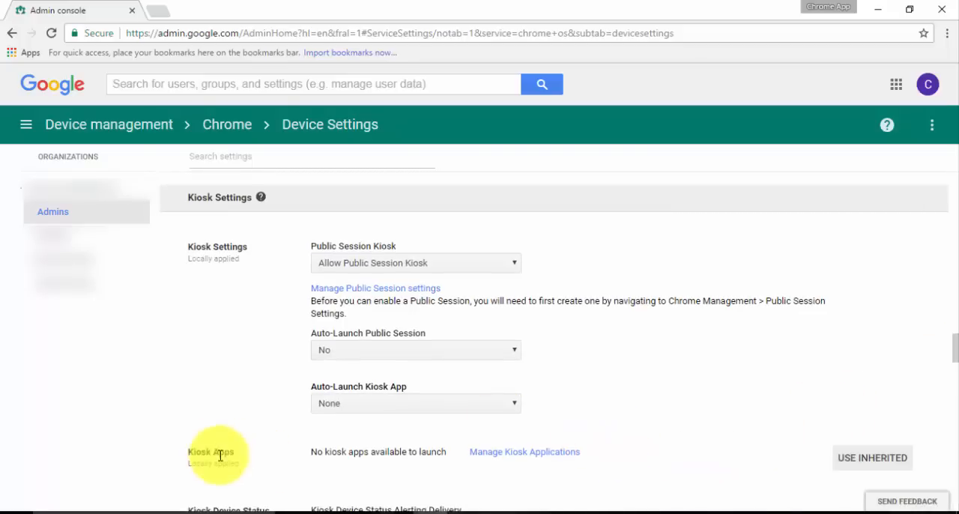
mouse_move(465, 485)
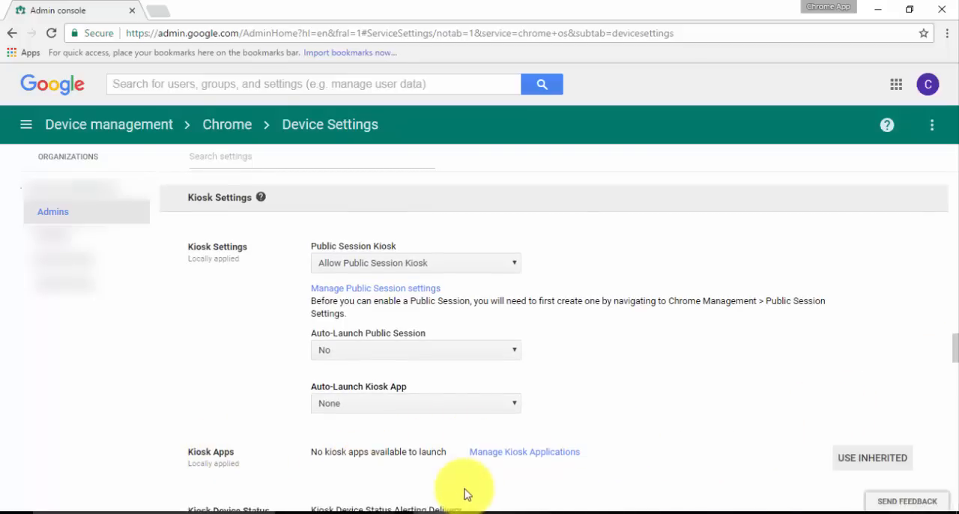
click(525, 451)
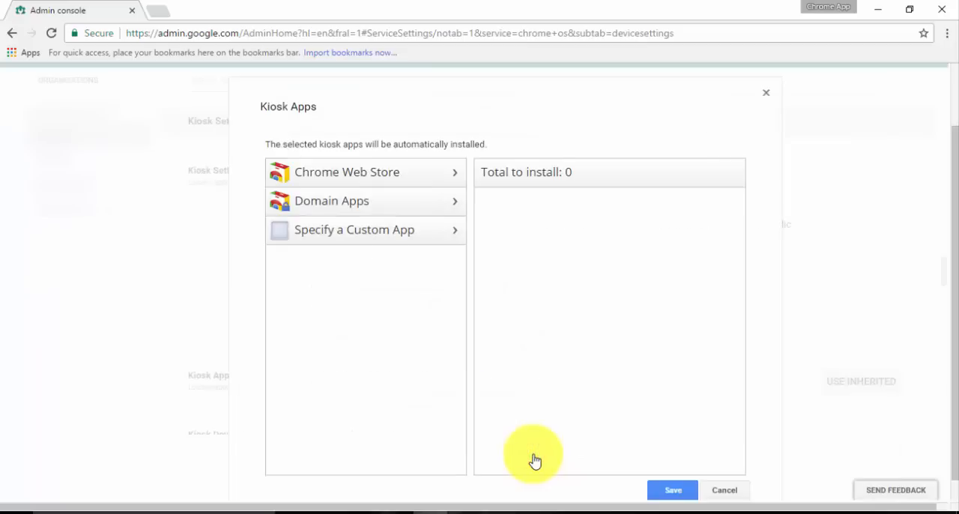
mouse_move(385, 201)
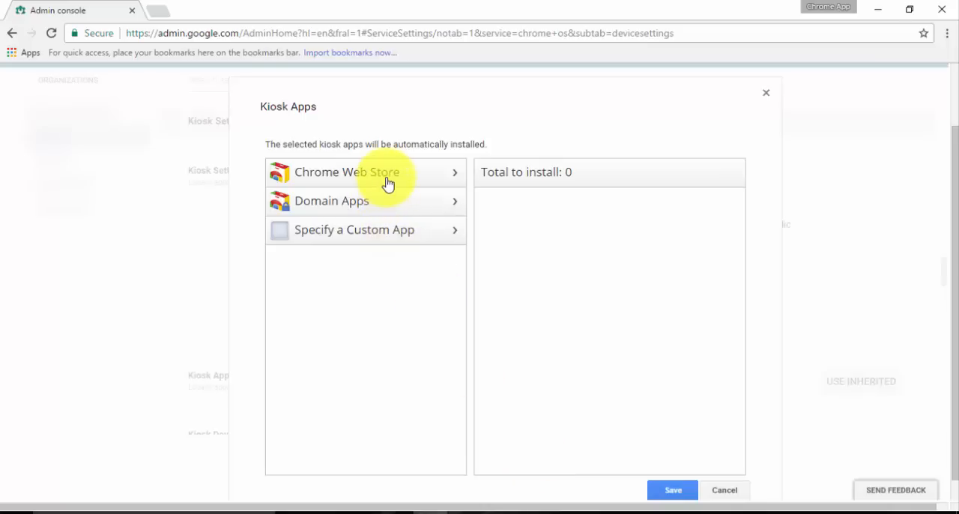
Search app ID fffipomjdimgniacdgngmiiaonpndll, then add Customer Feedback from Domain Apps.
click(347, 171)
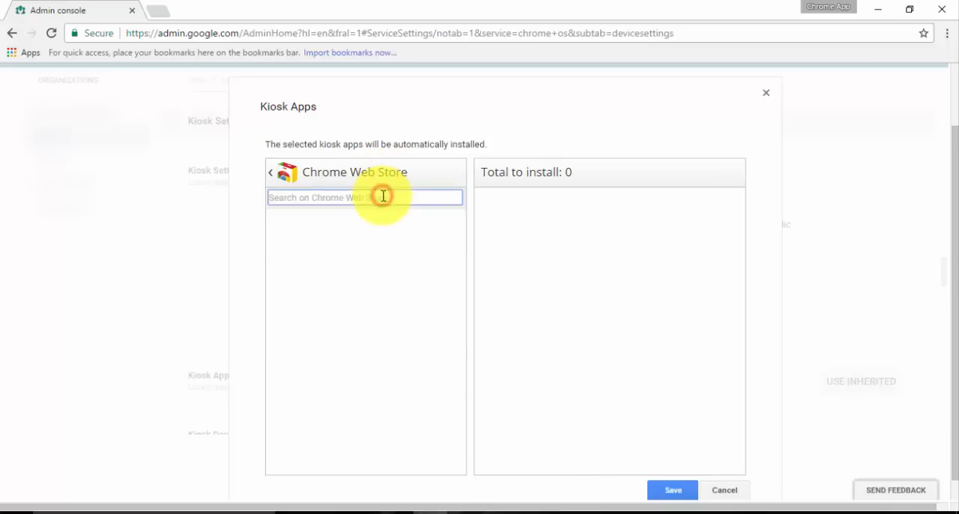
text(fffipomjdimgniacdgngmiiaonpndll)
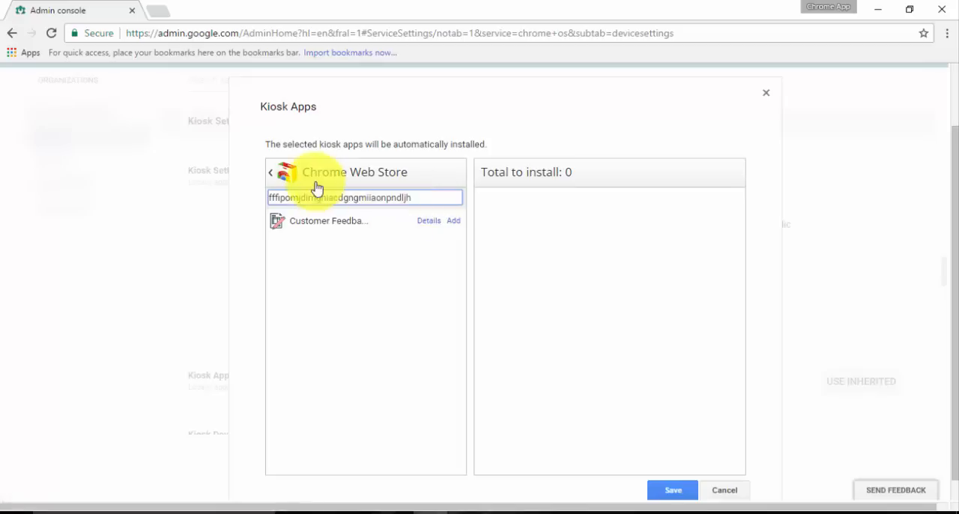
click(271, 172)
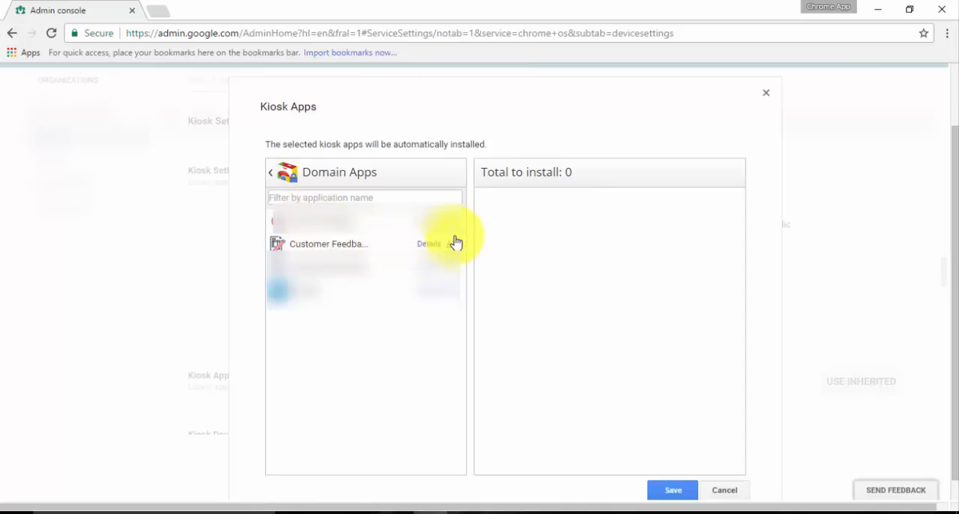
click(447, 244)
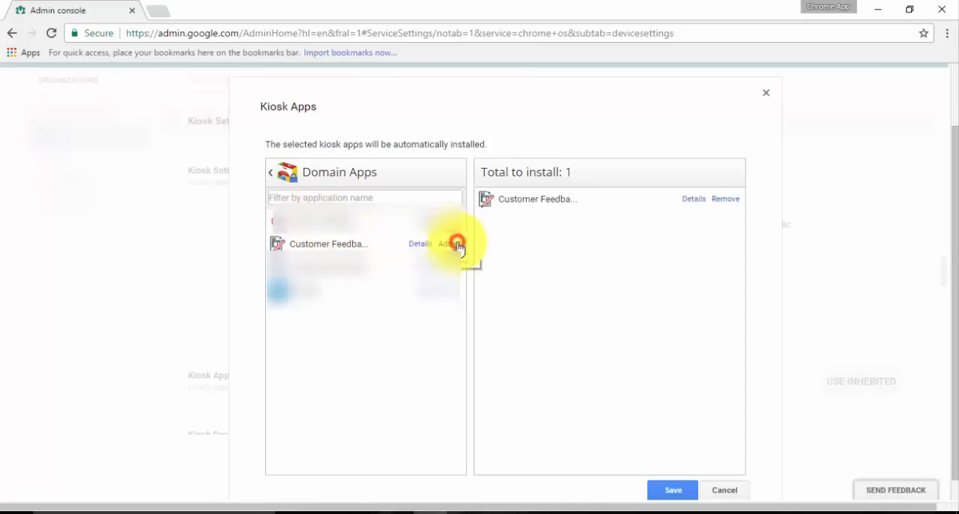
click(446, 243)
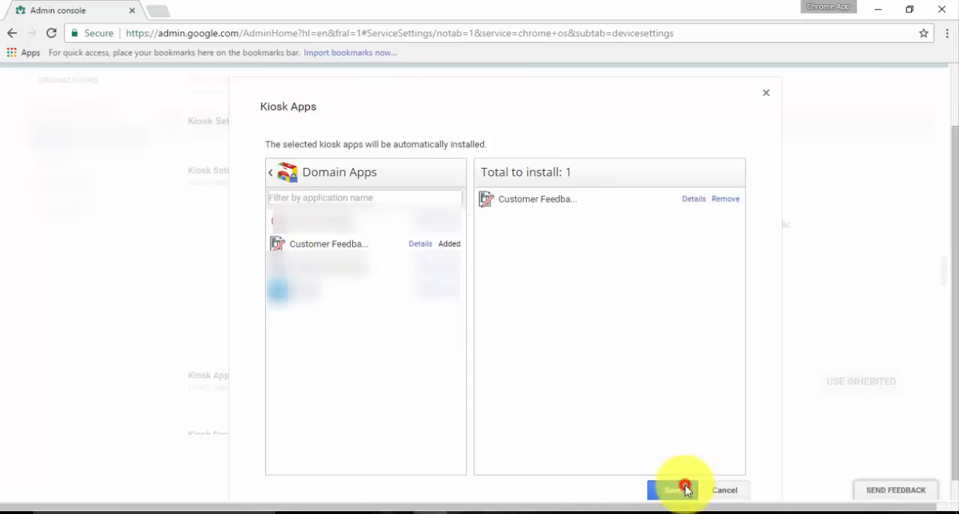
Save the kiosk app selection and the Device Settings page.
click(673, 490)
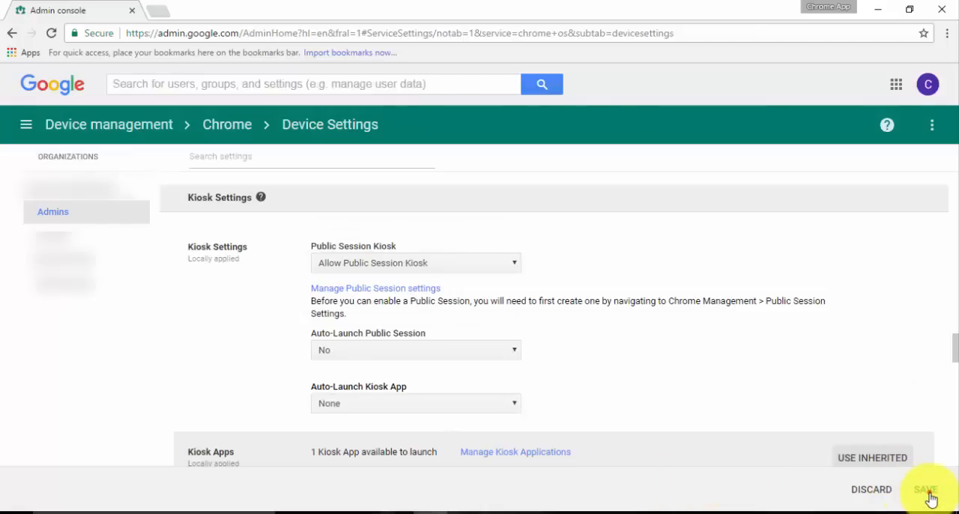
click(927, 489)
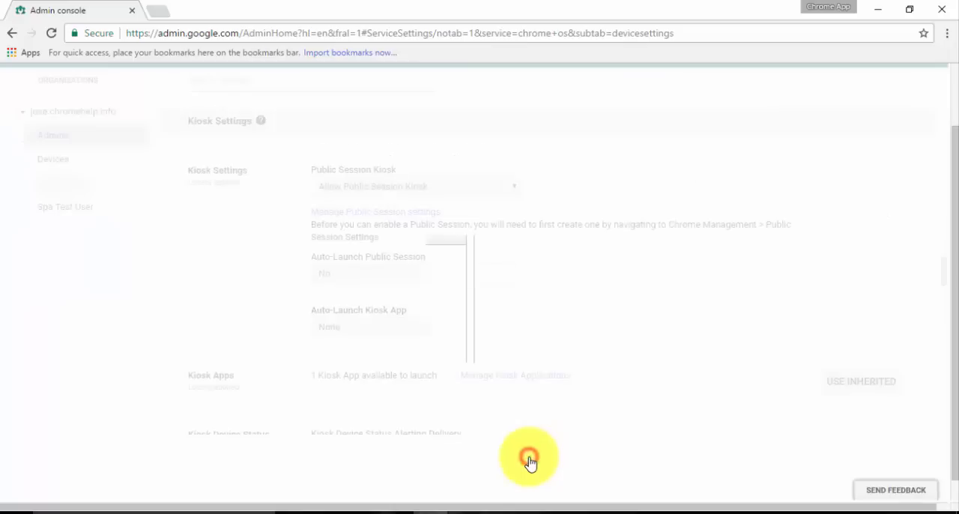
click(515, 375)
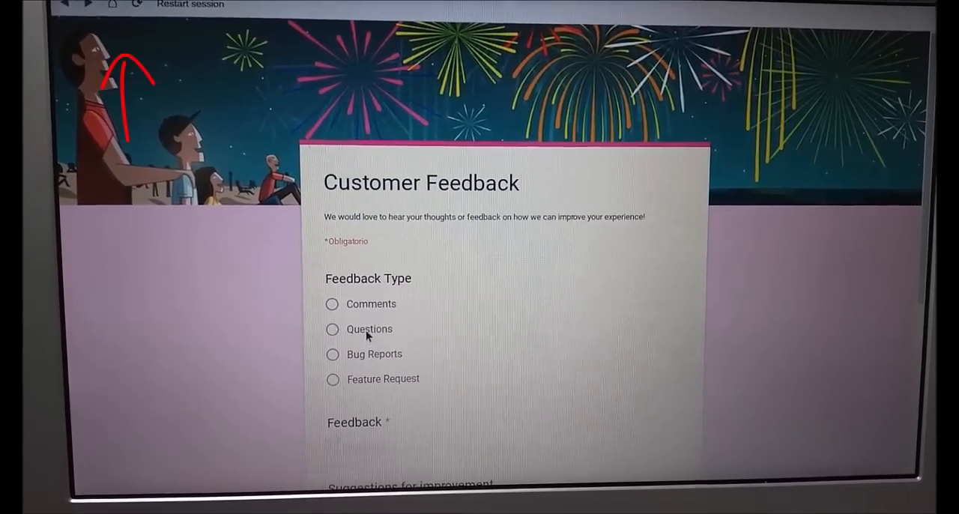
Choose Questions as the feedback type and enter the feedback and suggestions text.
click(332, 328)
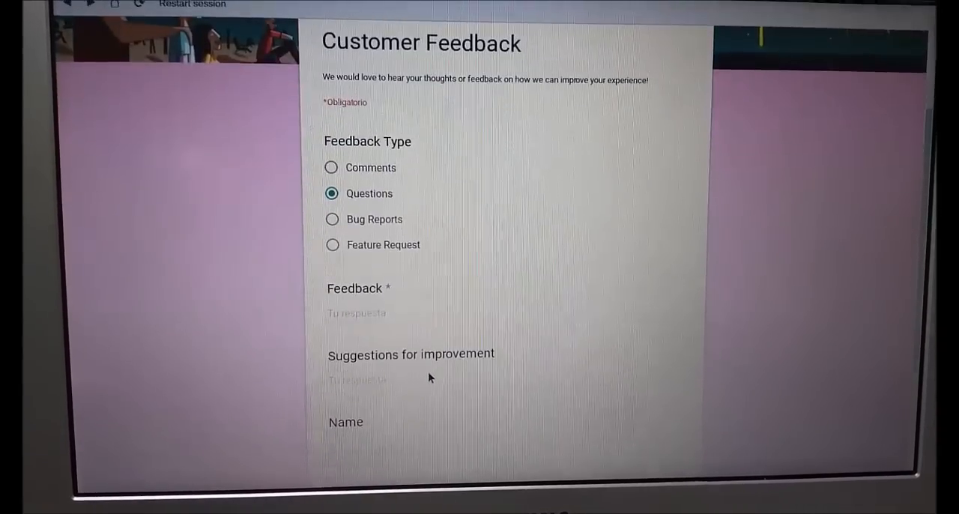
scroll(down, 3)
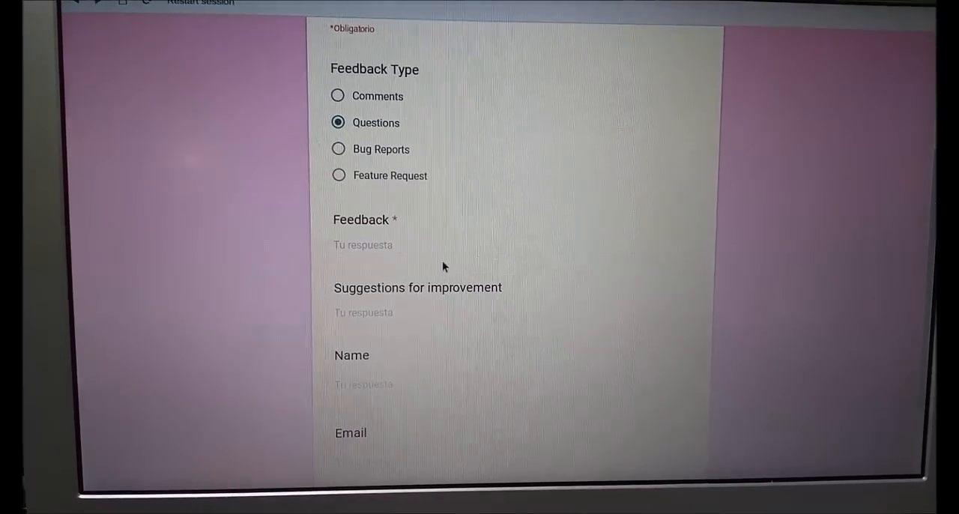
text(uyy)
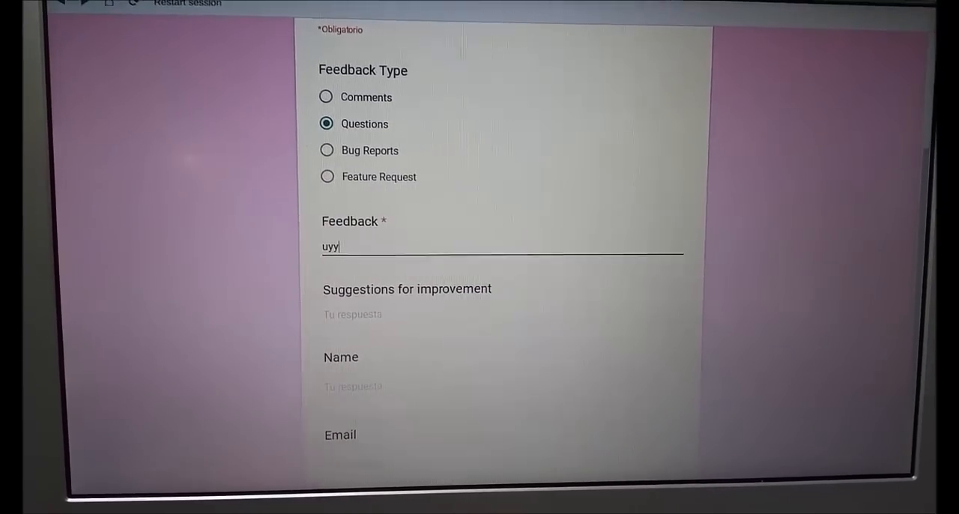
text(tt)
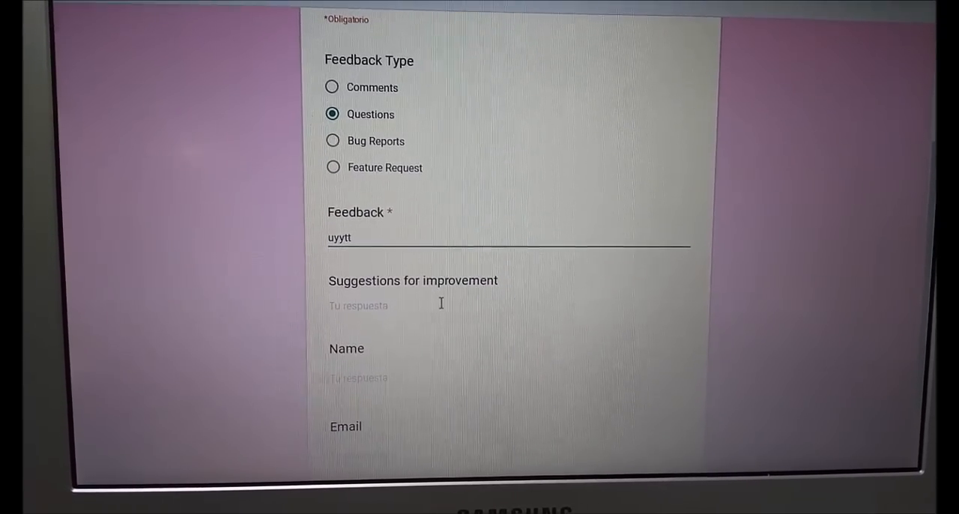
text(uyytt)
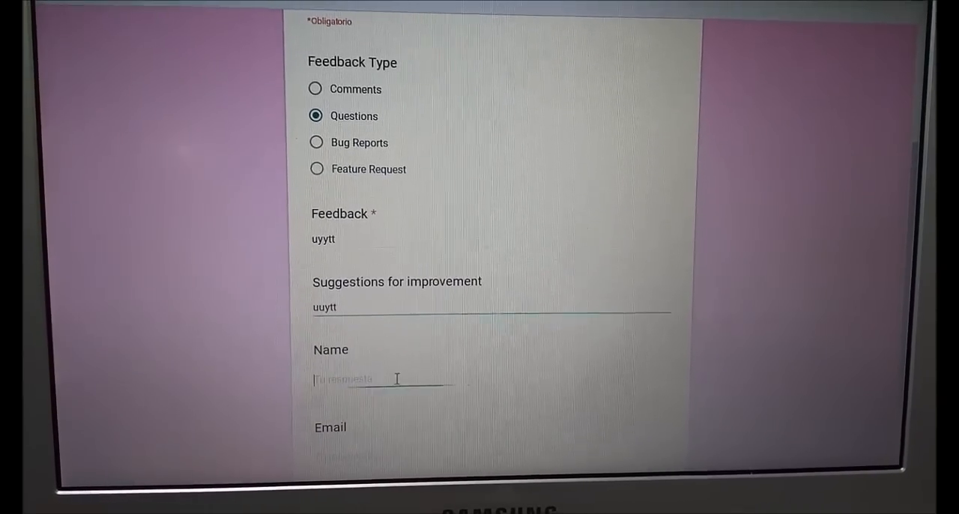
text(yytttt)
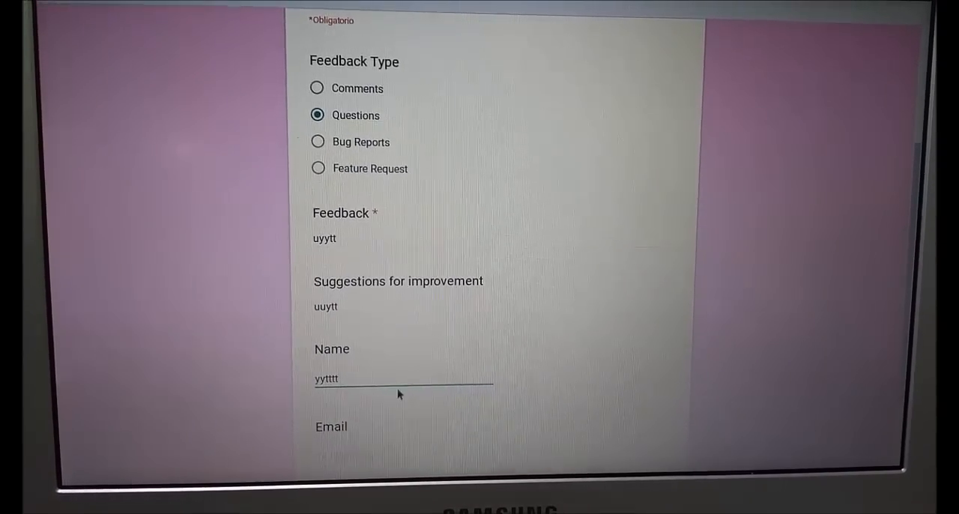
Fill in the name and email fields and submit the form.
scroll(down, 3)
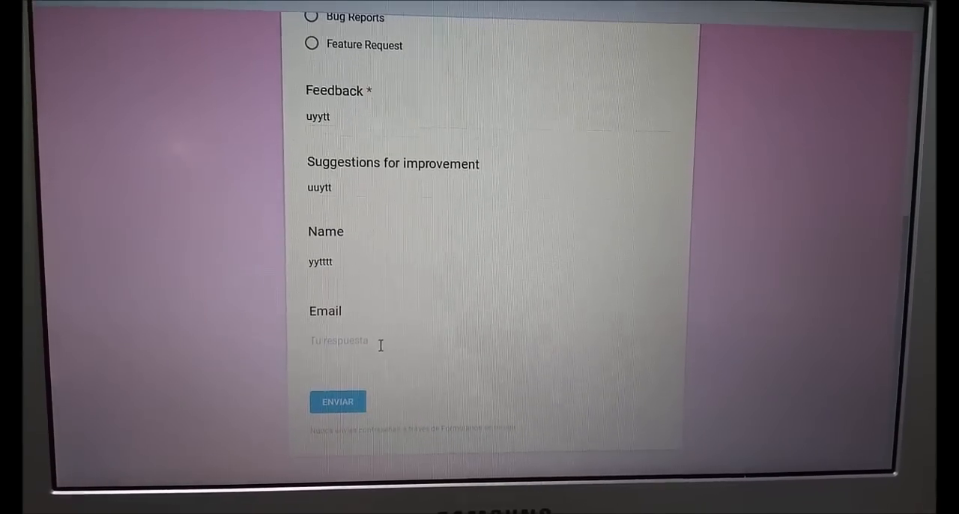
text(juuu@)
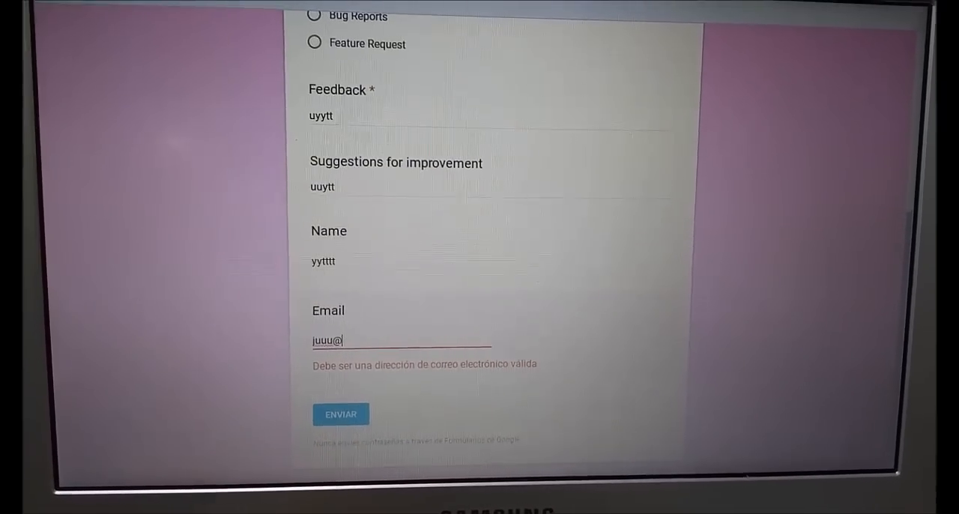
text(ggg)
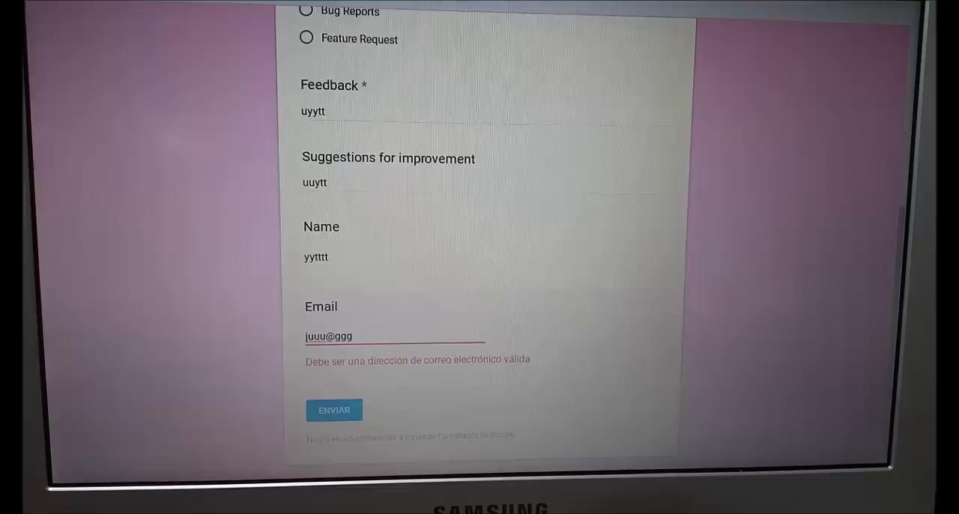
text(,)
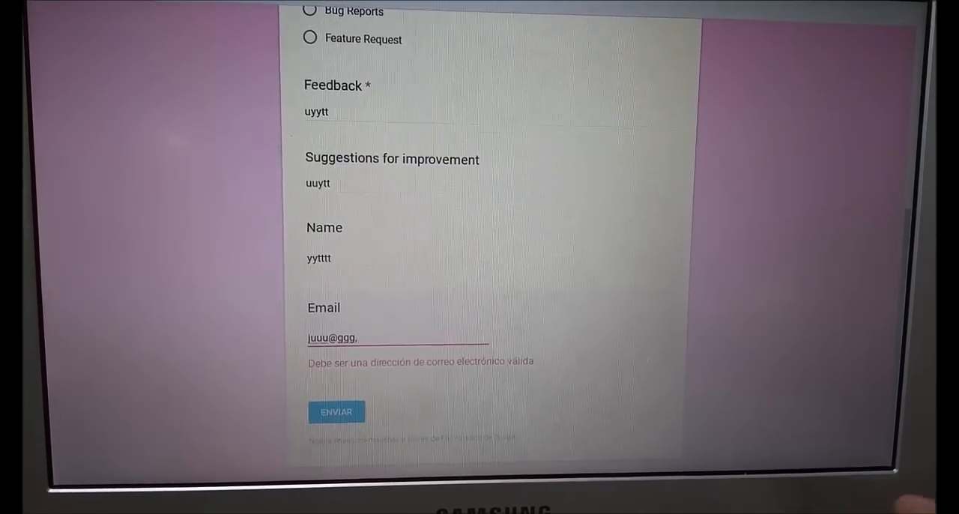
text(c)
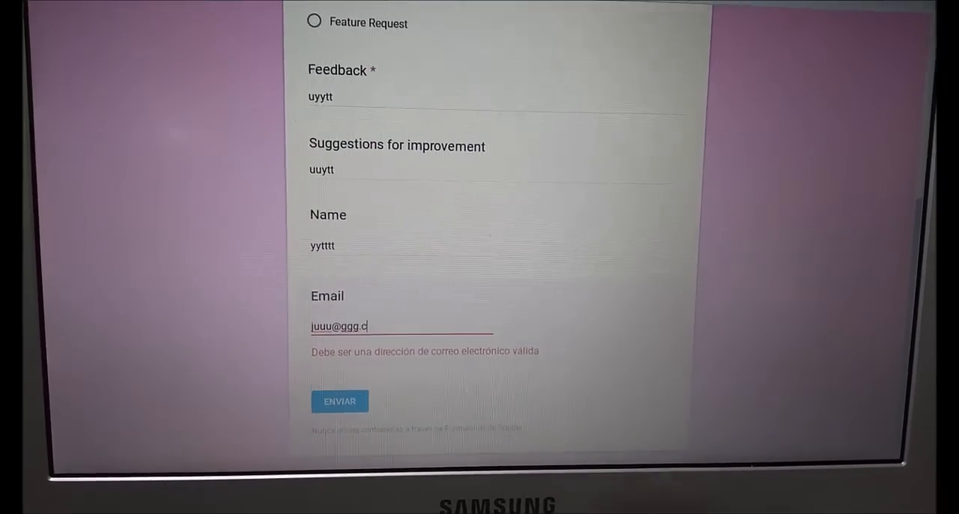
text(om)
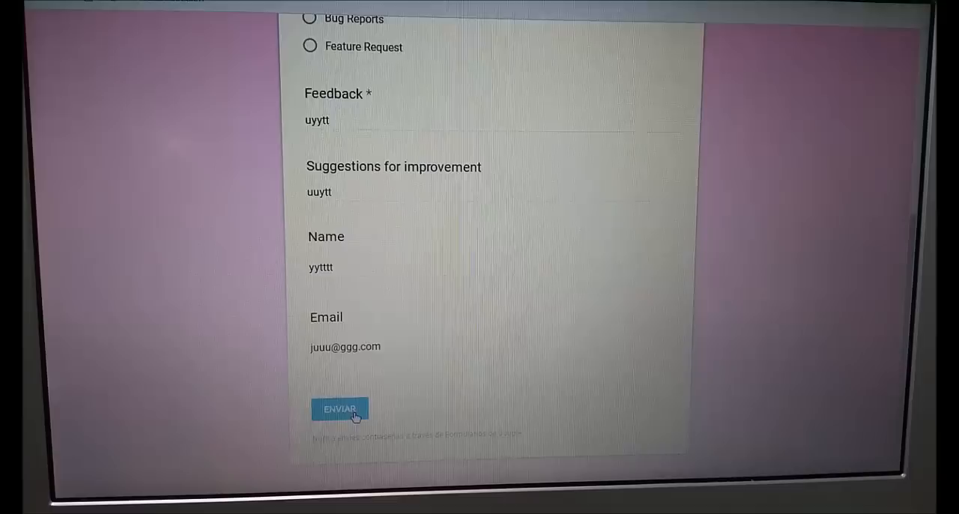
click(338, 408)
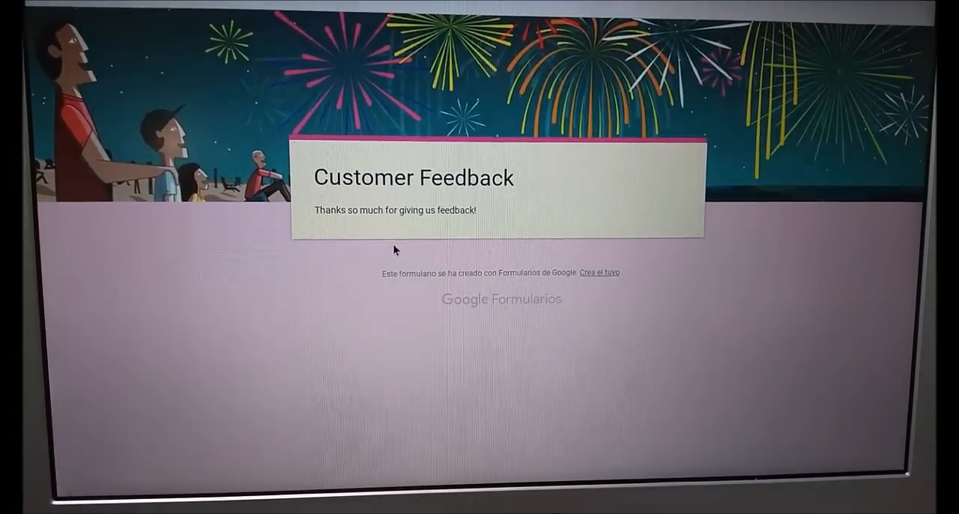